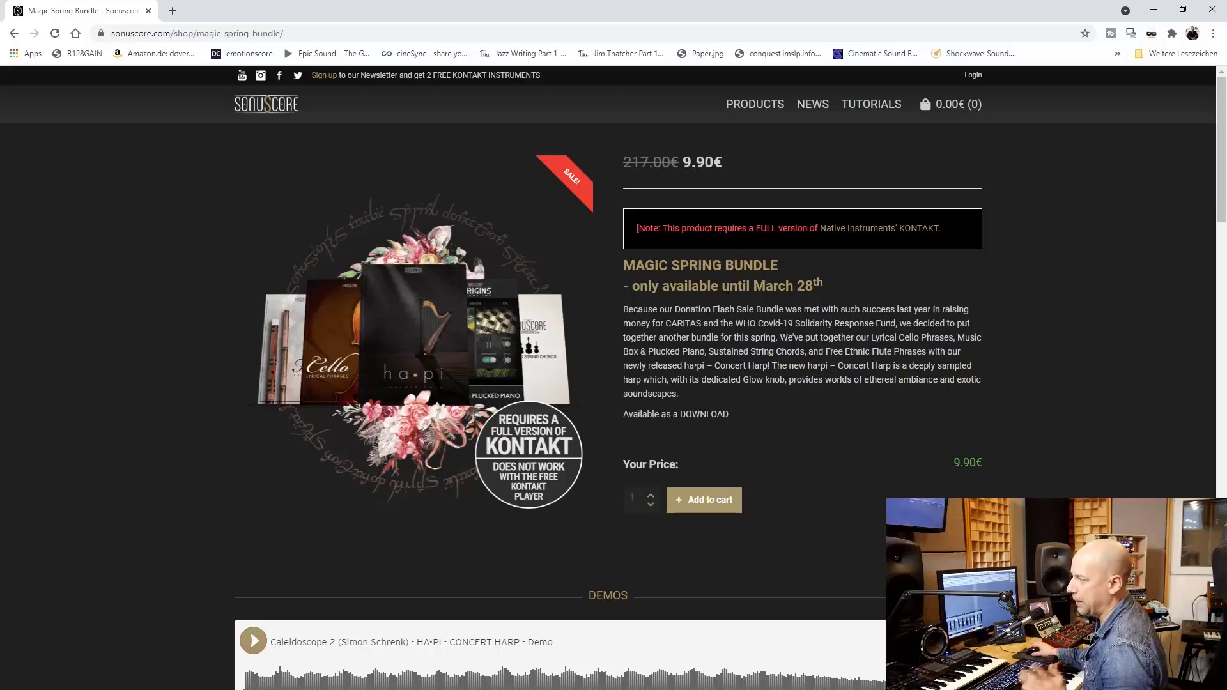
pyautogui.moveTo(667, 322)
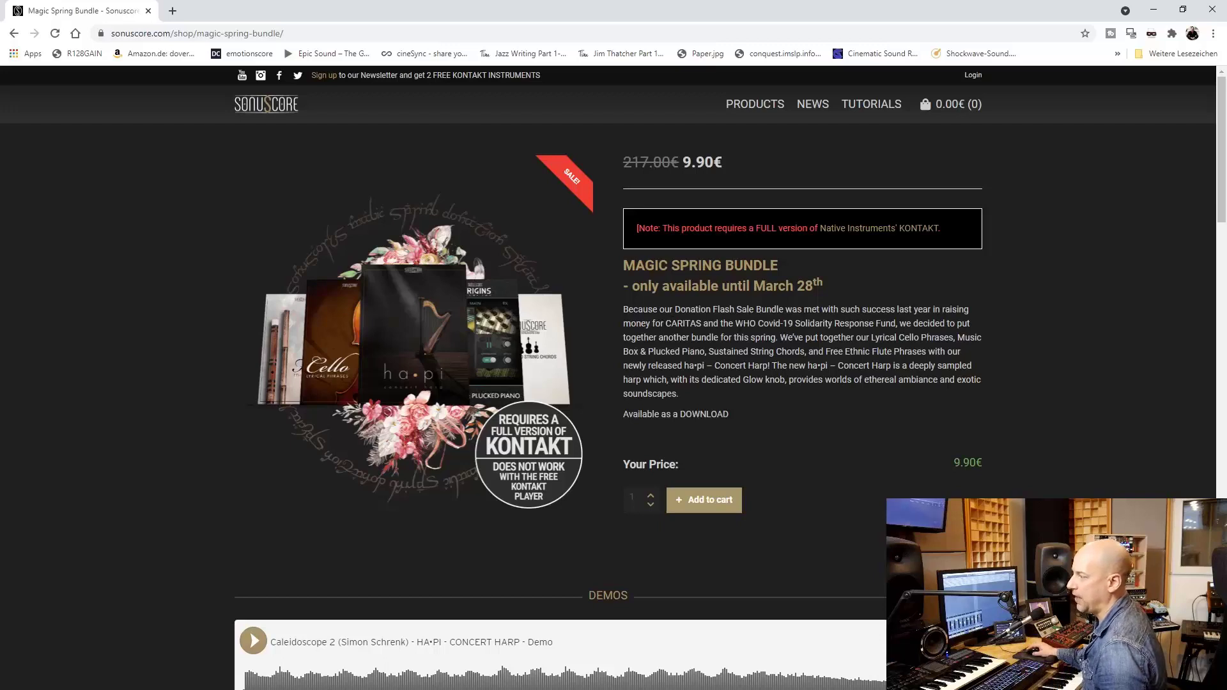
pyautogui.moveTo(1154, 443)
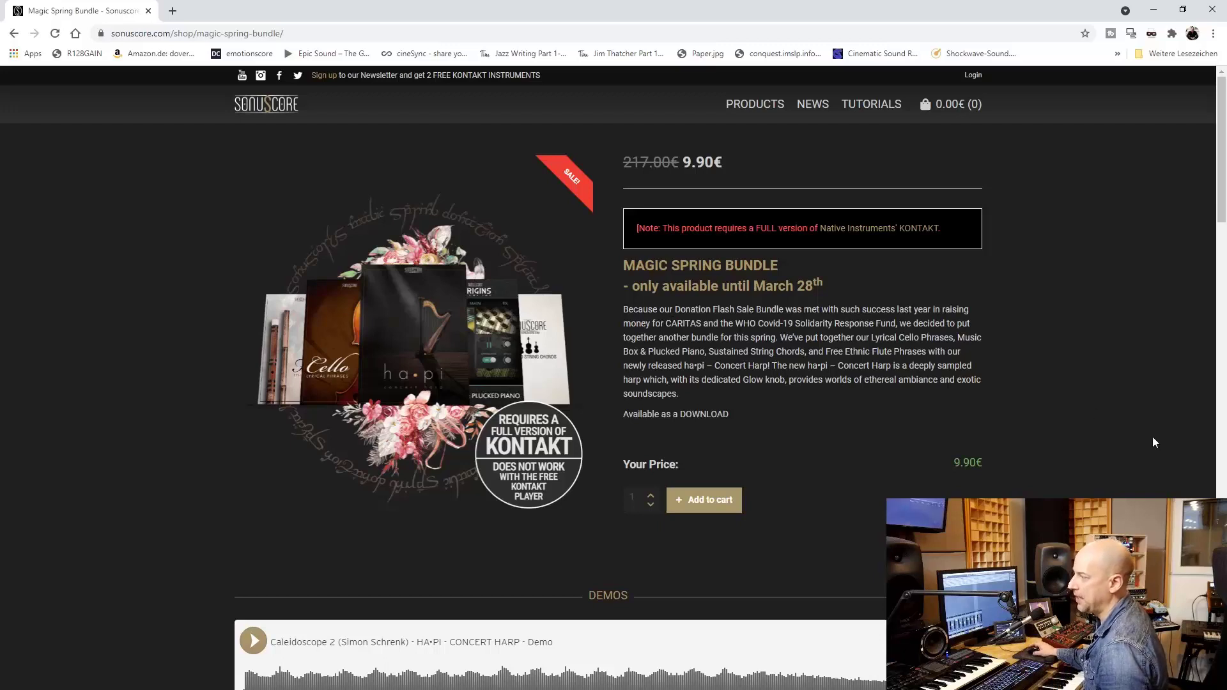
# Step: Start playback of the flute, cello, music box, harp and string chord arrangement from the transport bar
pyautogui.scroll(-3)
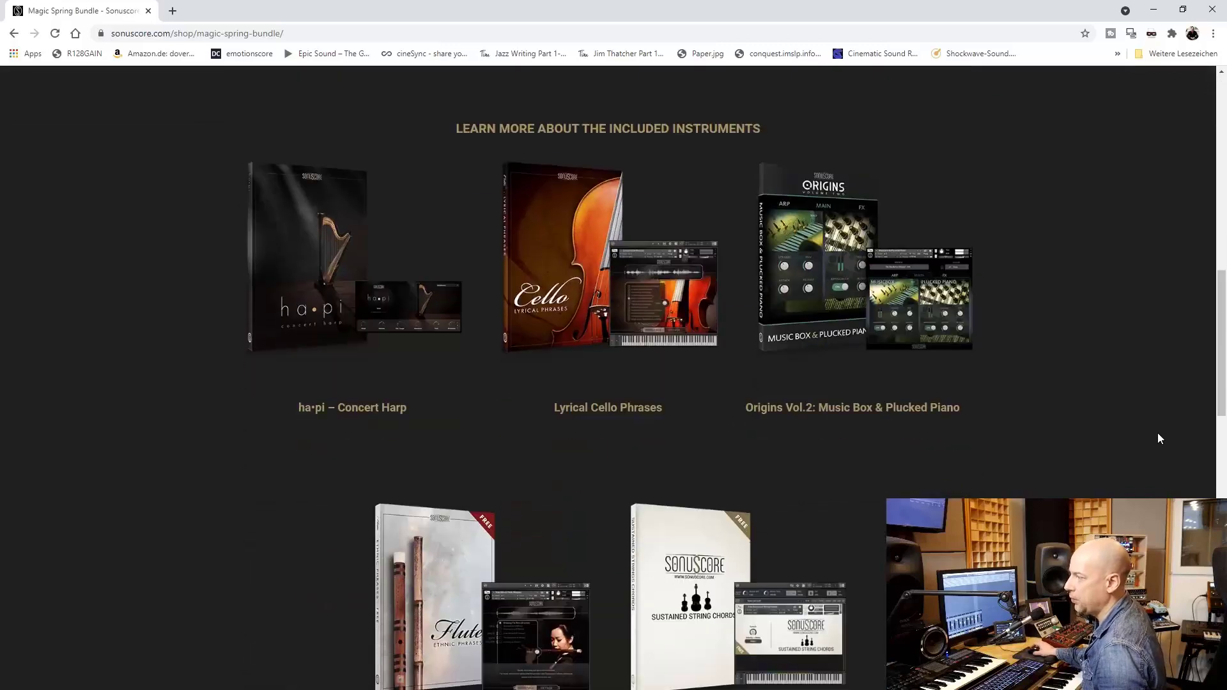
pyautogui.scroll(-3)
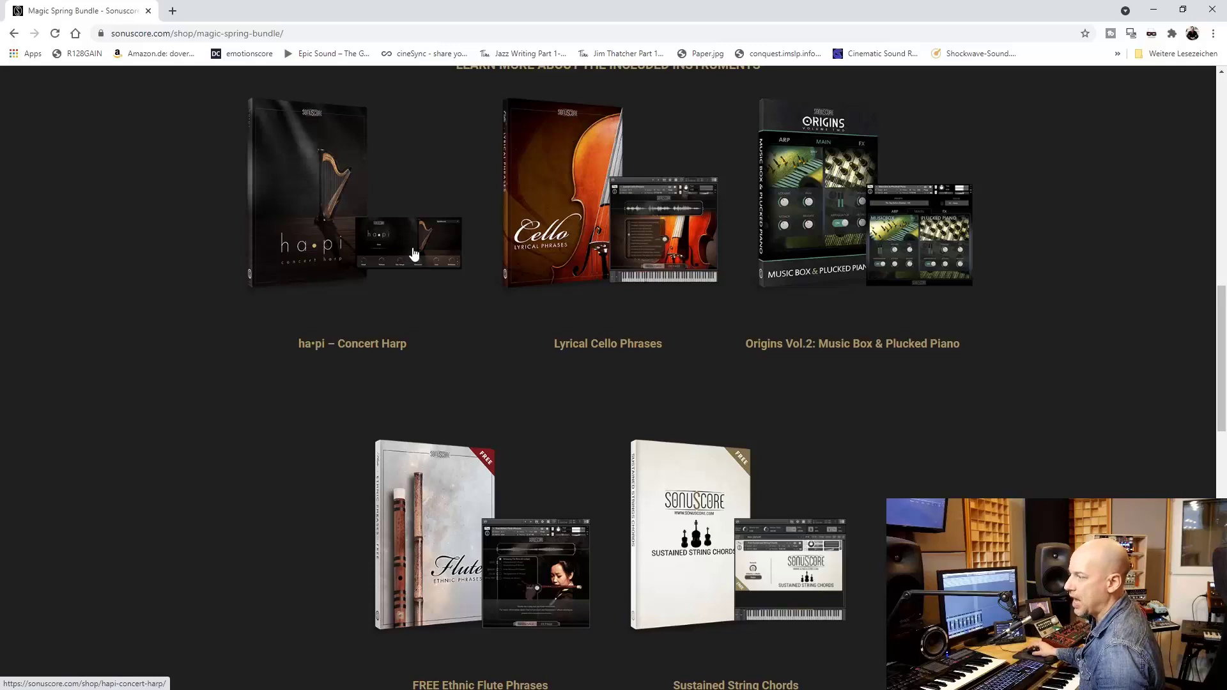
pyautogui.moveTo(627, 191)
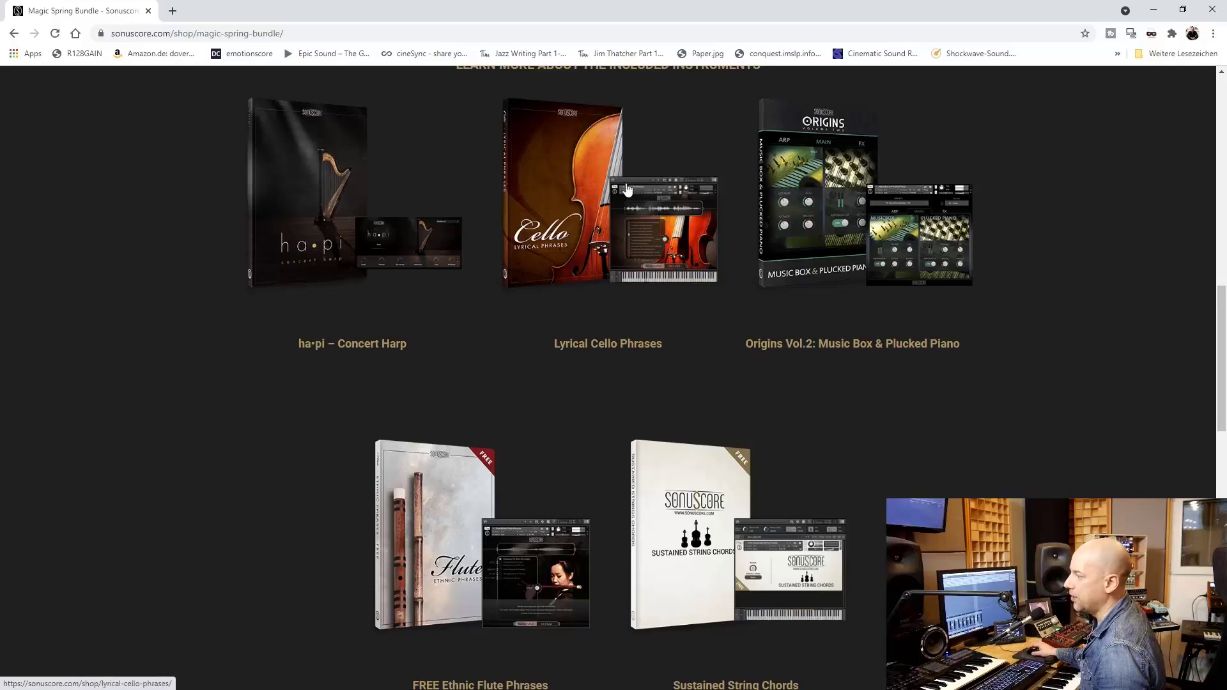
pyautogui.moveTo(792, 276)
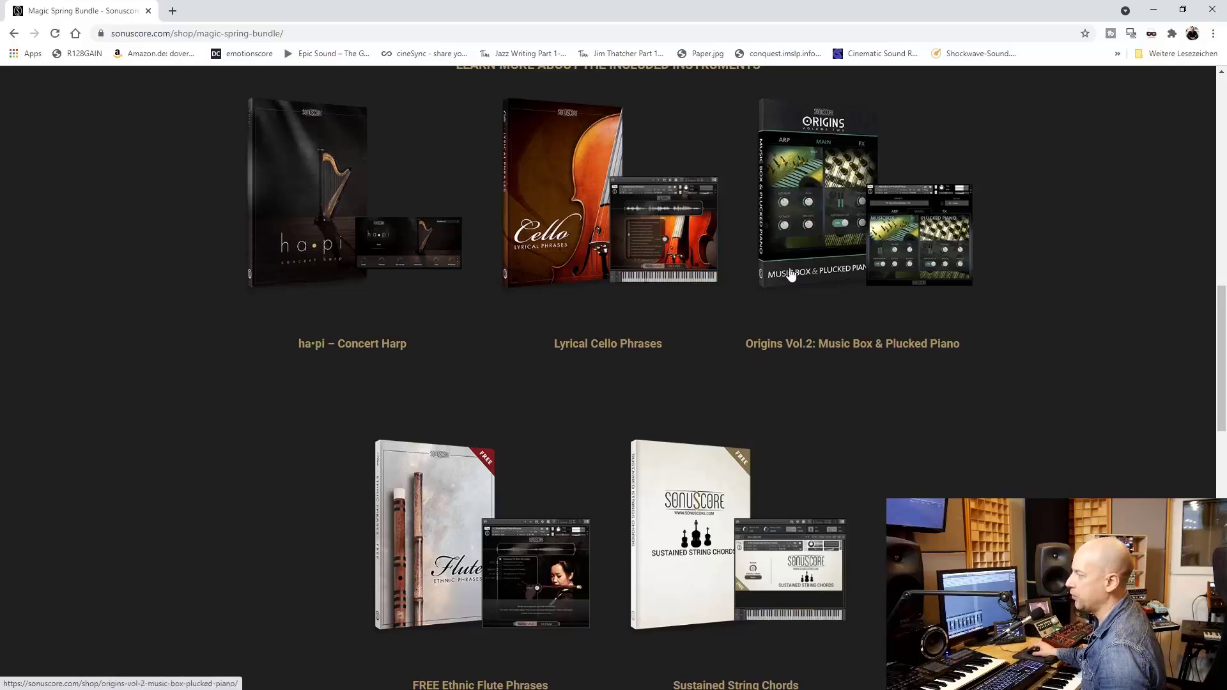
pyautogui.moveTo(936, 385)
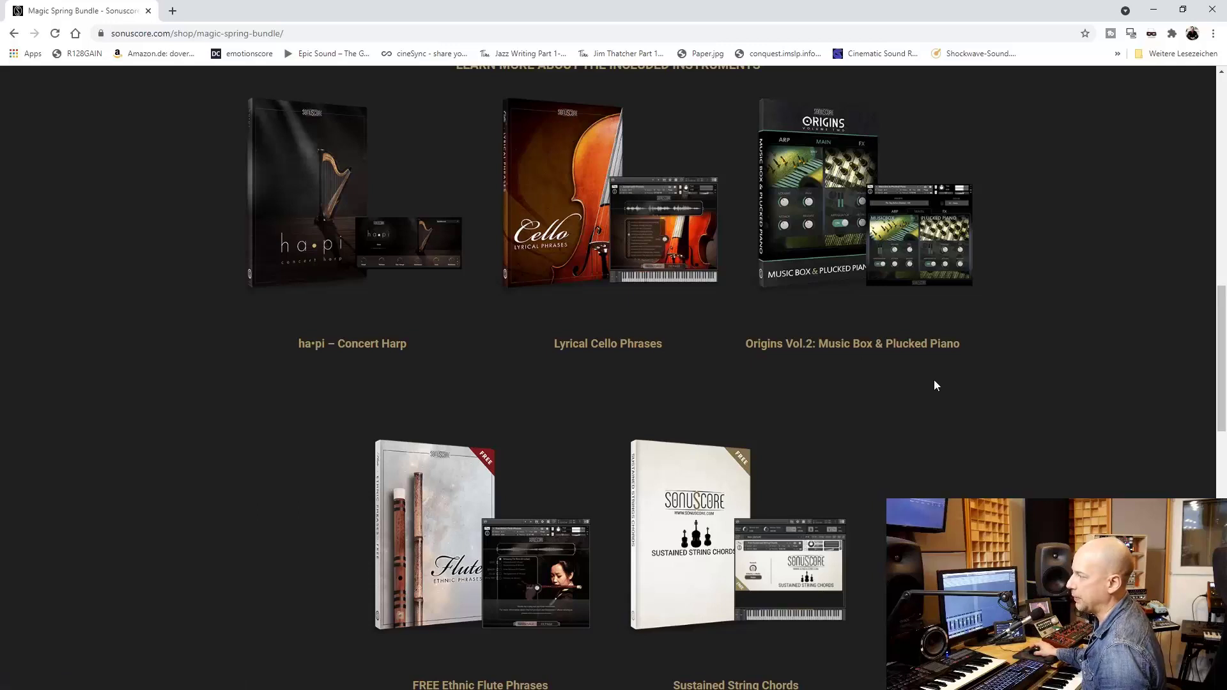
pyautogui.scroll(-3)
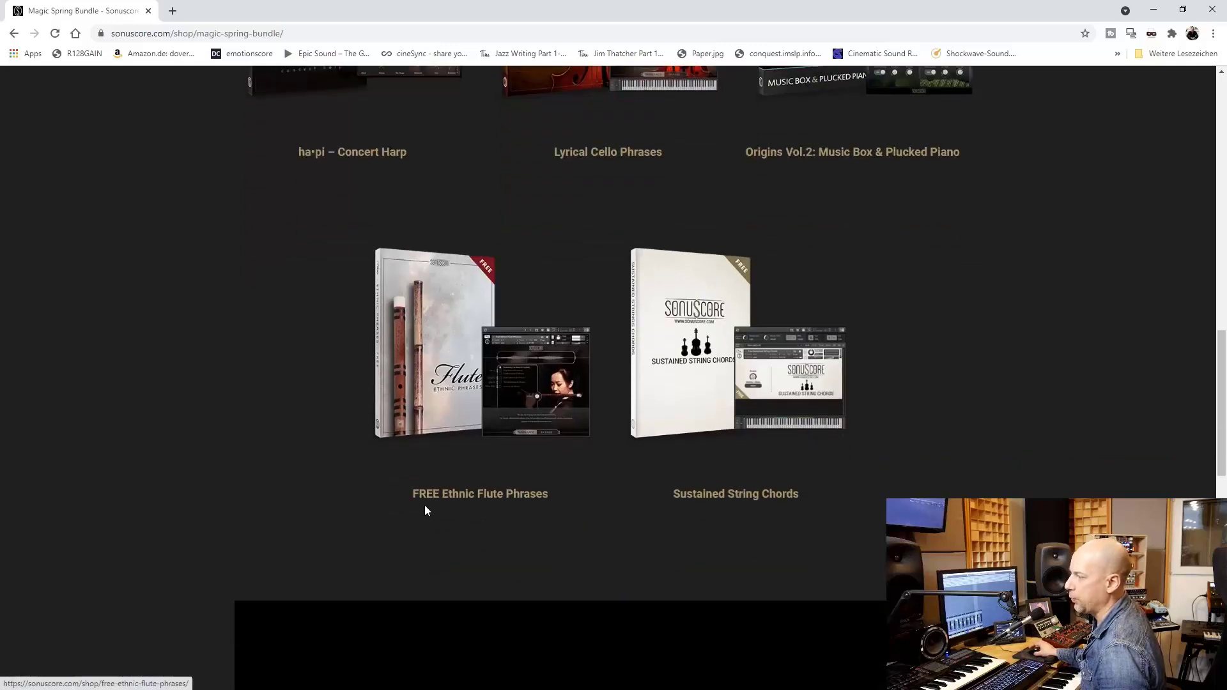
pyautogui.moveTo(736, 528)
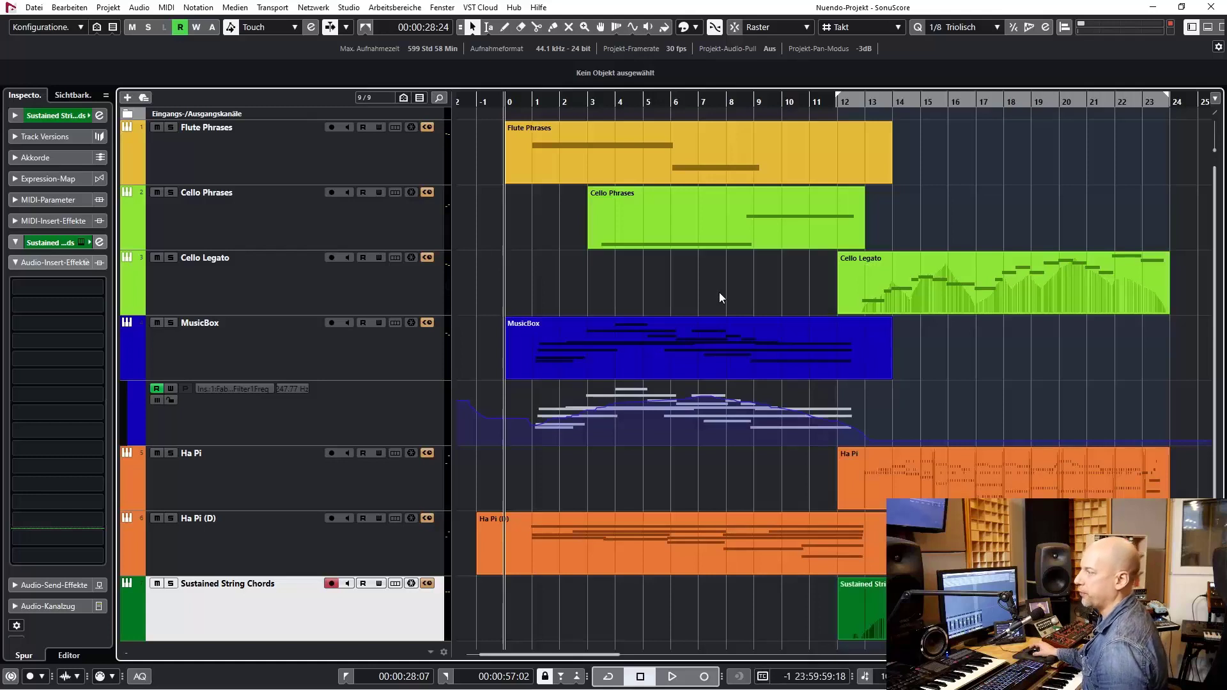
pyautogui.moveTo(724, 287)
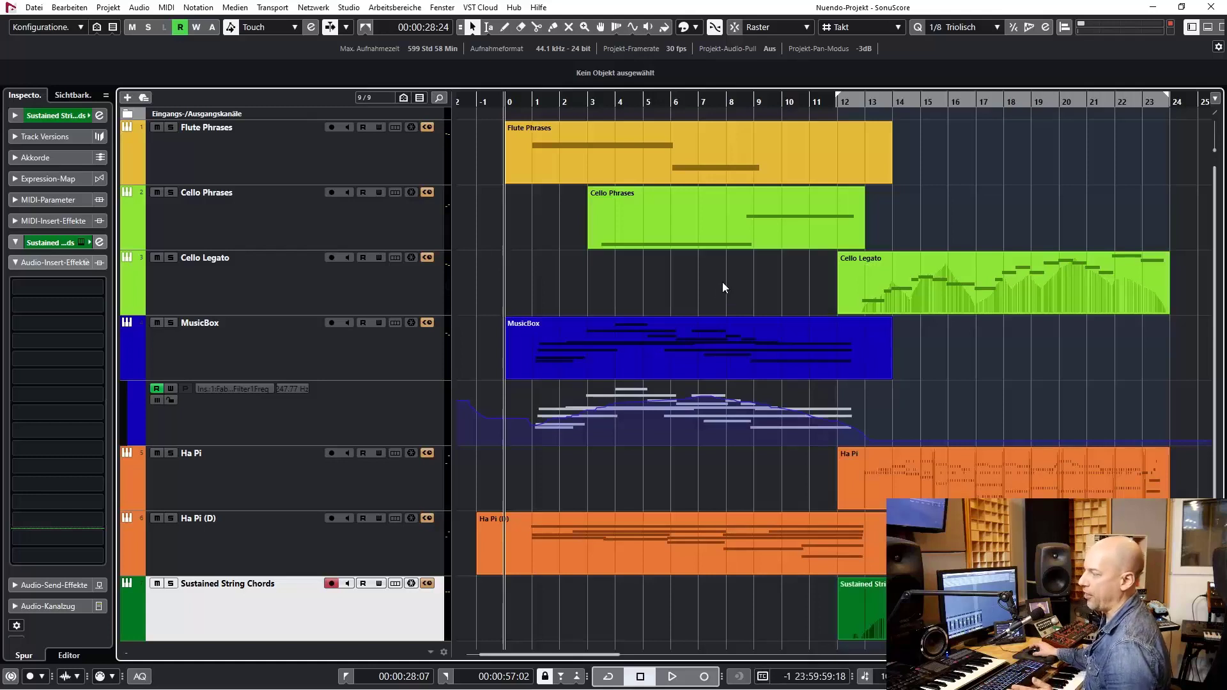
pyautogui.click(670, 677)
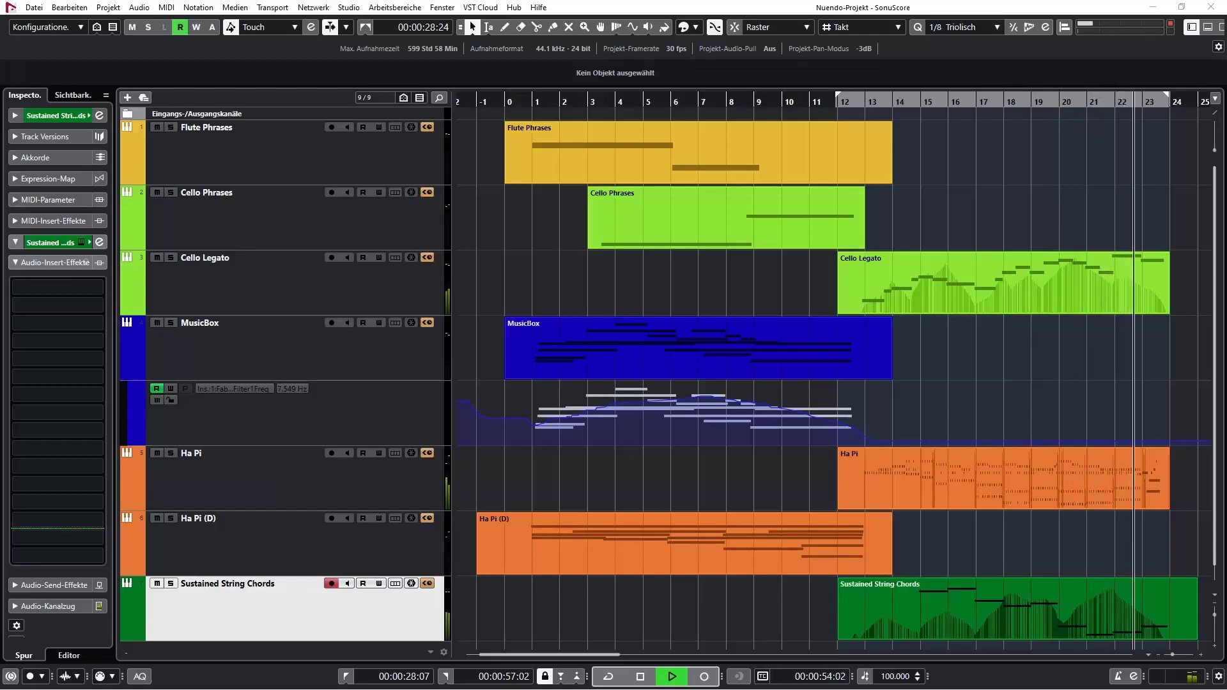
pyautogui.hscroll(3)
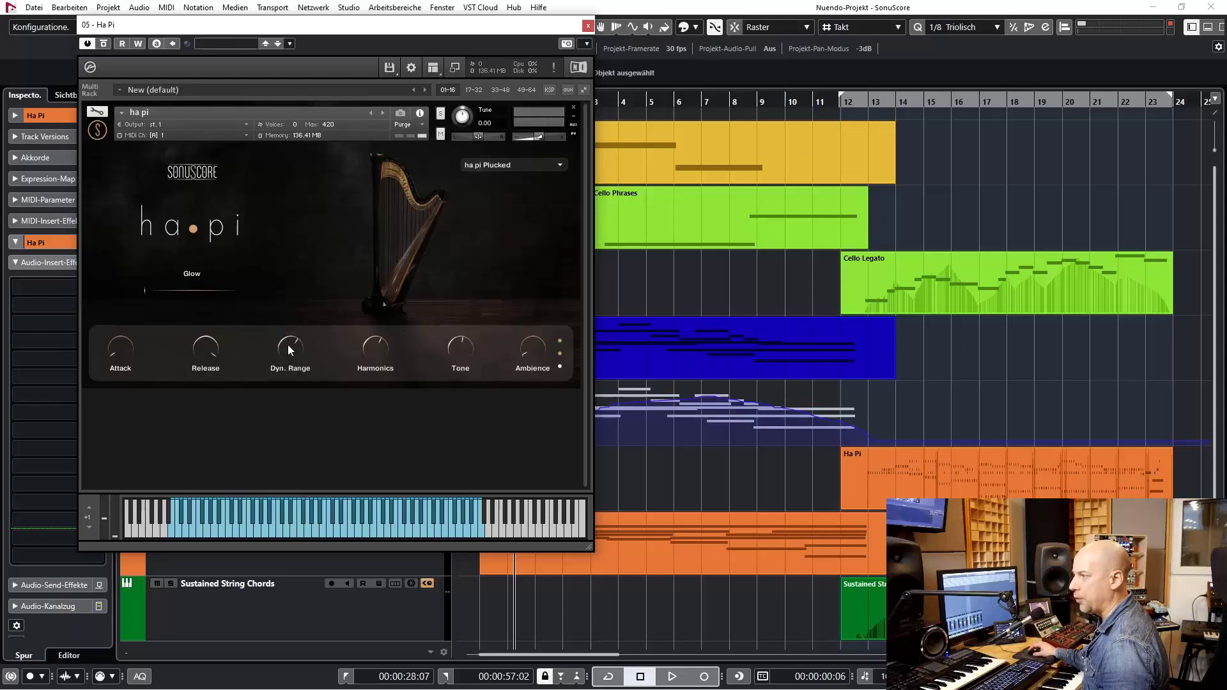
pyautogui.moveTo(383, 357)
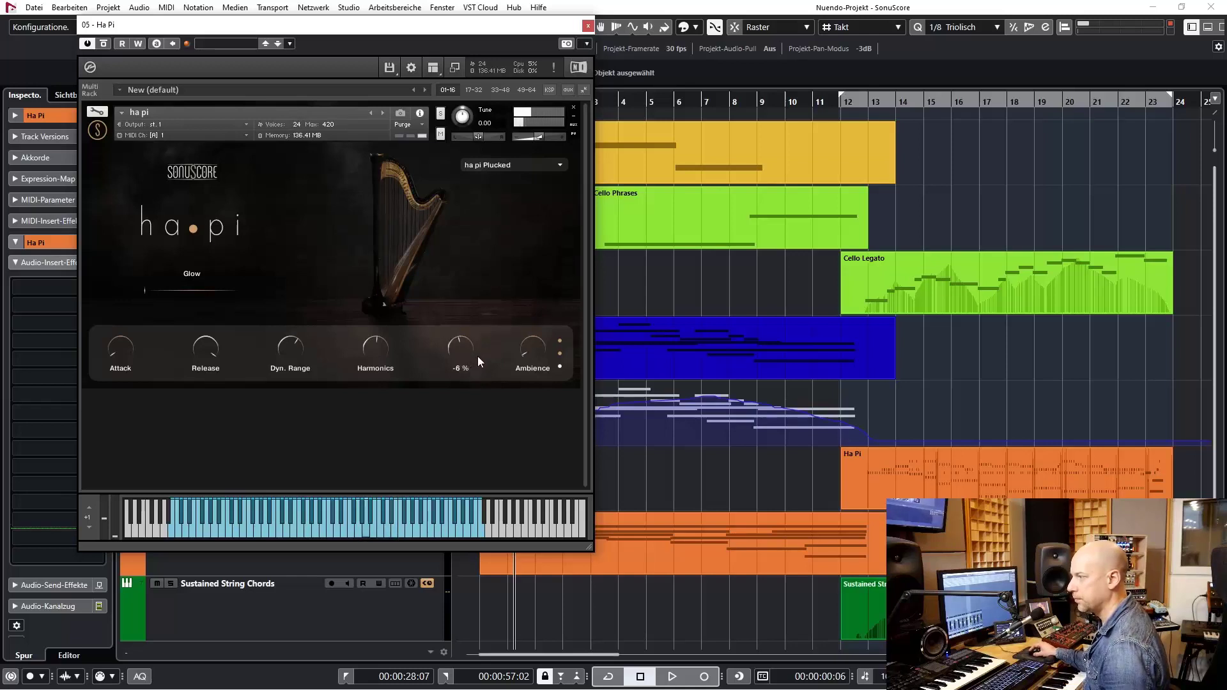
# Step: Adjust the ha·pi harp's Tone and Ambience knobs while auditioning notes
pyautogui.click(560, 347)
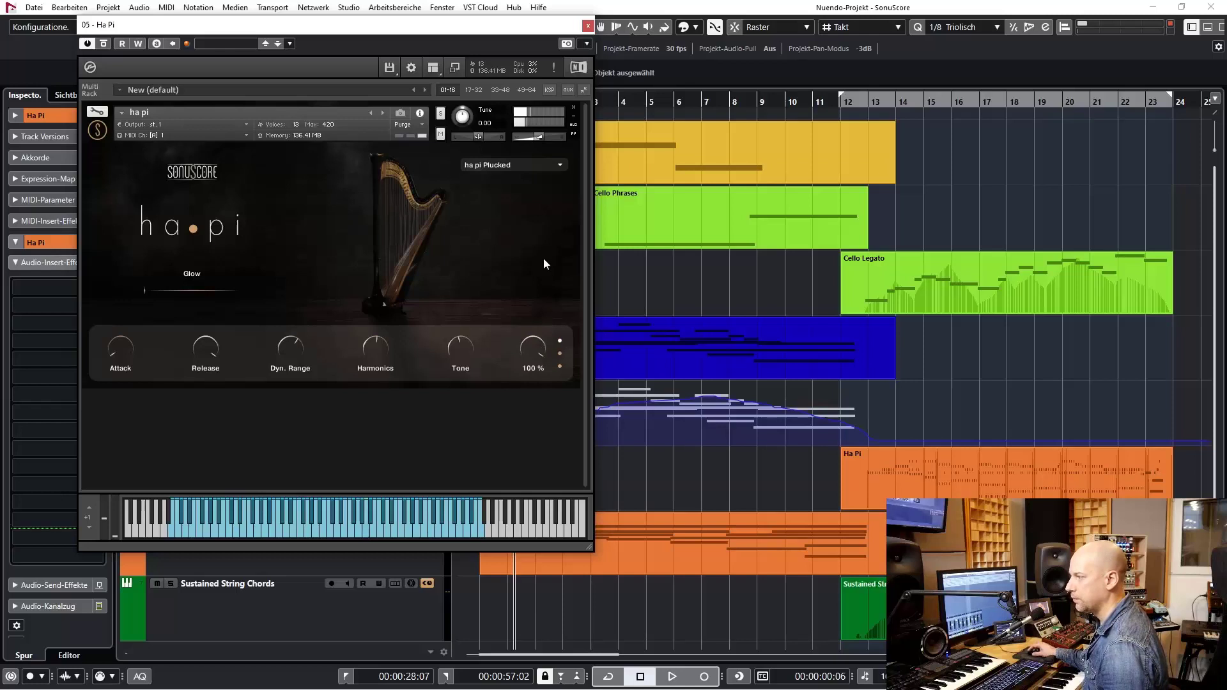
pyautogui.click(559, 340)
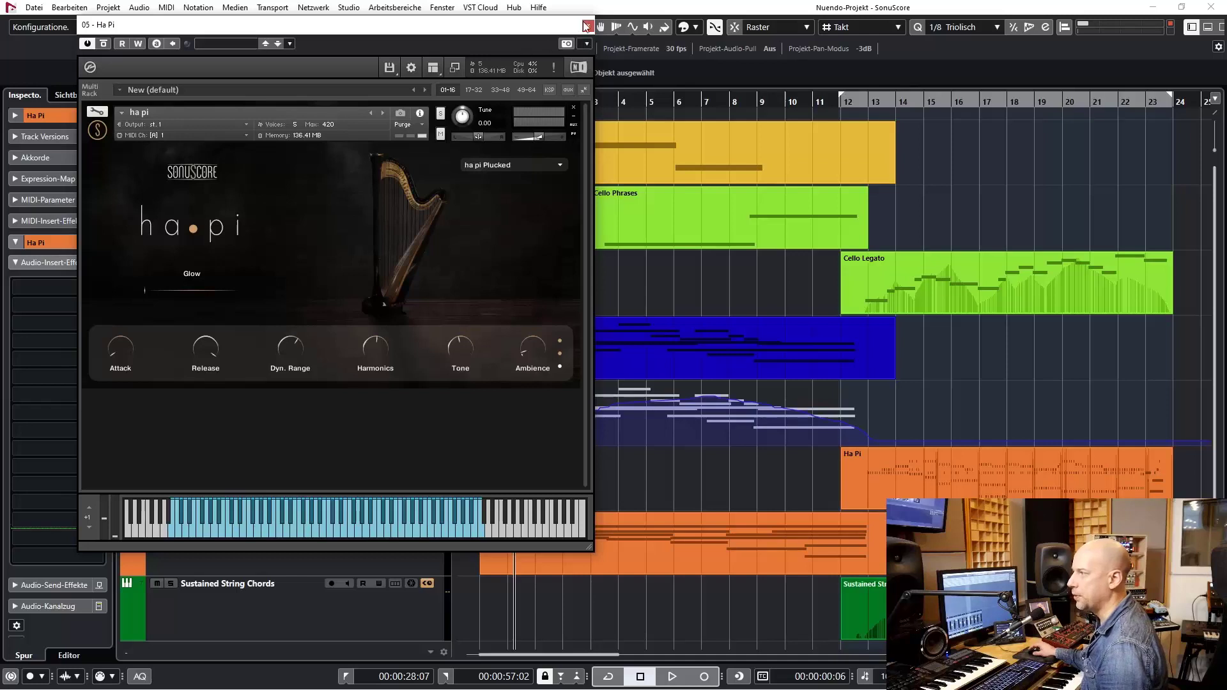
pyautogui.click(585, 24)
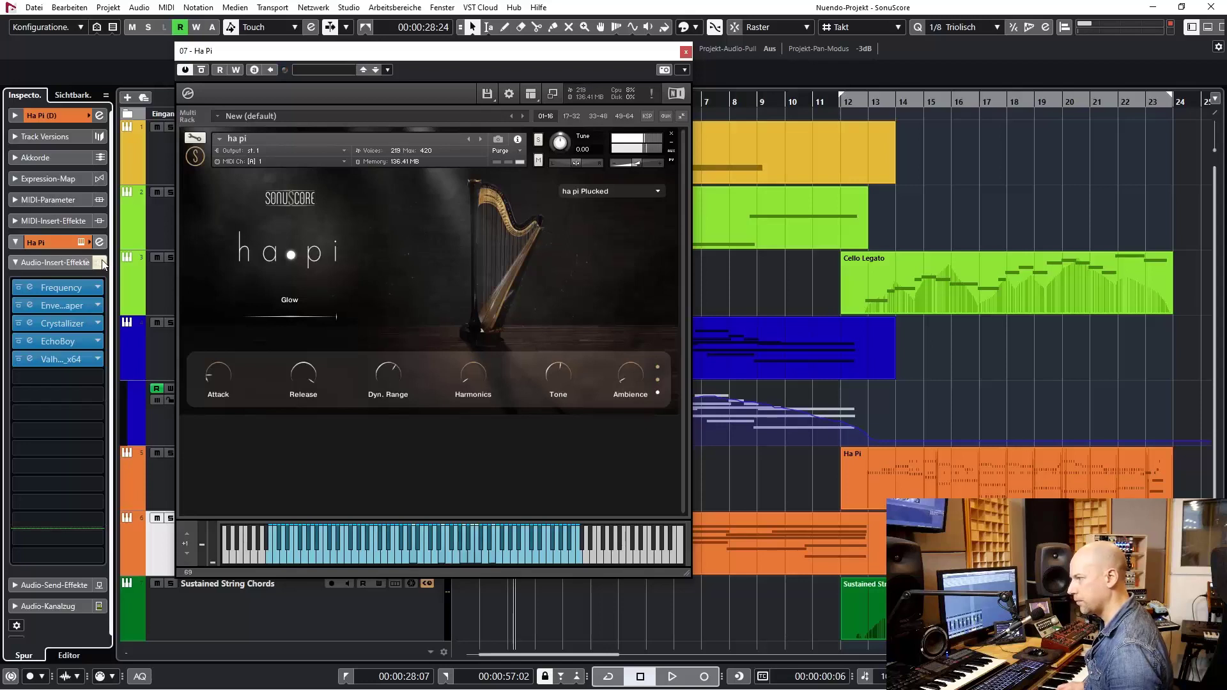
pyautogui.click(59, 288)
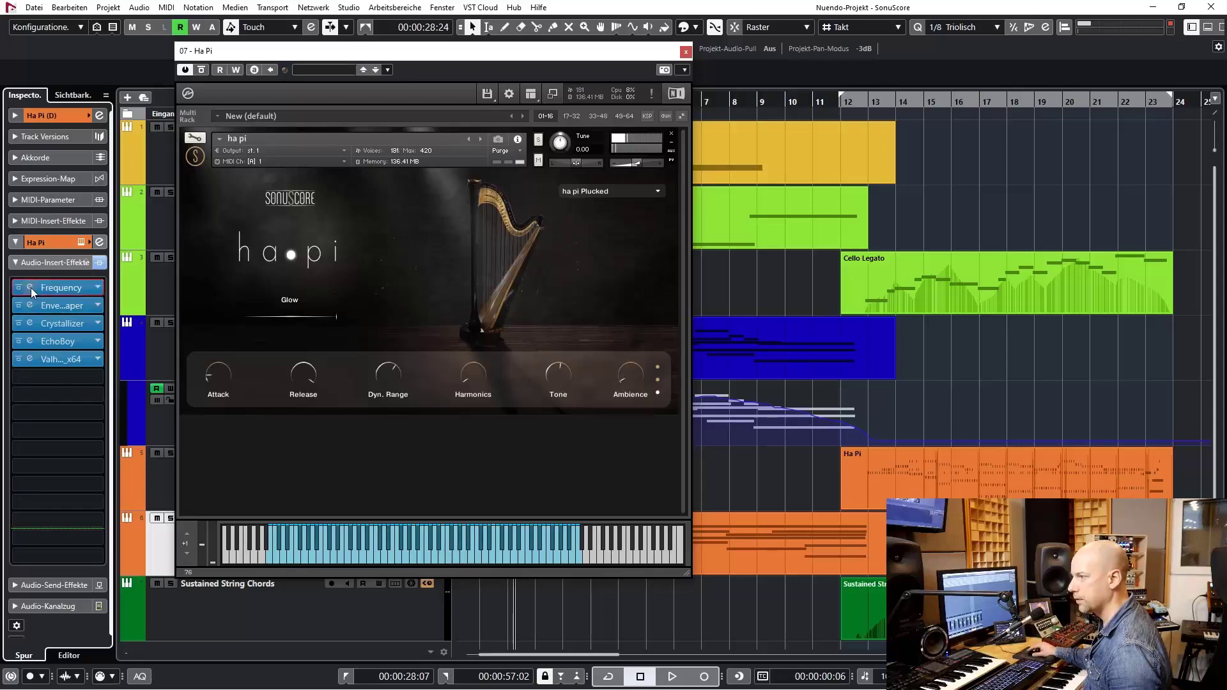
pyautogui.click(25, 288)
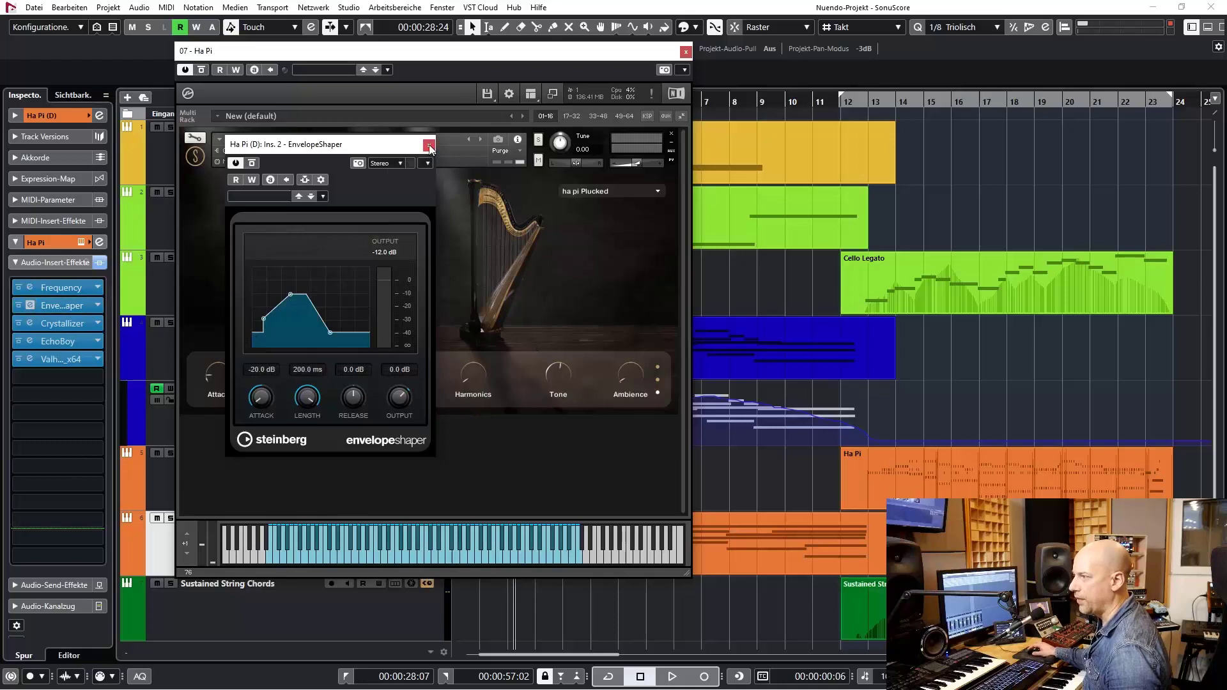
pyautogui.click(55, 323)
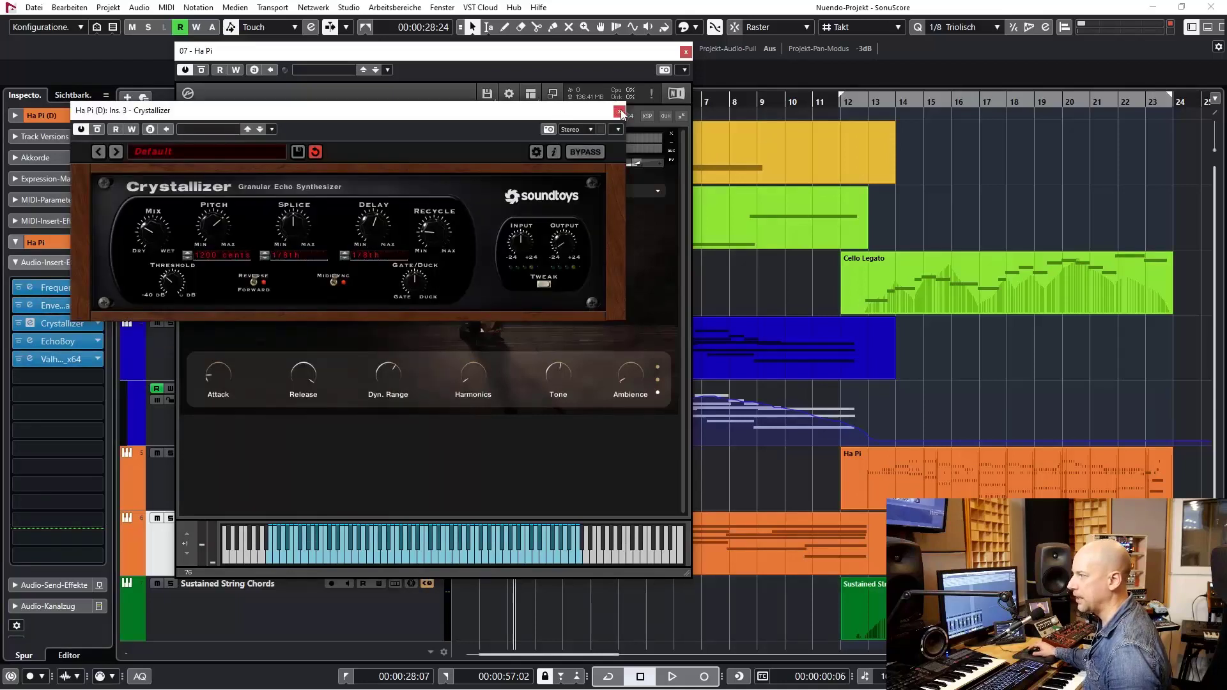
pyautogui.click(621, 114)
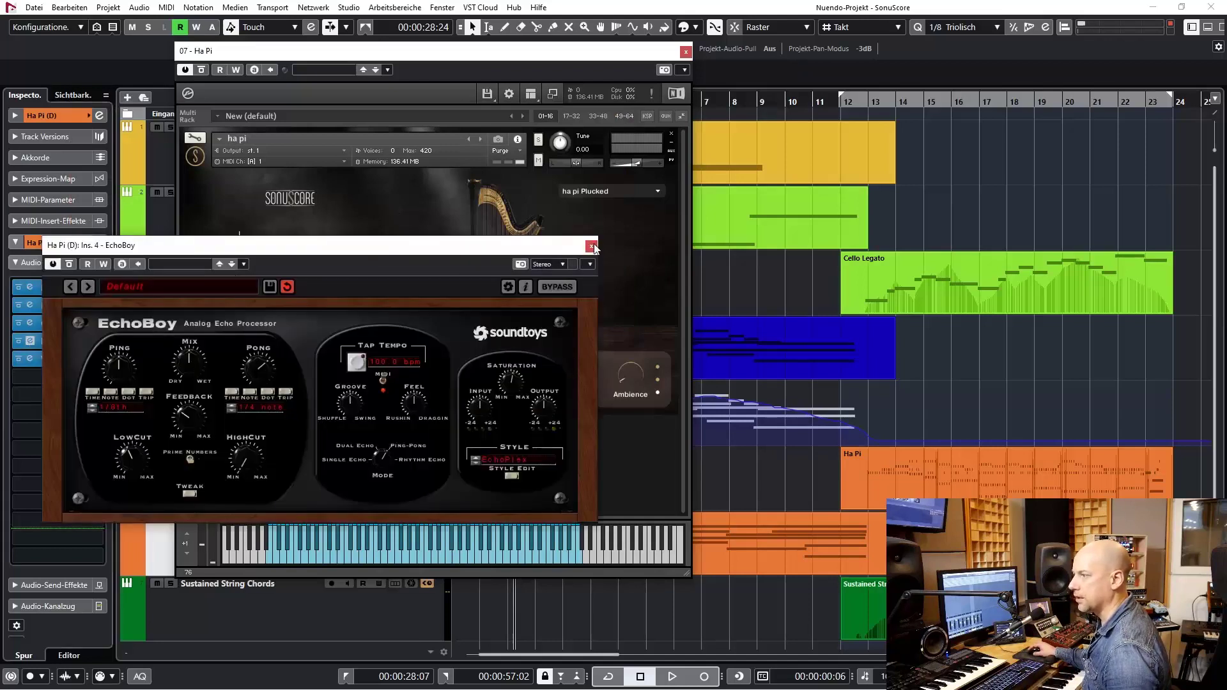
pyautogui.click(592, 246)
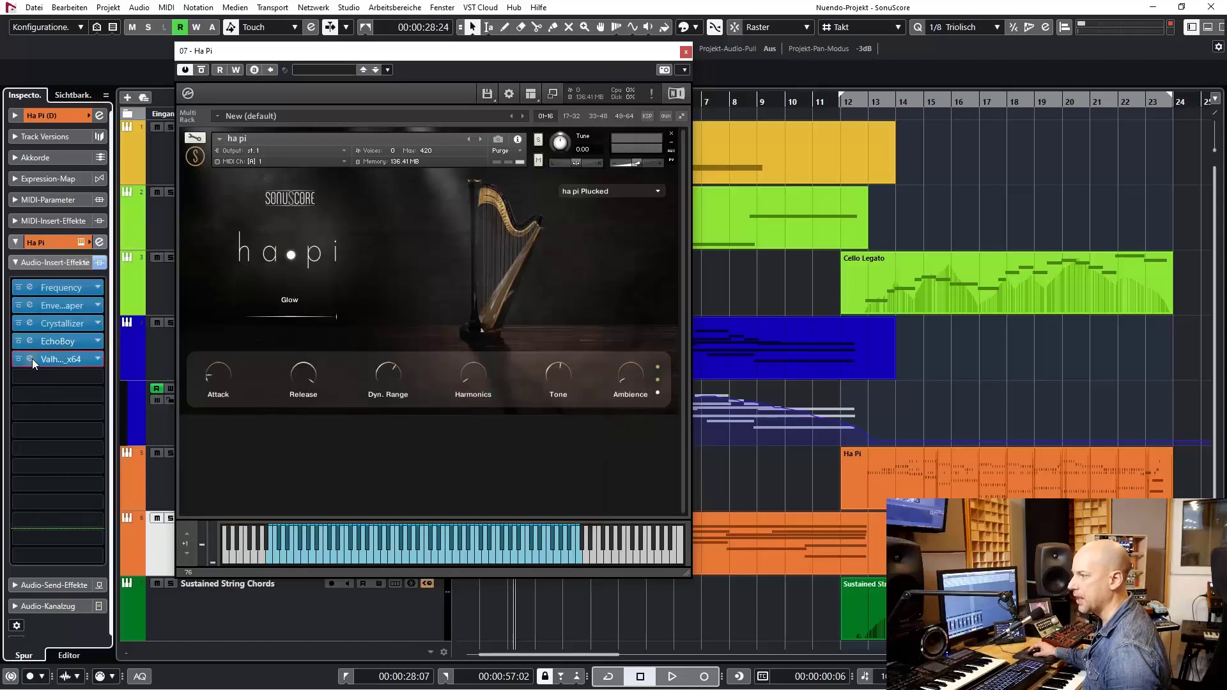
pyautogui.click(31, 358)
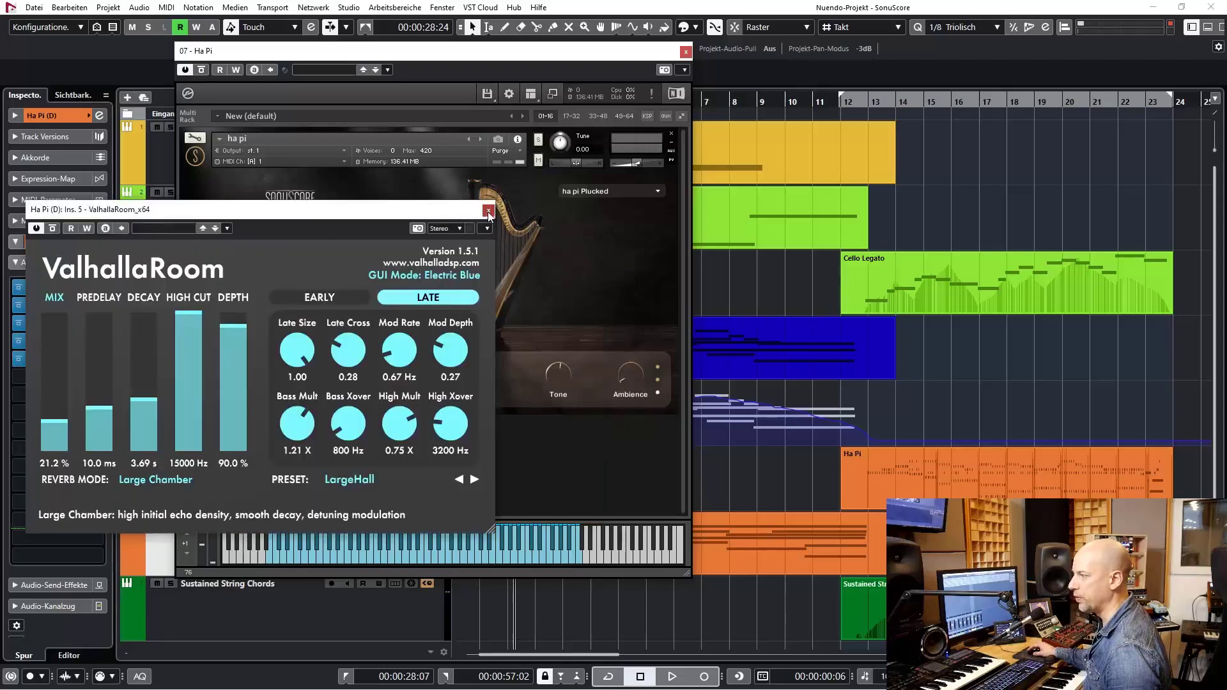
pyautogui.click(488, 212)
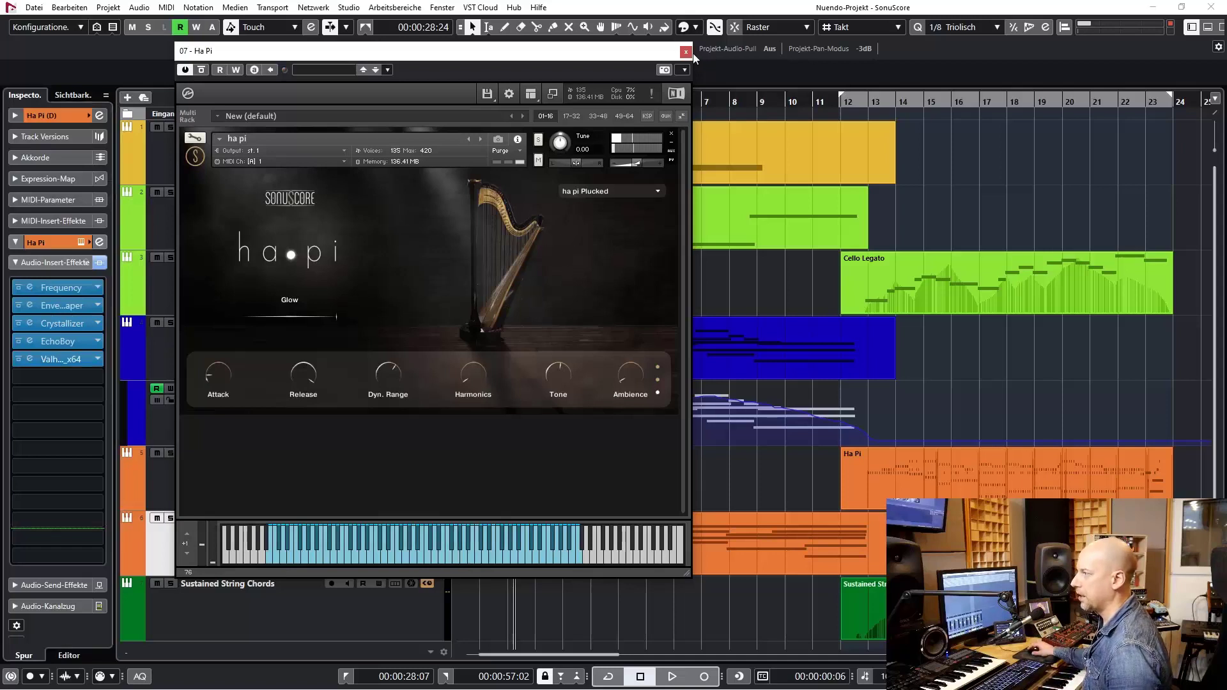
# Step: Close the harp instrument and play the song briefly from near bar 1
pyautogui.click(686, 50)
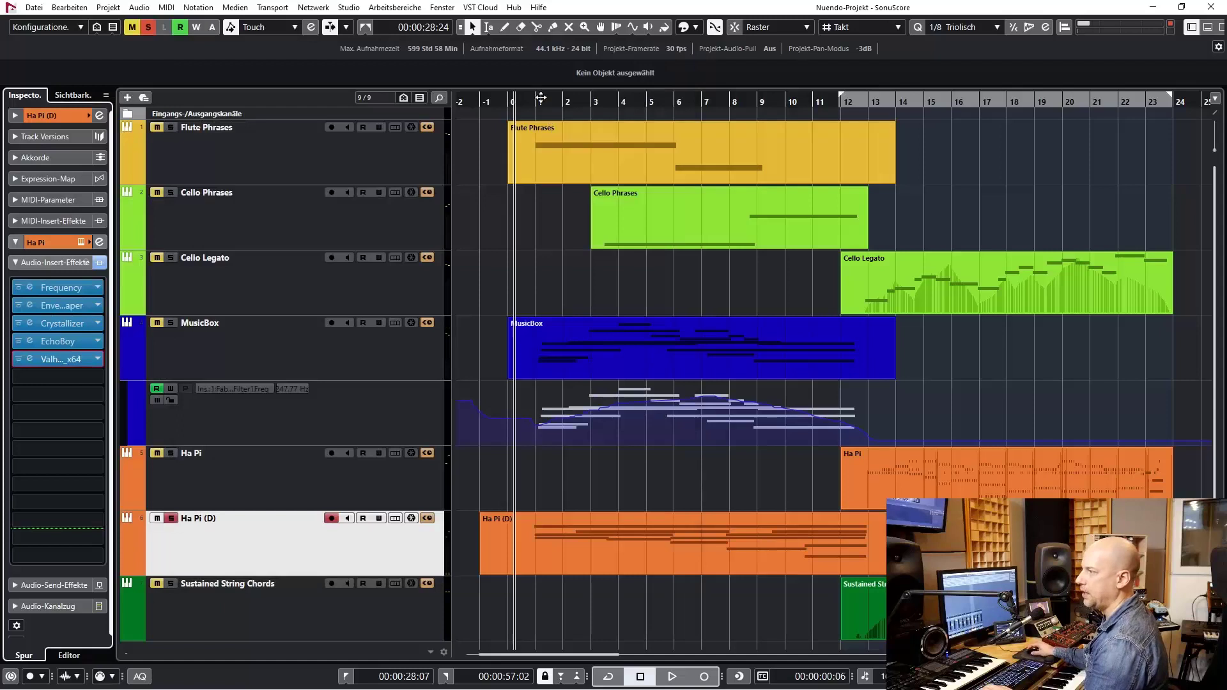
pyautogui.click(671, 677)
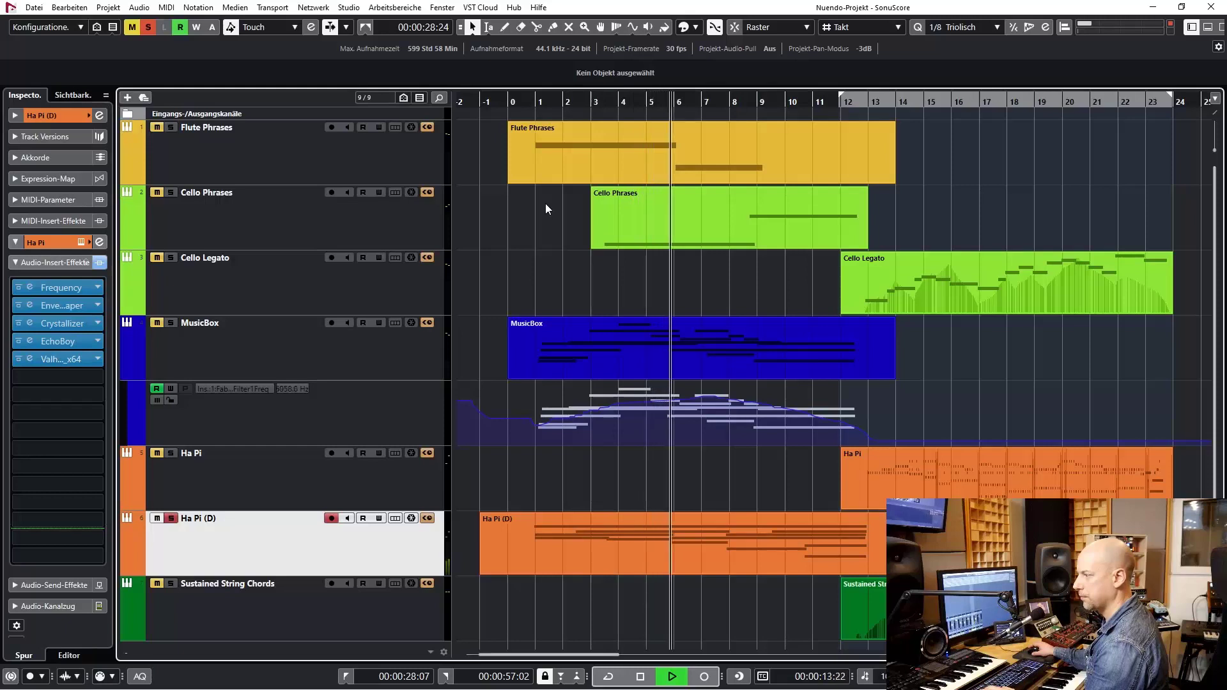
pyautogui.click(199, 323)
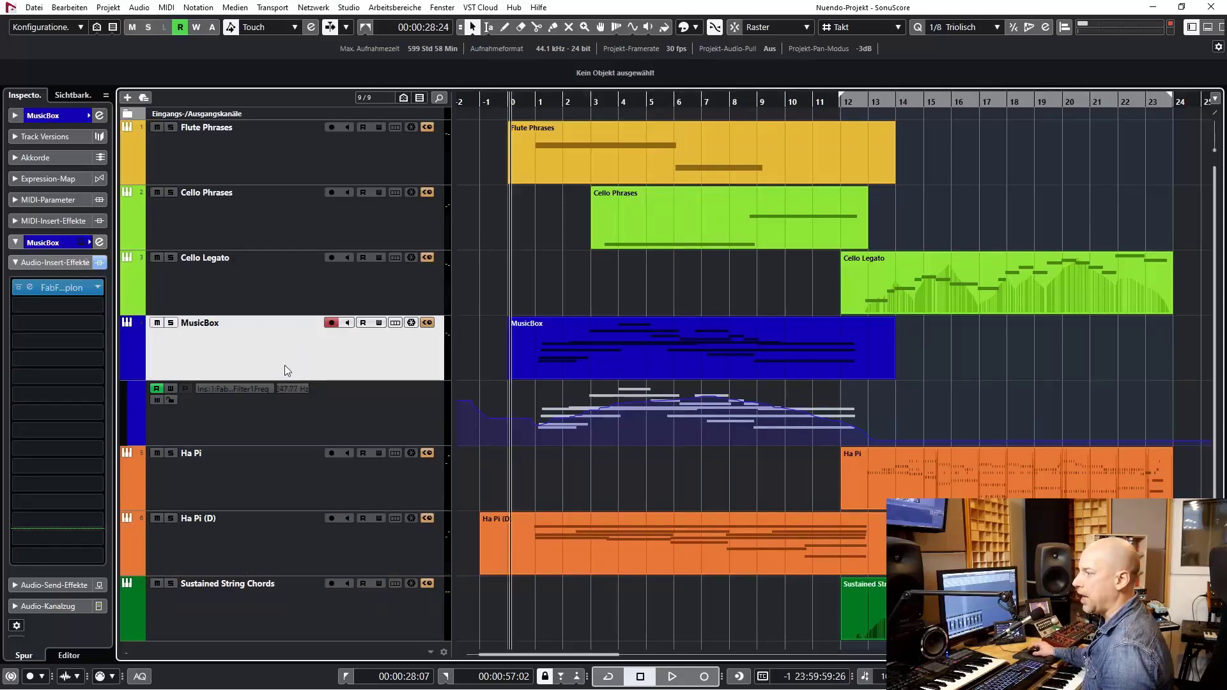
# Step: Check and close the MusicBox track's FabFilter Simplon filter insert, then bring up its Musicbox & Plucked Piano instrument
pyautogui.rightClick(286, 362)
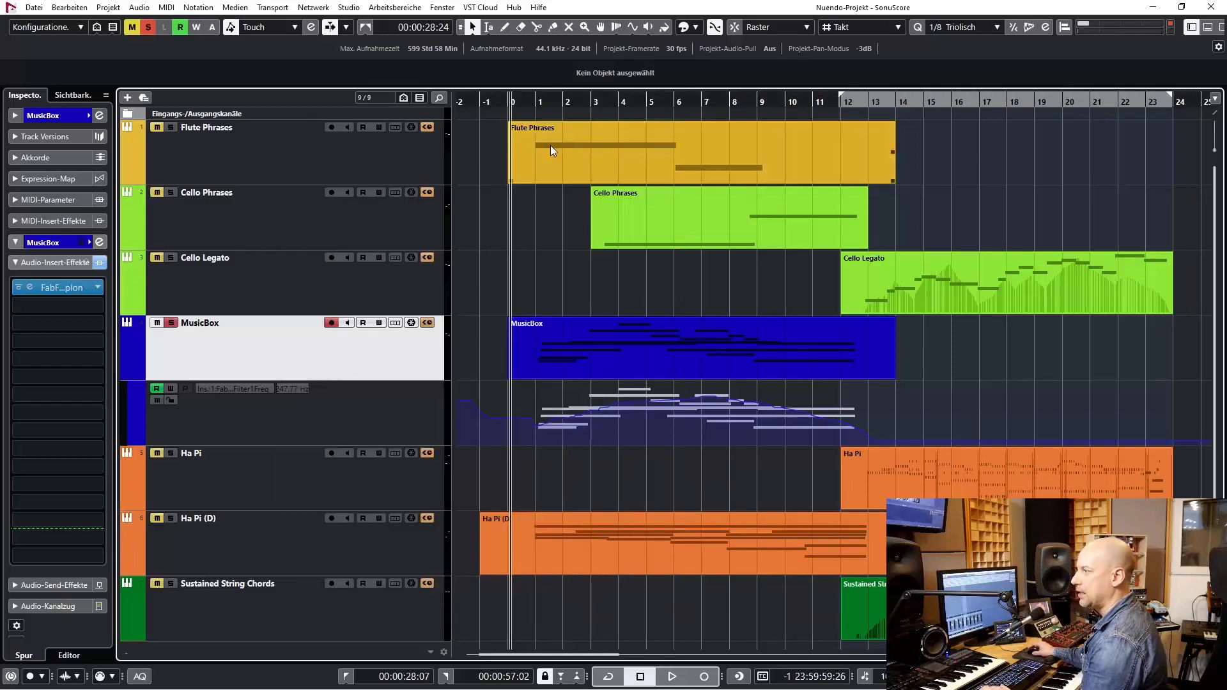
pyautogui.click(669, 676)
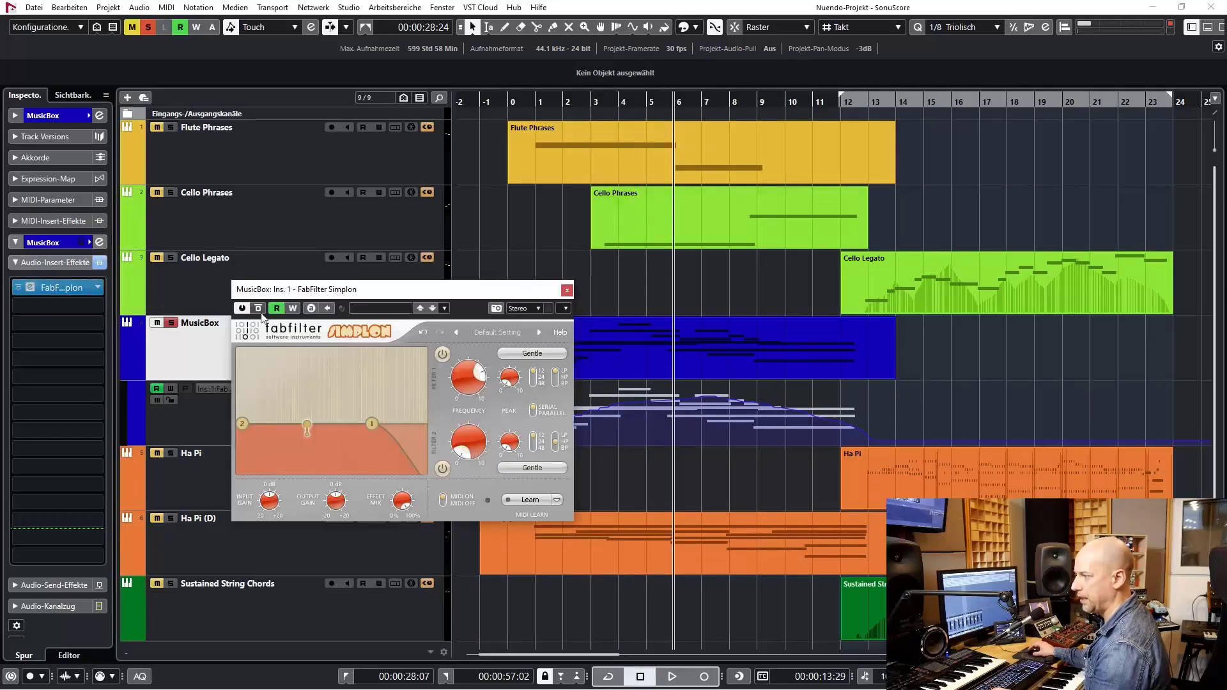
pyautogui.click(566, 289)
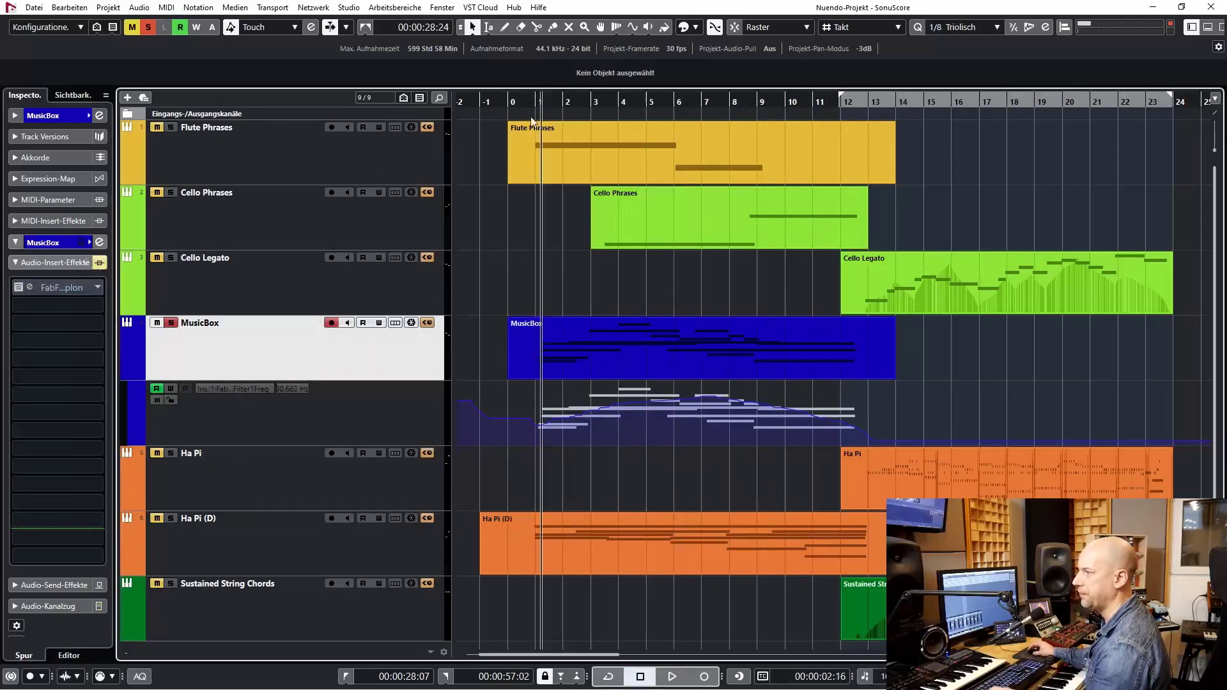
pyautogui.click(672, 677)
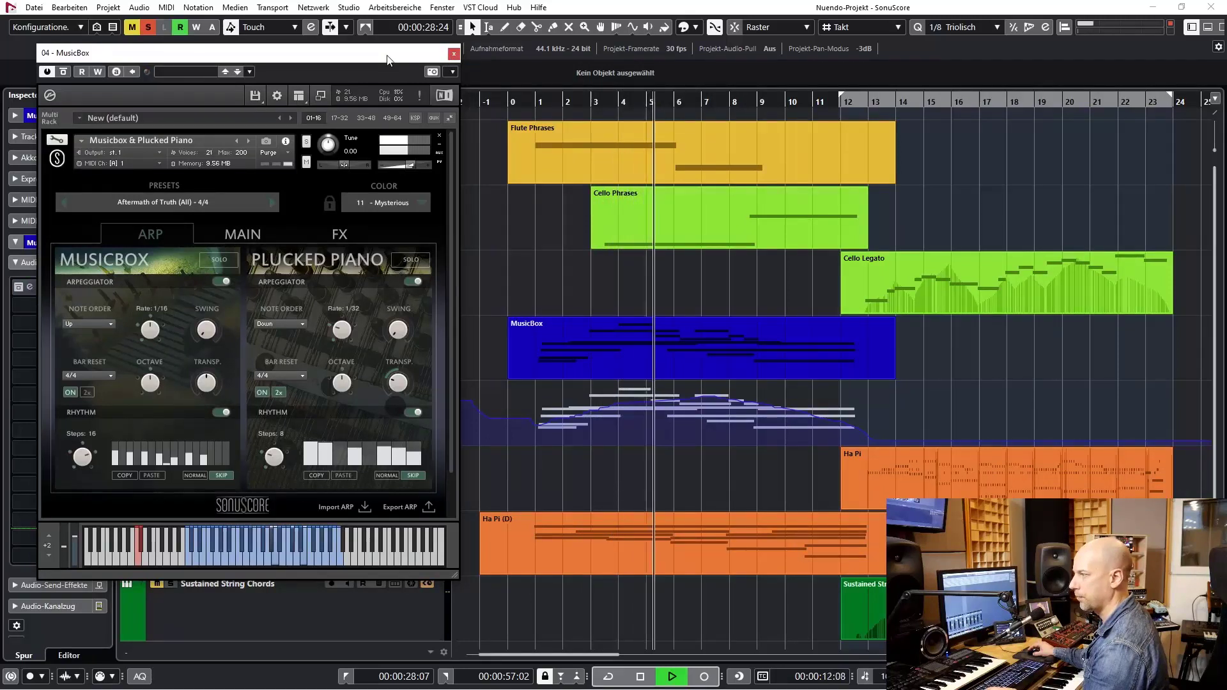
# Step: Duplicate the MusicBox track via Spuren duplizieren after closing its instrument window
pyautogui.click(453, 54)
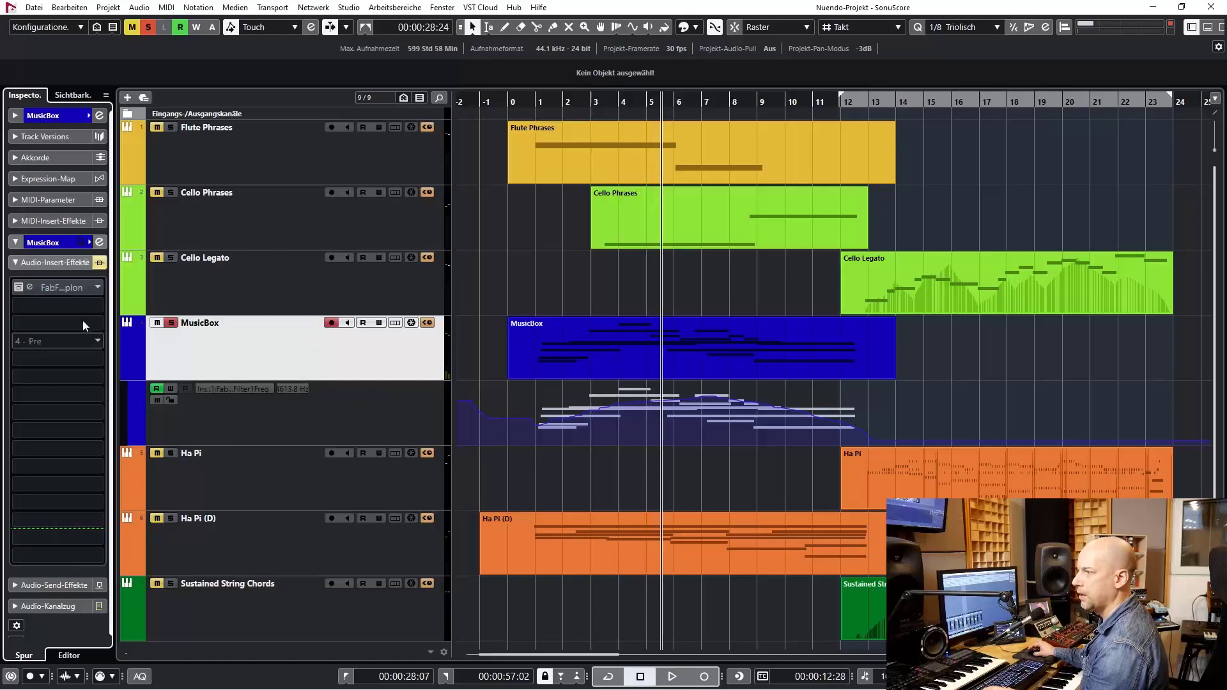
pyautogui.rightClick(318, 356)
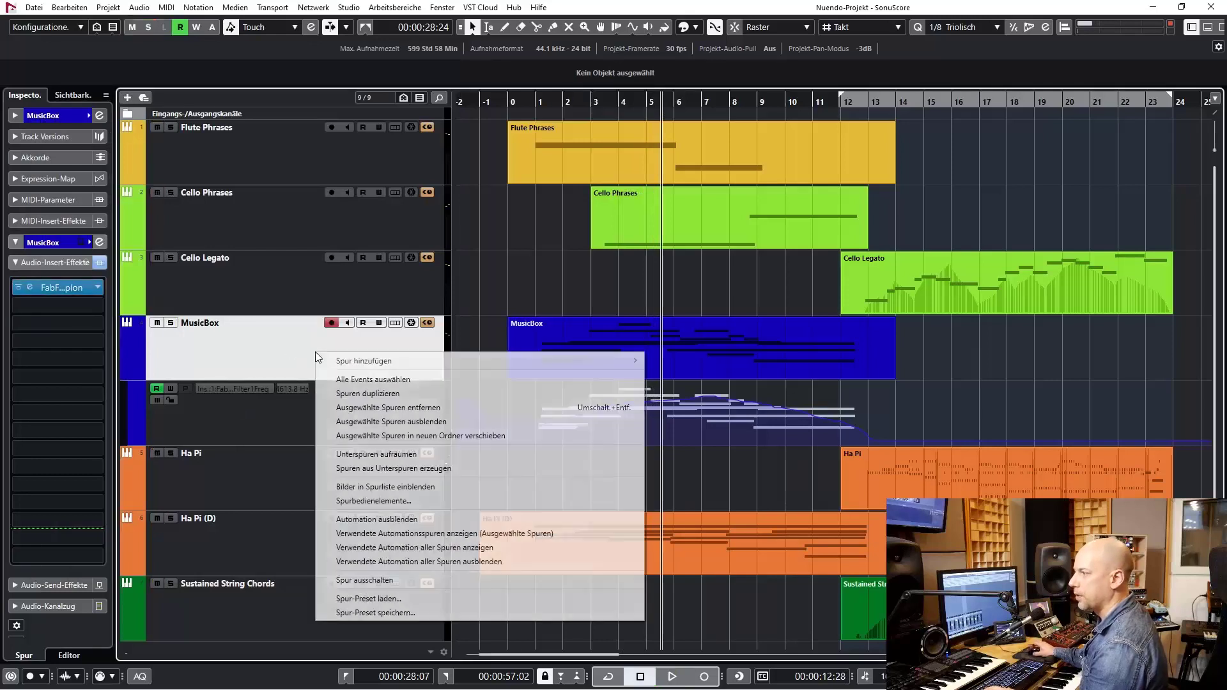
pyautogui.moveTo(403, 397)
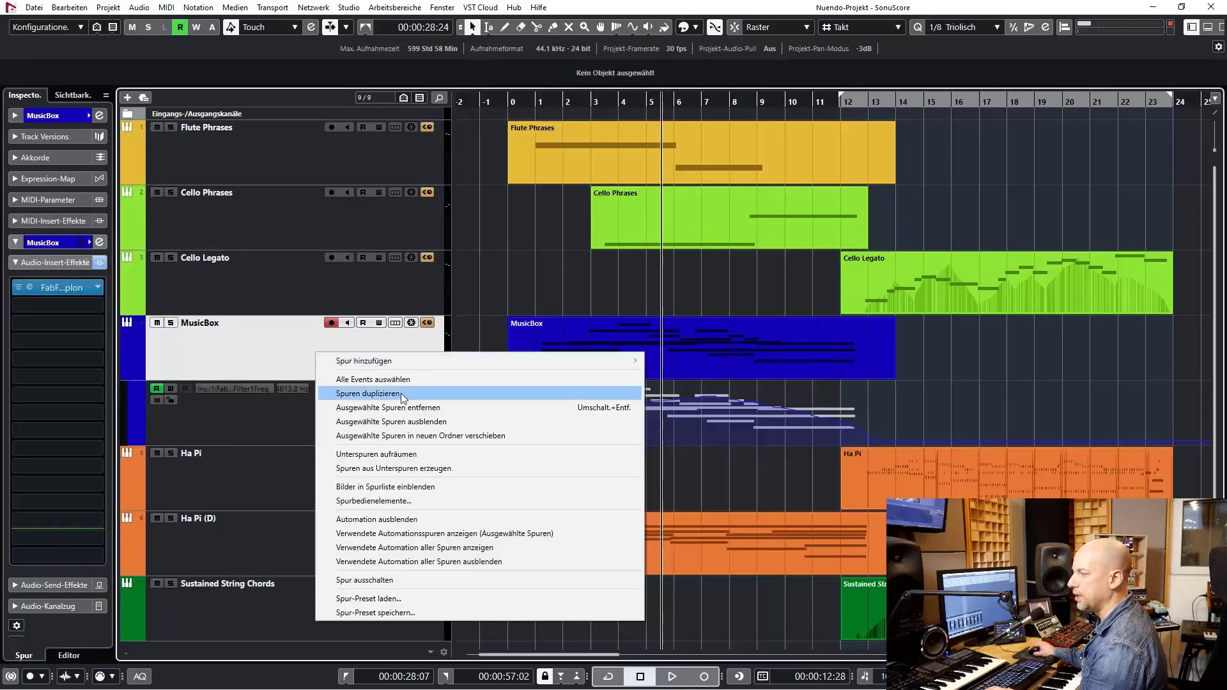
pyautogui.click(376, 394)
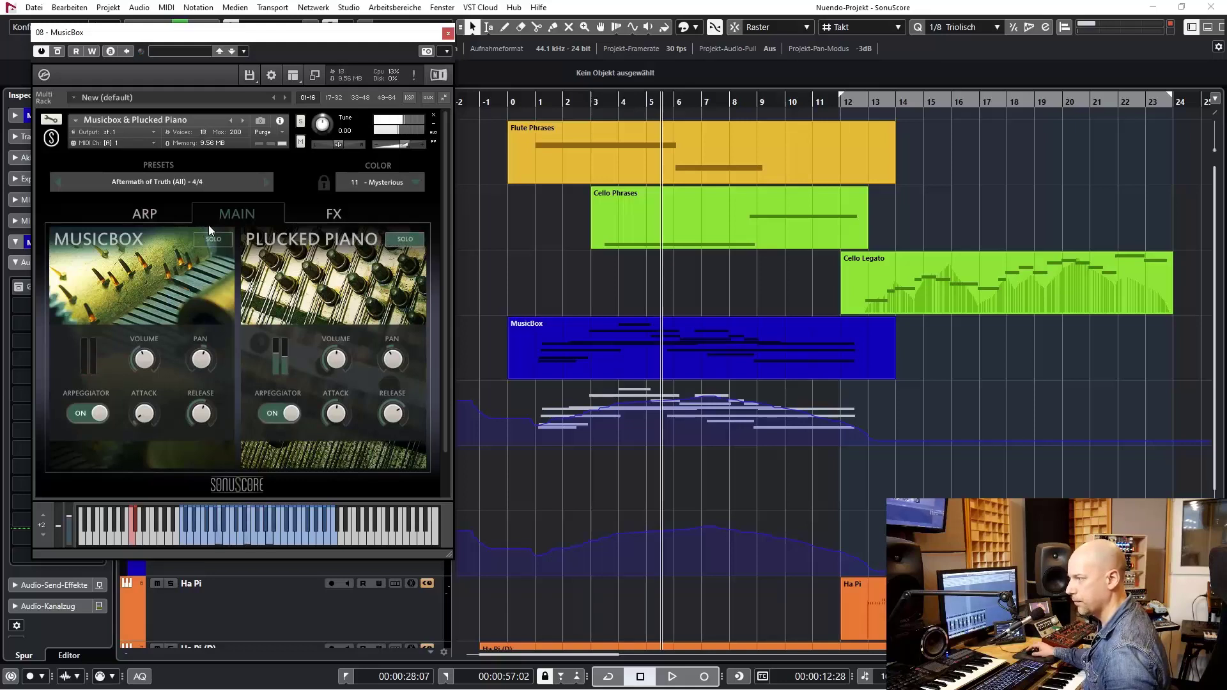
pyautogui.moveTo(295, 441)
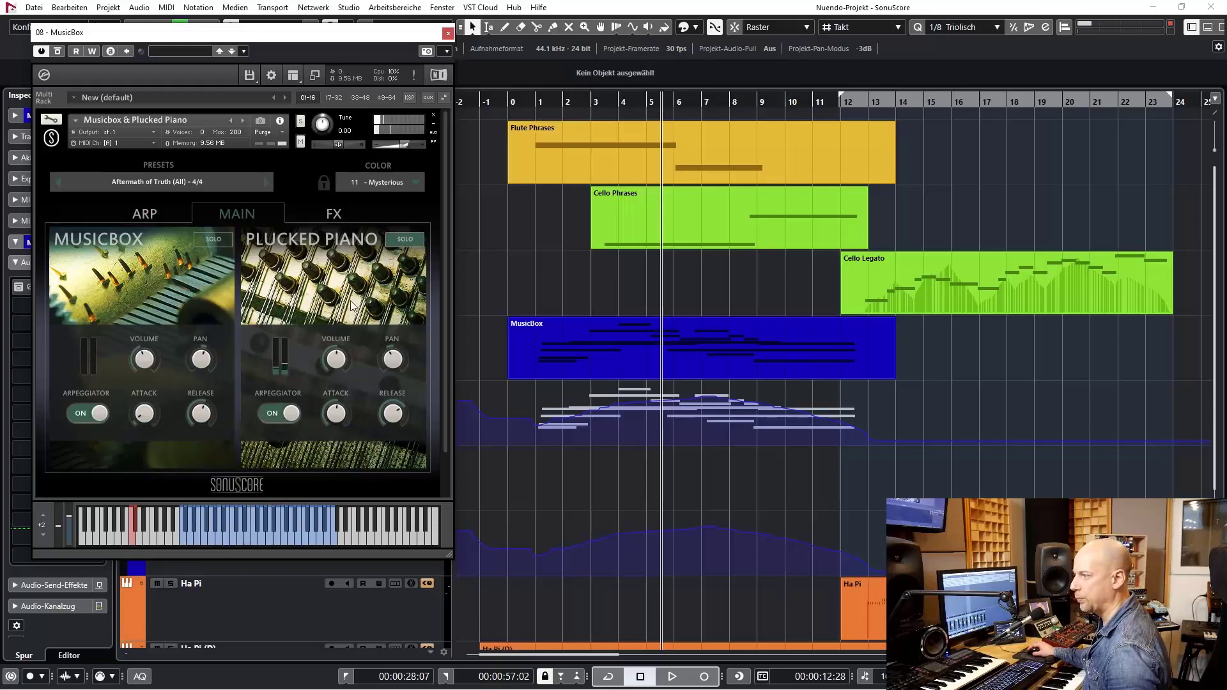
# Step: Switch the Plucked Piano and Musicbox arpeggiators to OFF on the MAIN page
pyautogui.click(277, 413)
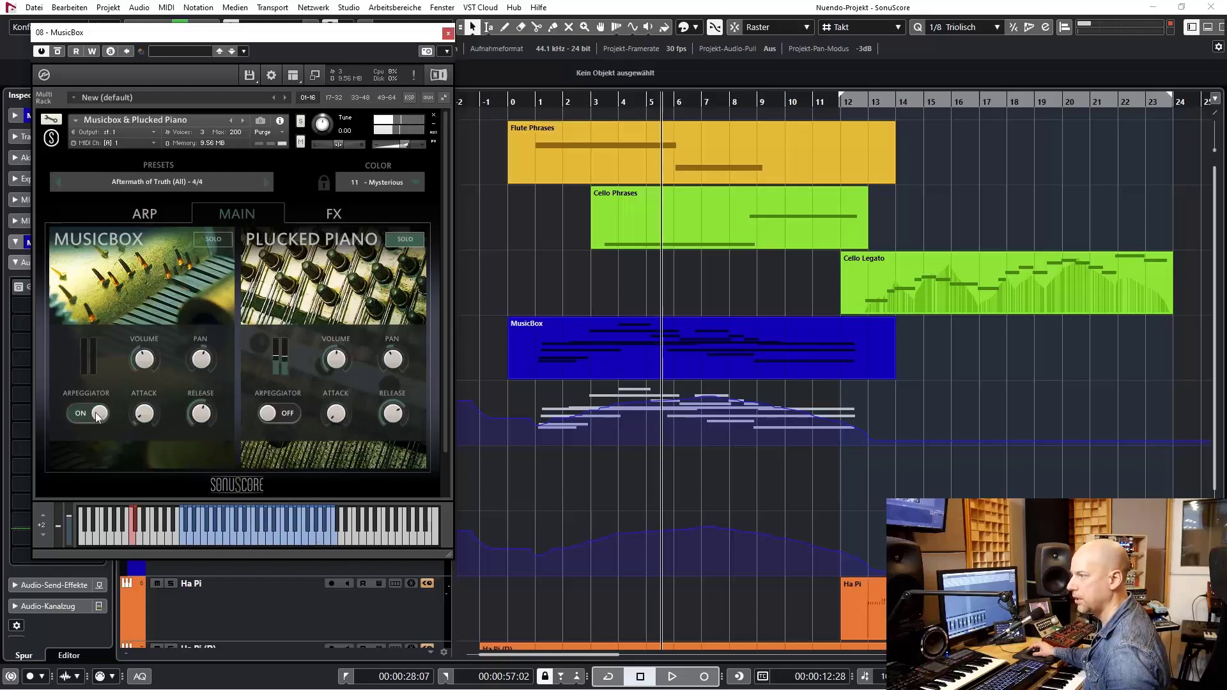
pyautogui.click(79, 413)
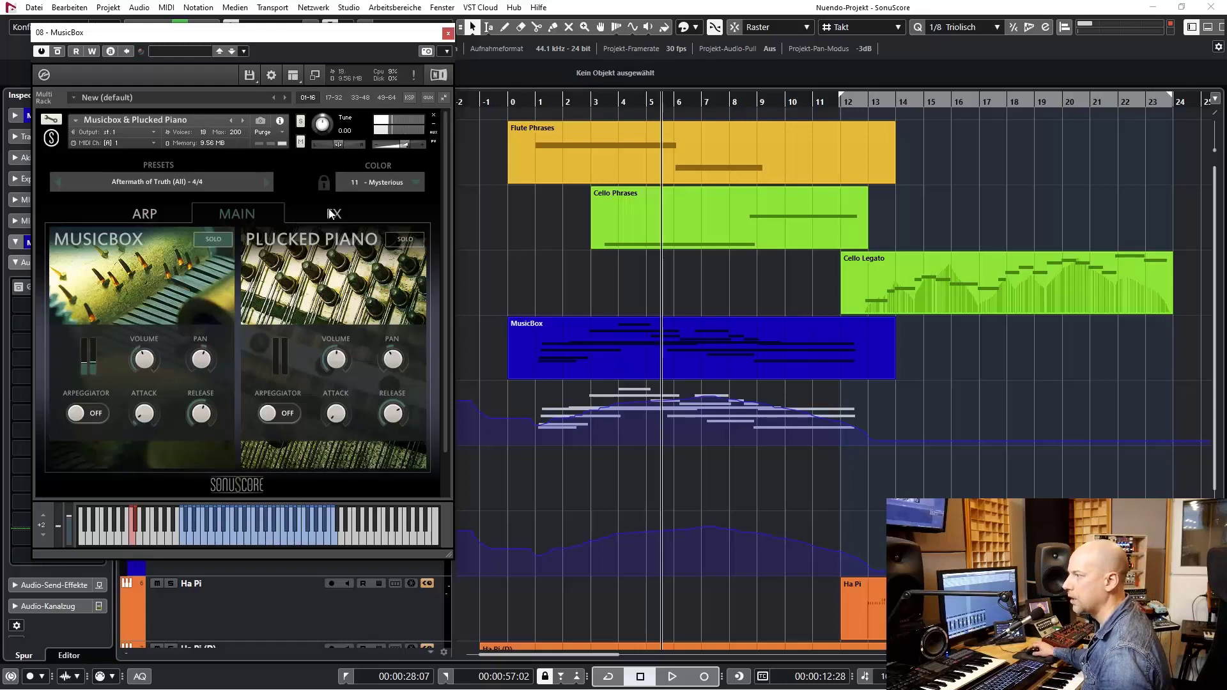
# Step: Review the Delay & Reverb settings for both the Plucked Piano and Musicbox layers on the FX page, then return to MAIN
pyautogui.click(336, 214)
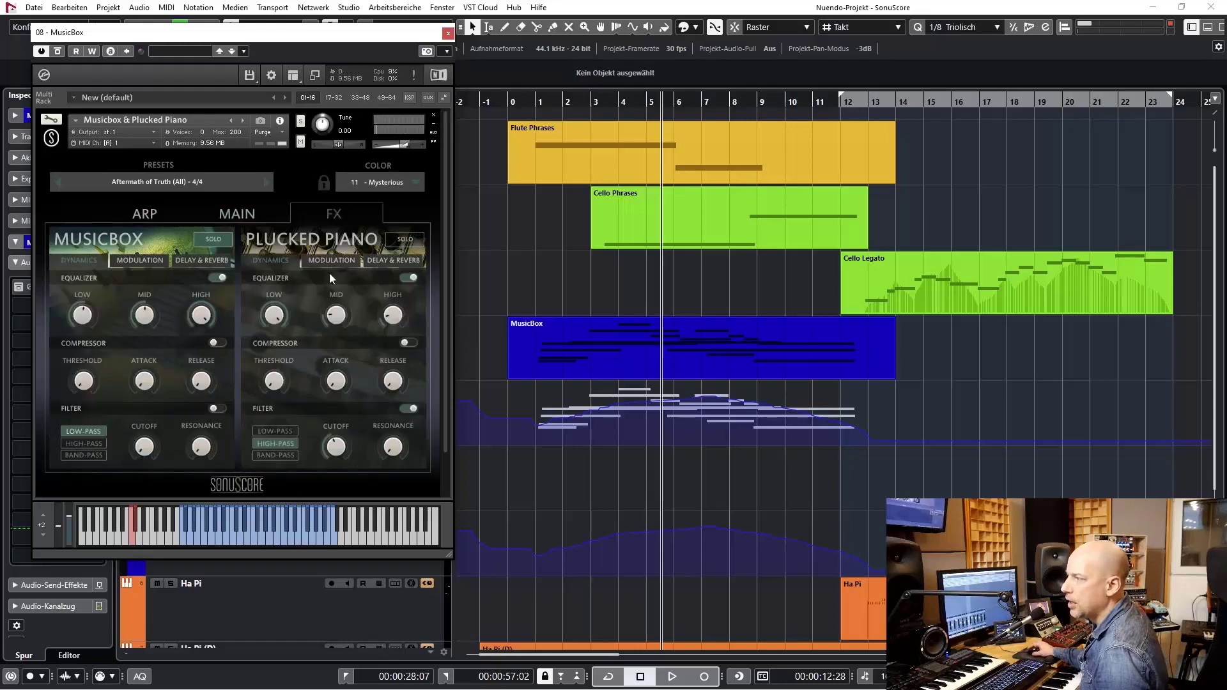
pyautogui.click(392, 259)
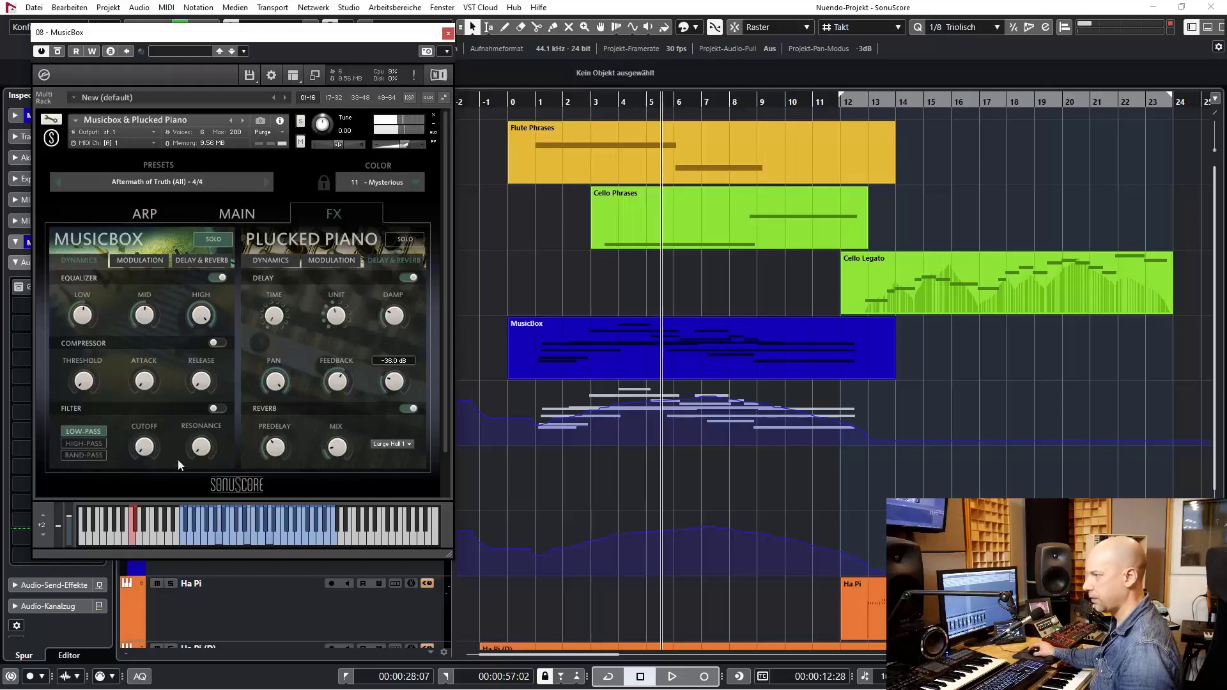
pyautogui.click(202, 261)
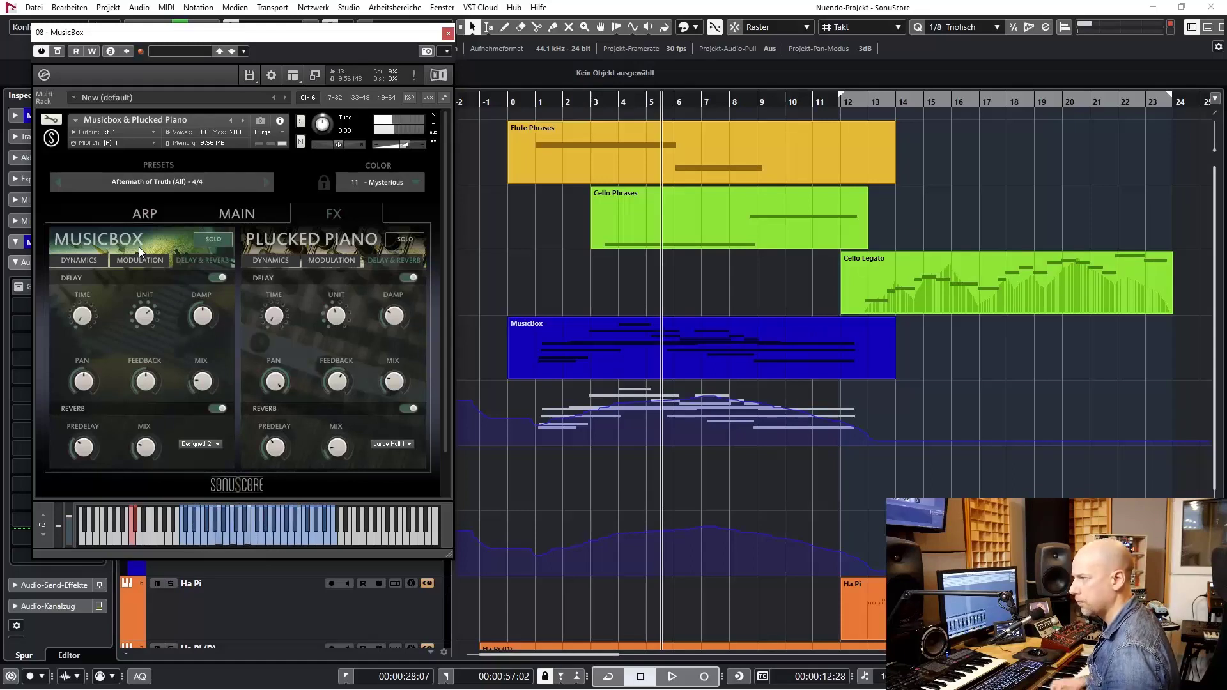
pyautogui.click(236, 214)
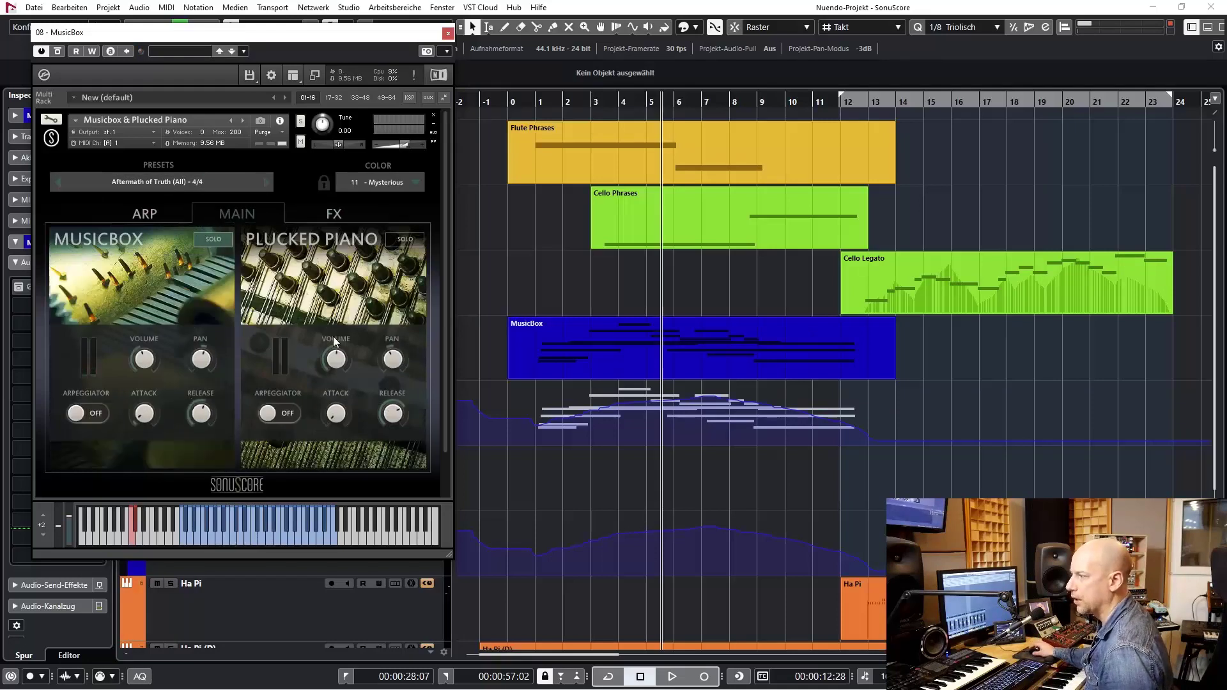
pyautogui.moveTo(413, 435)
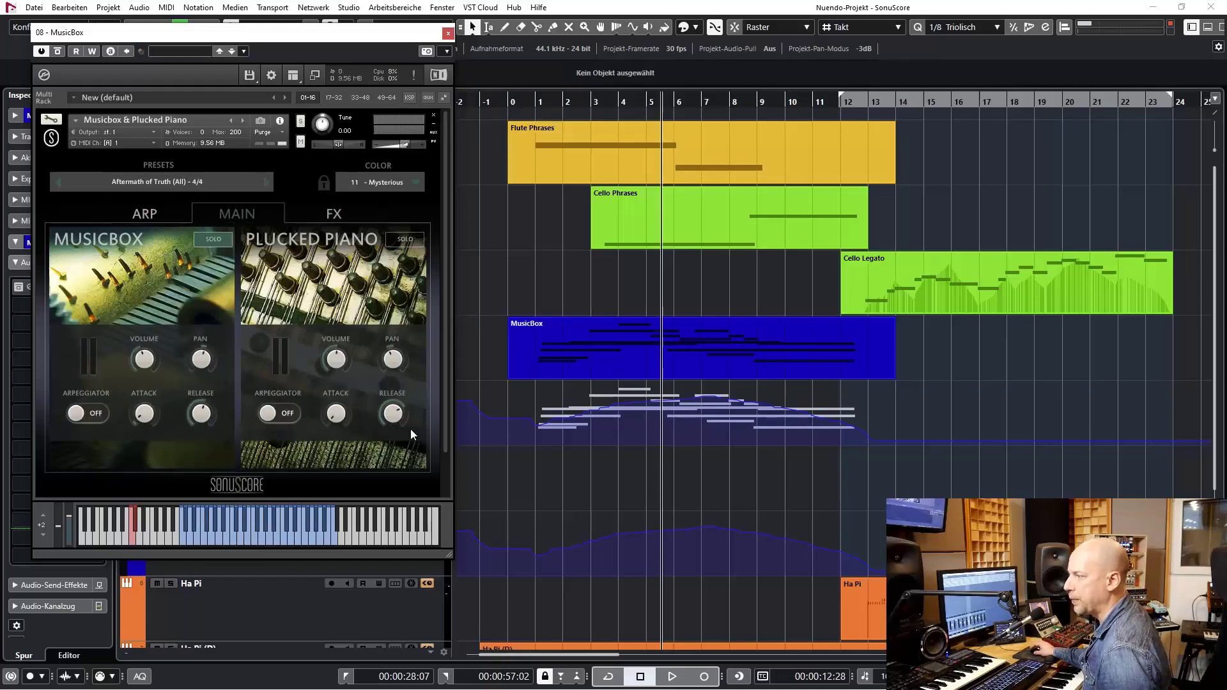
# Step: Show the ARP page and switch the Musicbox 16-step rhythm pattern back on
pyautogui.click(144, 213)
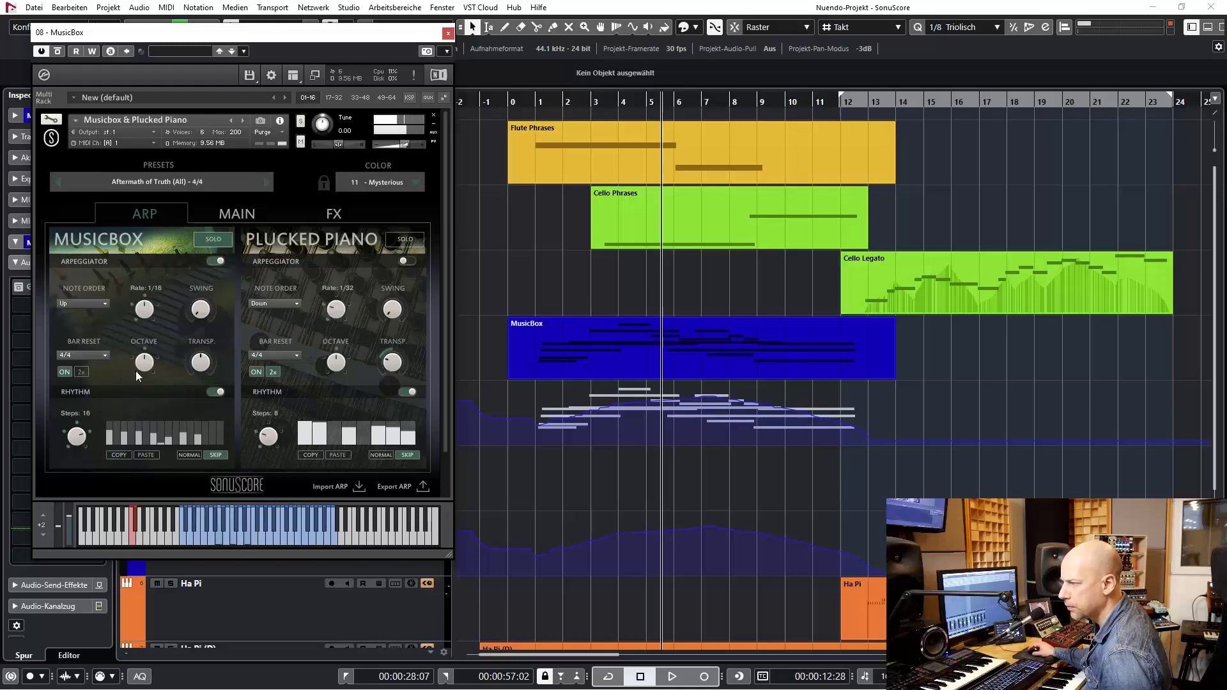
pyautogui.moveTo(150, 316)
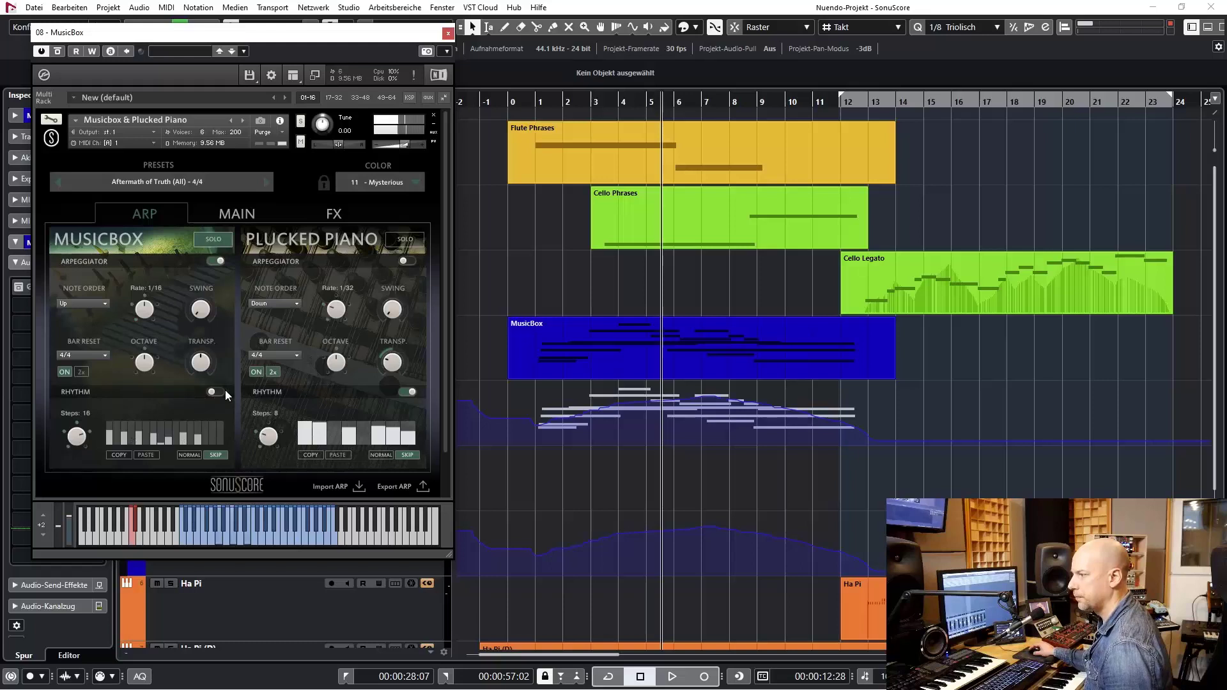
pyautogui.click(211, 391)
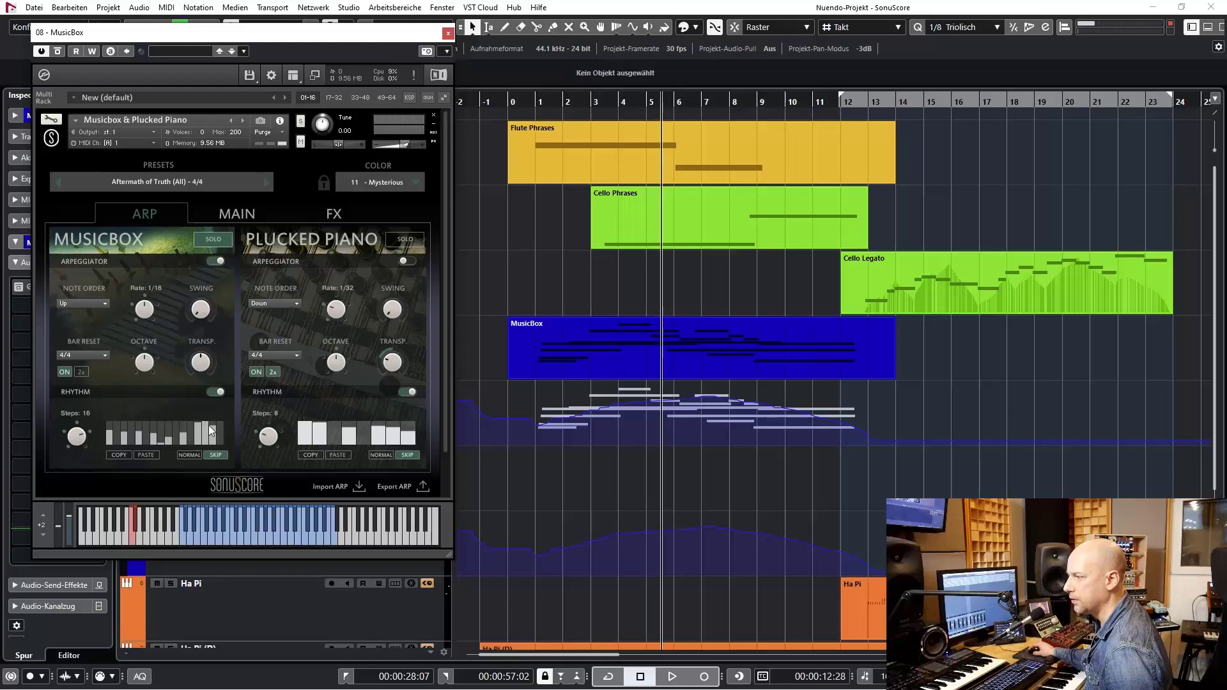
pyautogui.moveTo(211, 437)
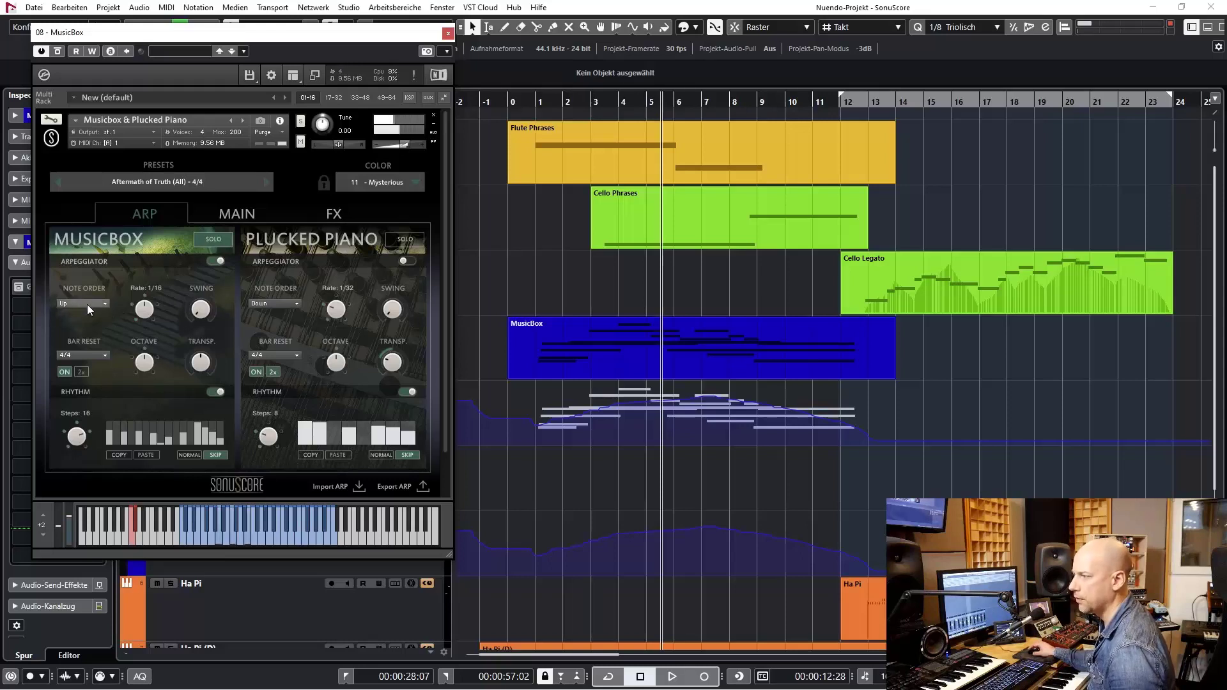
# Step: Audition Musicbox note orders Down and Zig-Zag Up, ending on All (Chord)
pyautogui.click(82, 303)
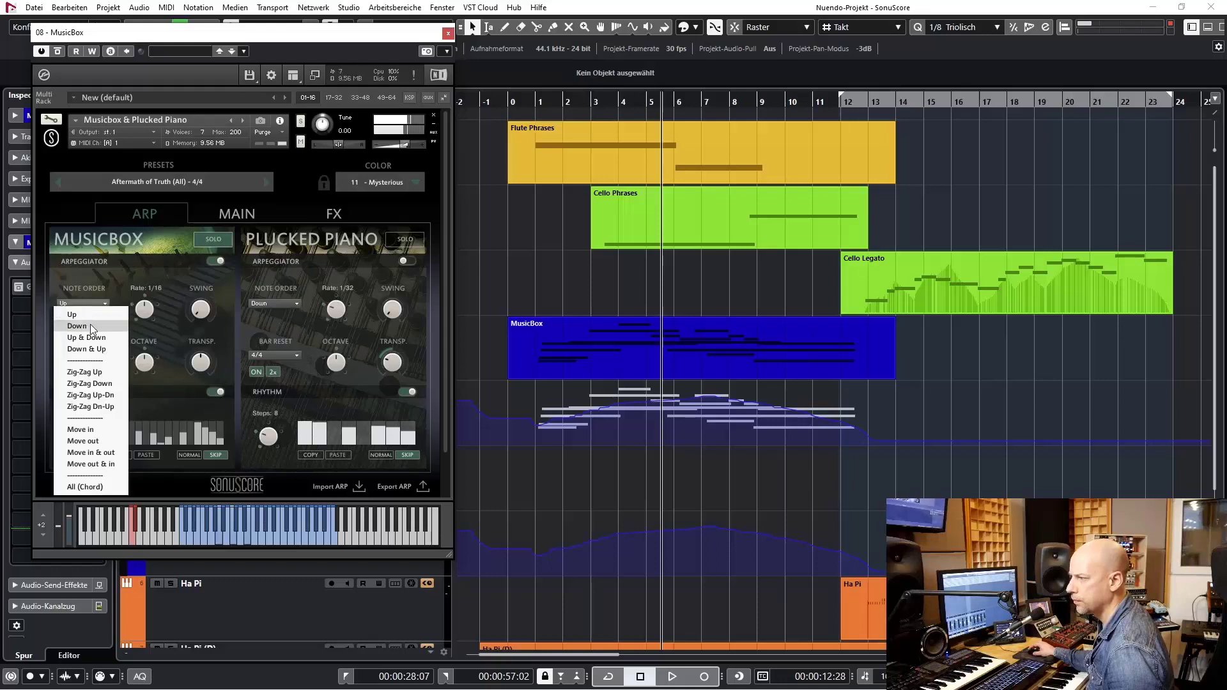
pyautogui.click(75, 326)
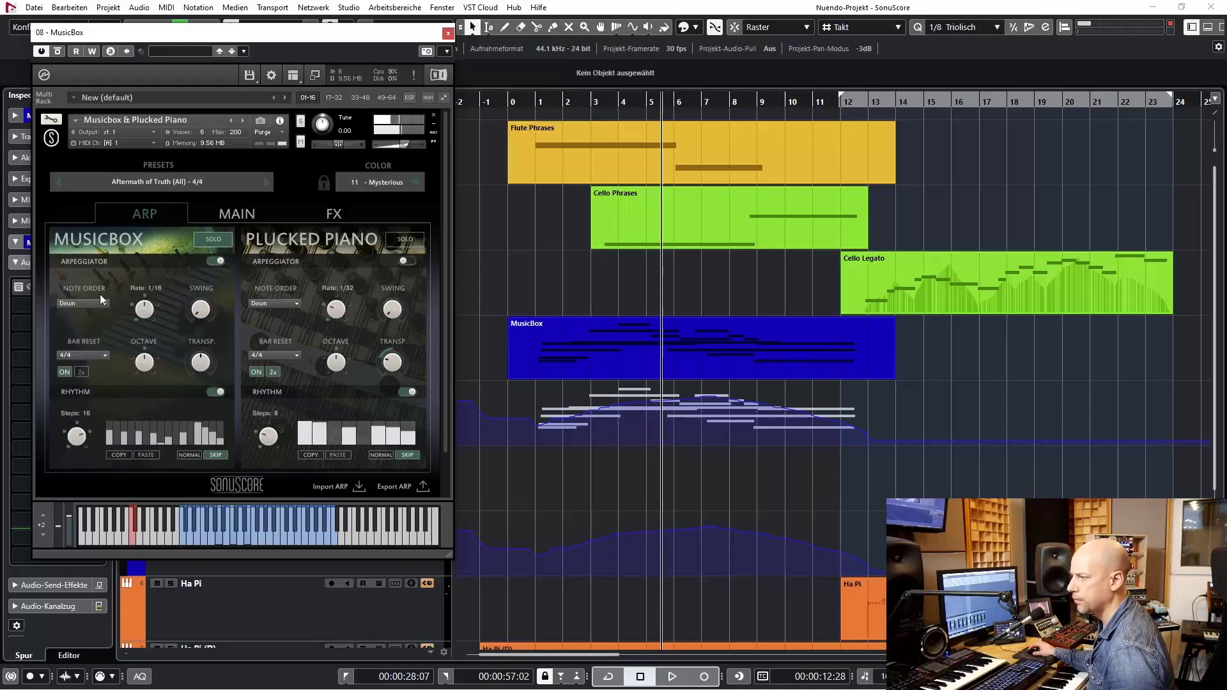
pyautogui.click(82, 304)
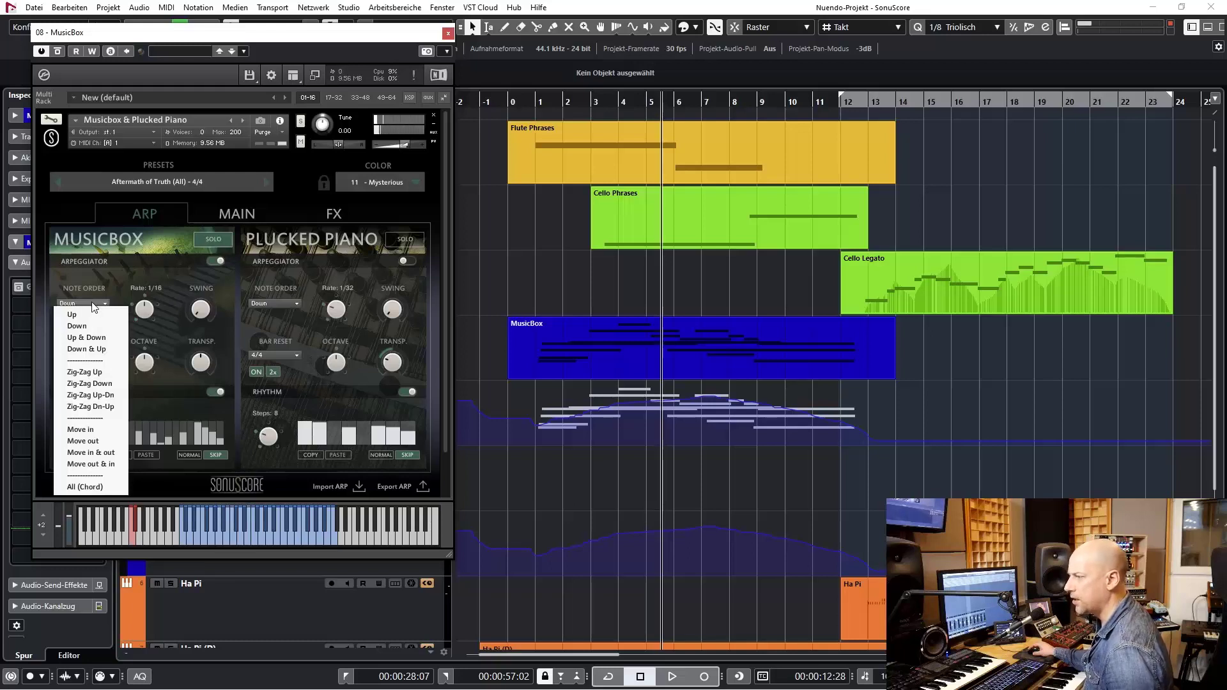
pyautogui.click(84, 372)
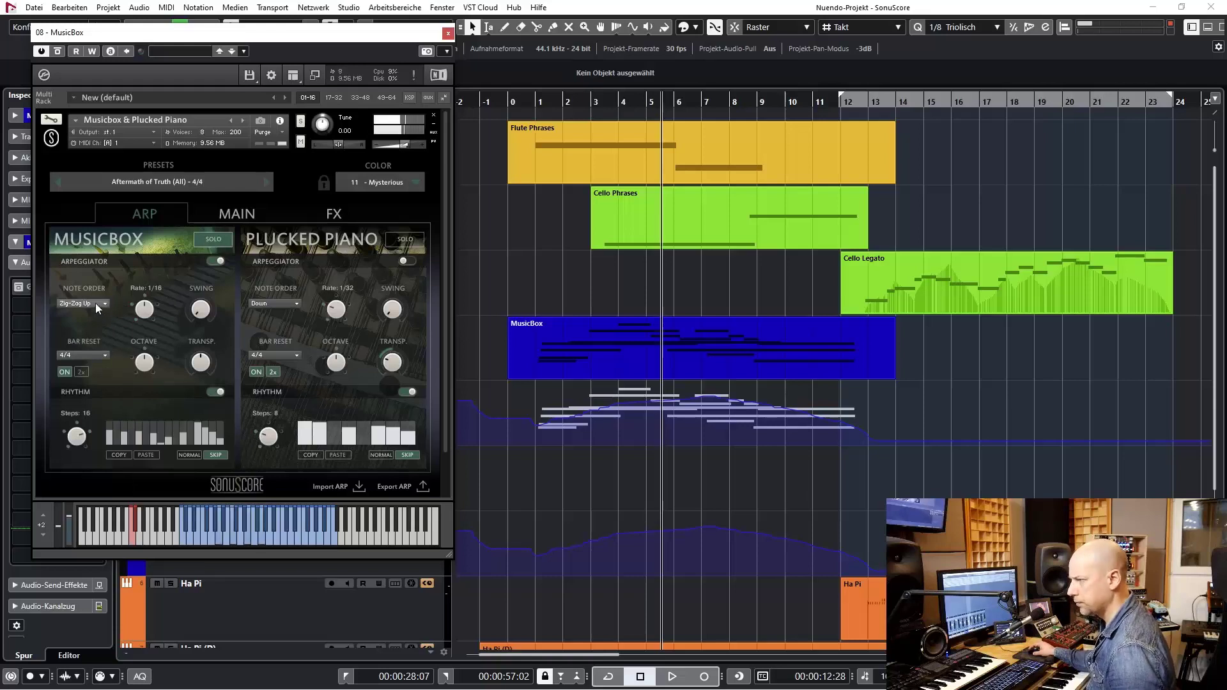
pyautogui.click(82, 303)
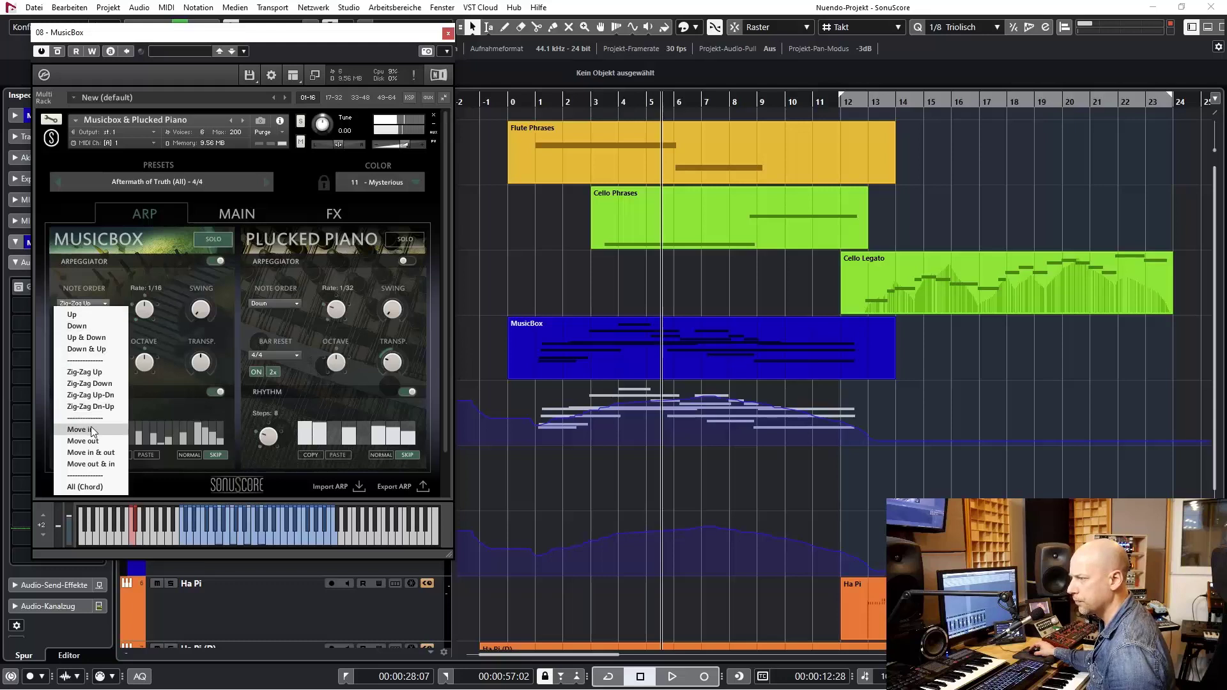
pyautogui.click(84, 486)
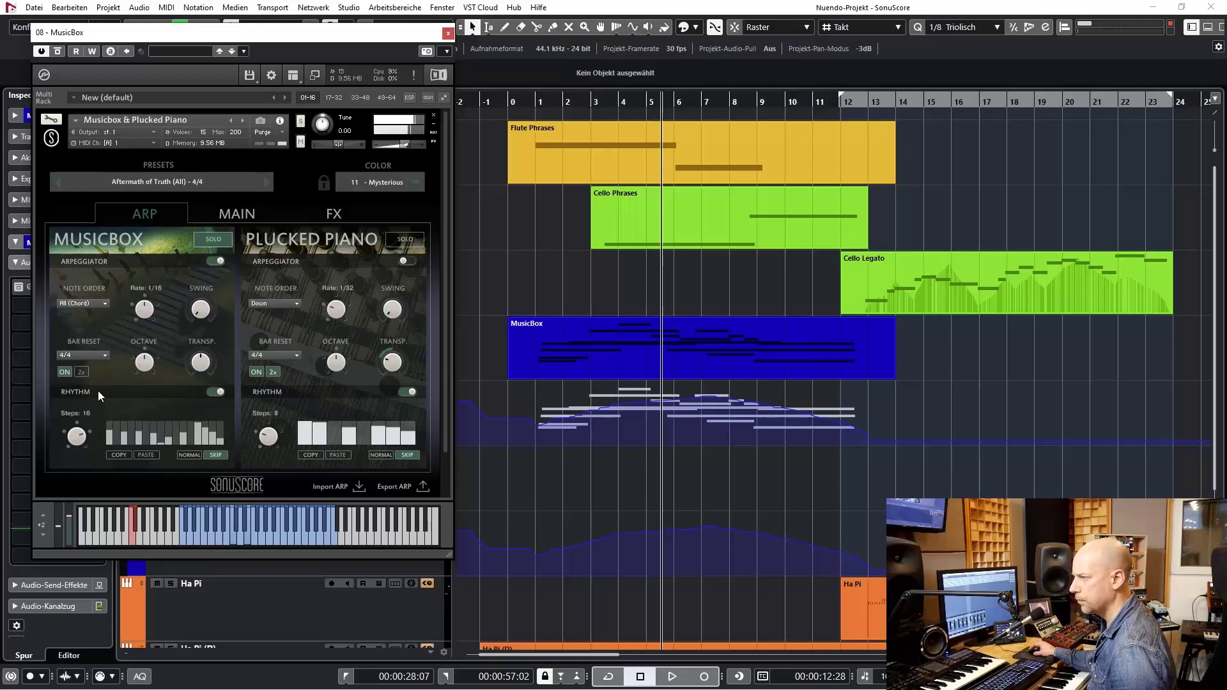
pyautogui.moveTo(88, 333)
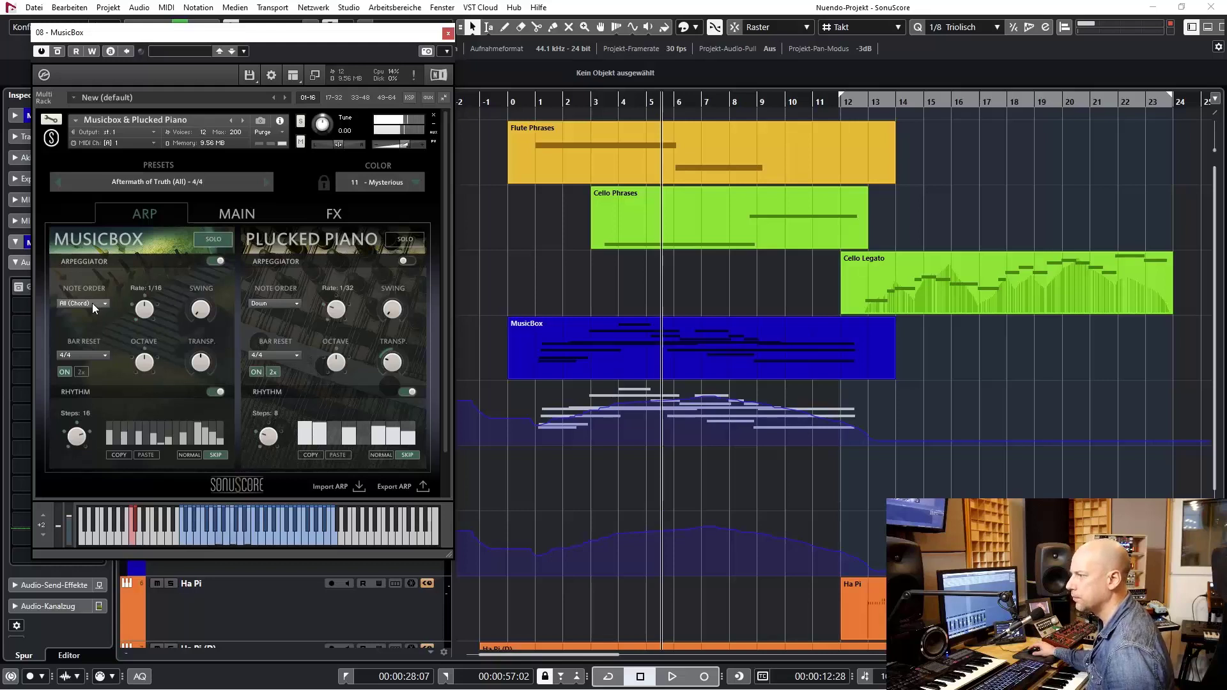
pyautogui.moveTo(156, 368)
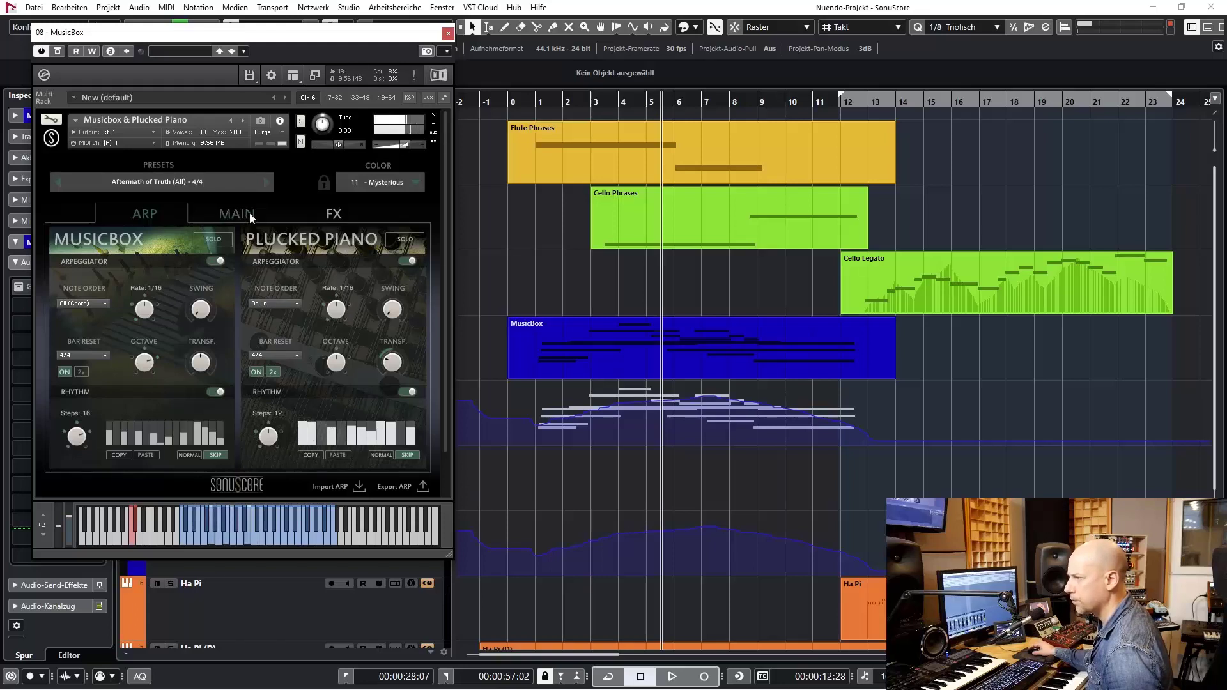
# Step: Show the layers' main volume and pan settings, then their FX settings
pyautogui.click(238, 213)
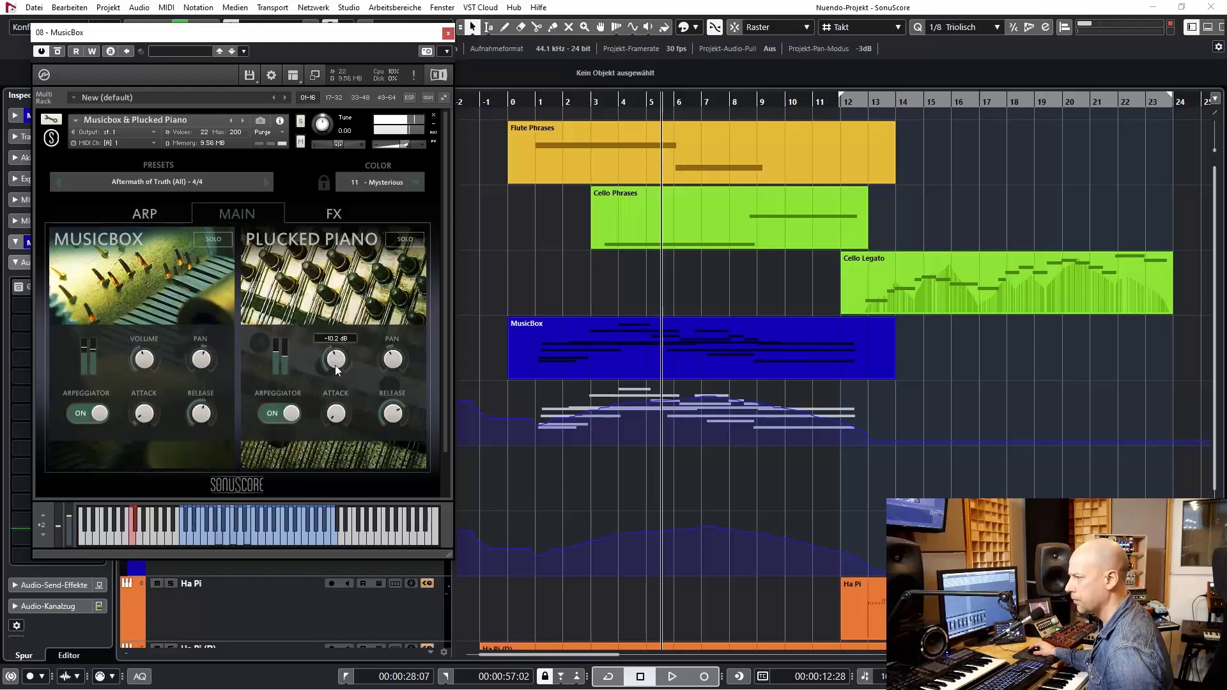
pyautogui.click(333, 214)
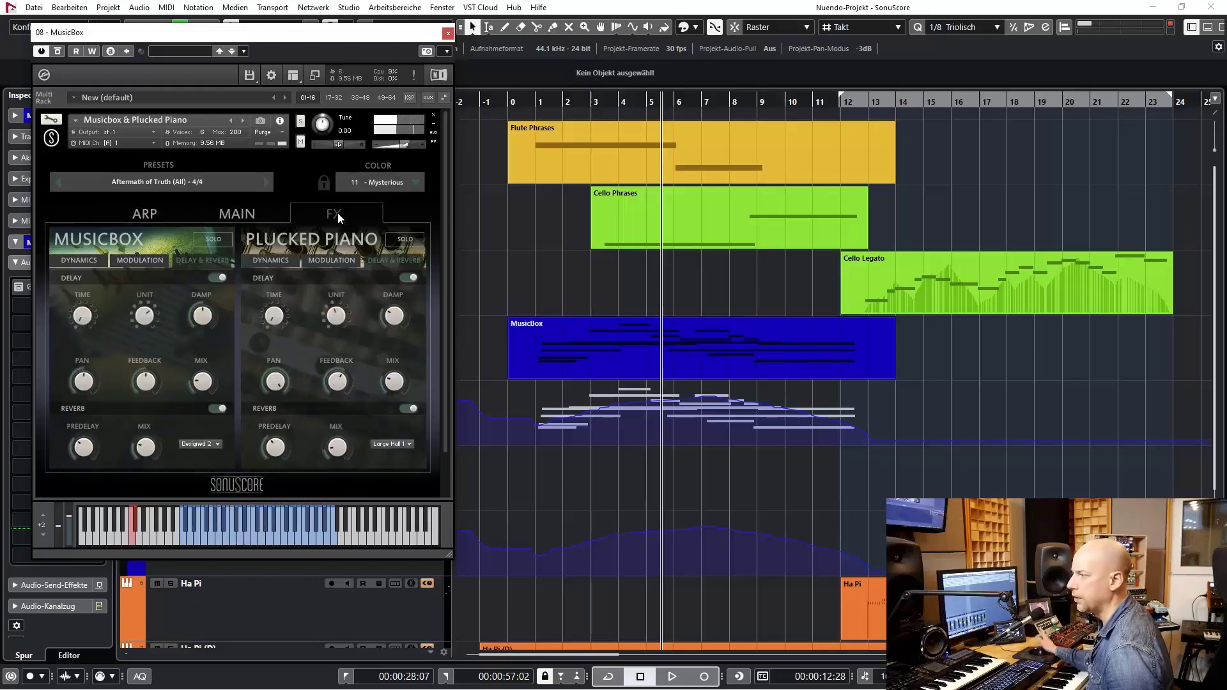
# Step: Adjust the Plucked Piano chorus, then set its dynamics filter cutoff with the filter in Low-Pass mode
pyautogui.click(331, 259)
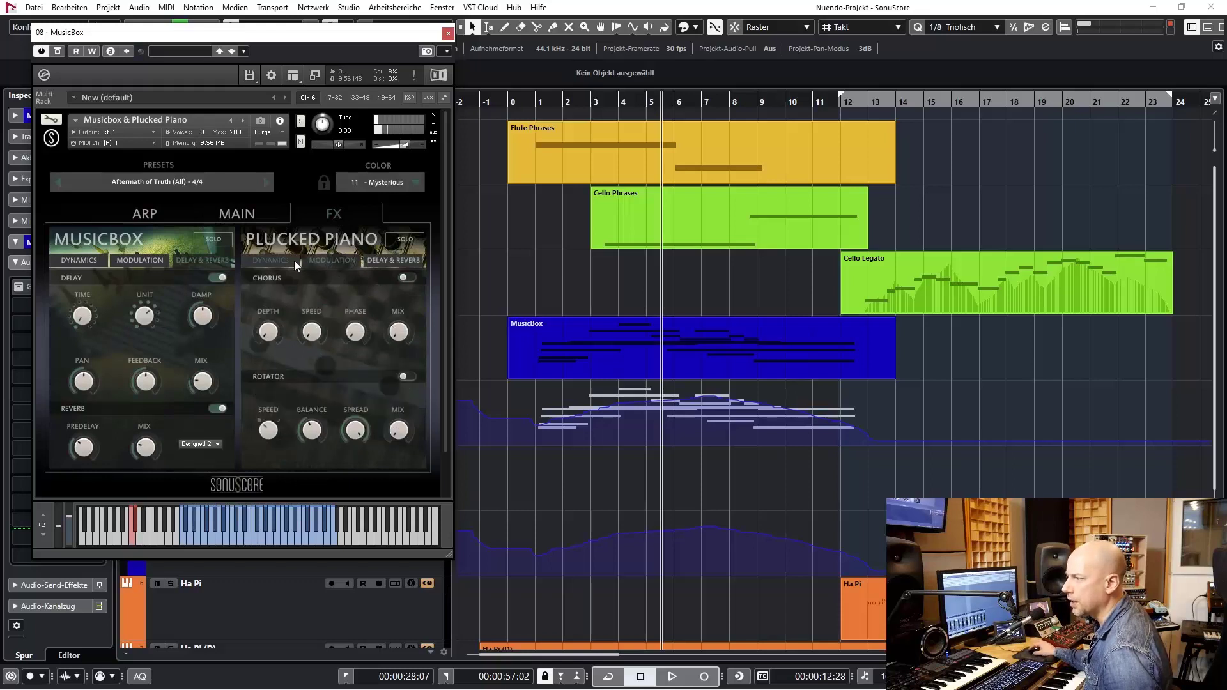
pyautogui.click(271, 260)
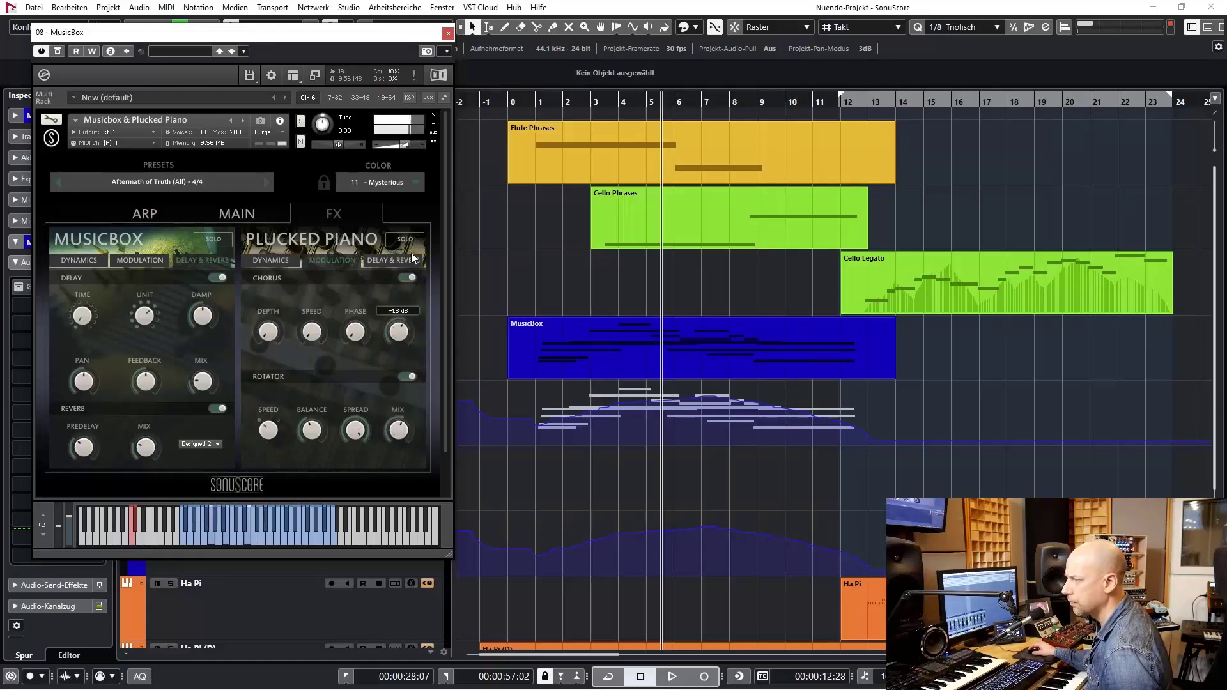
pyautogui.click(271, 260)
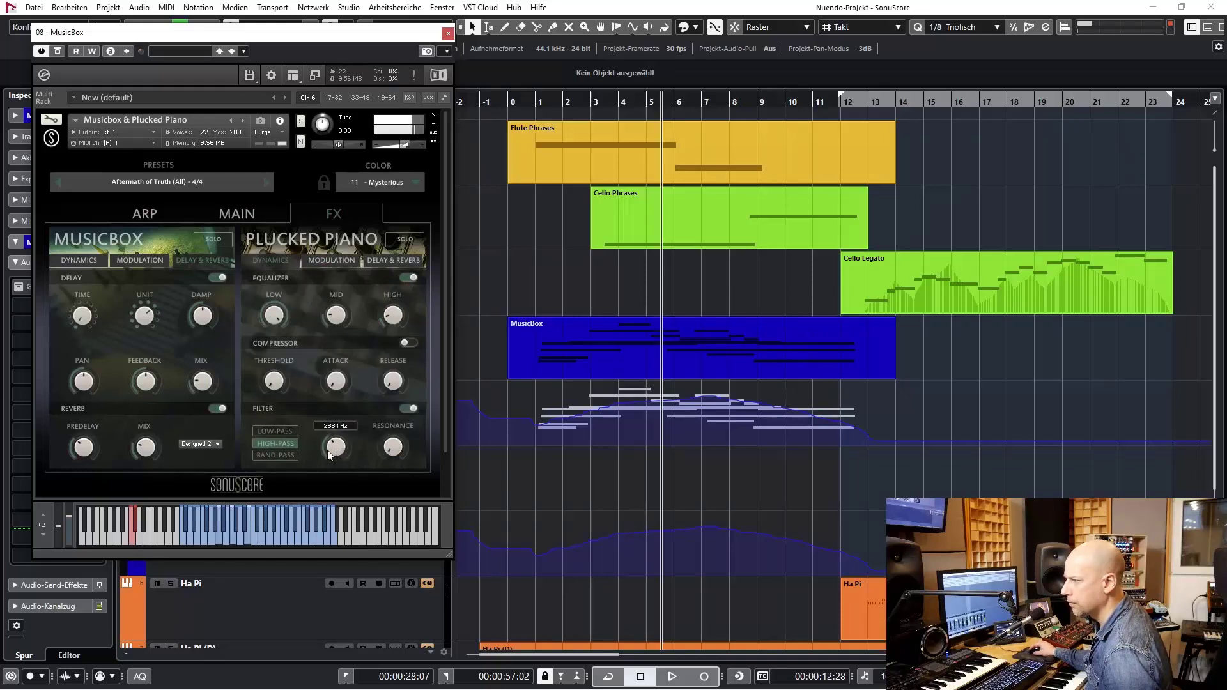
pyautogui.click(275, 431)
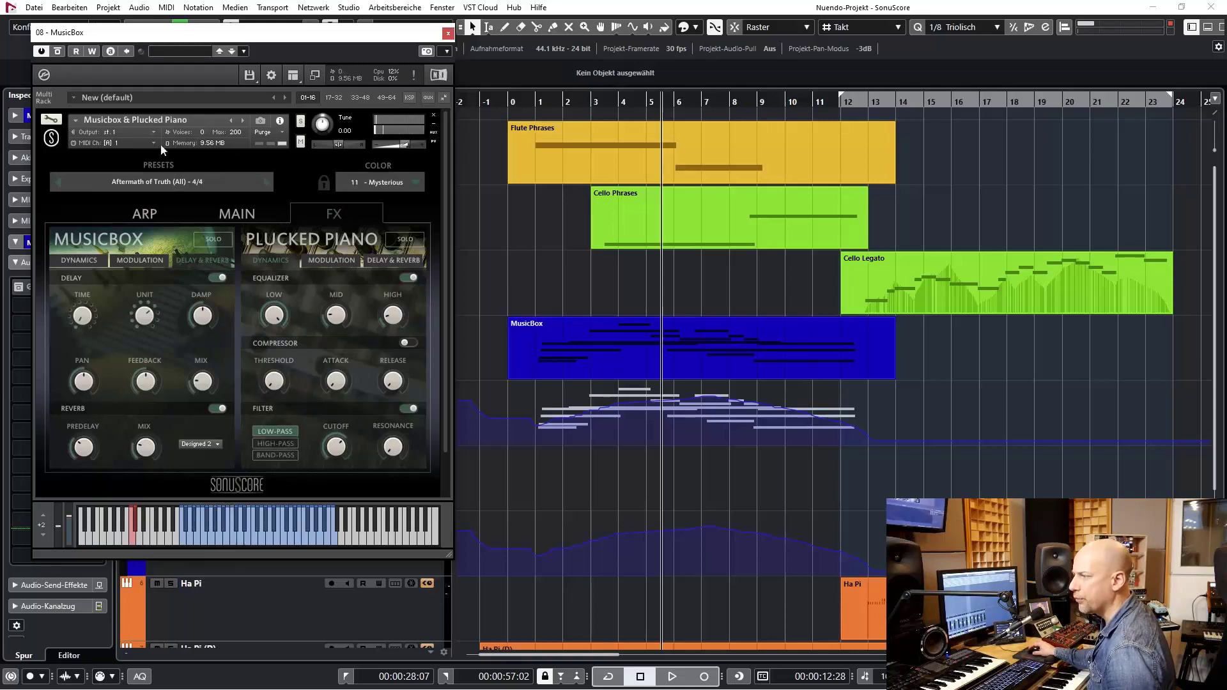
pyautogui.moveTo(273, 185)
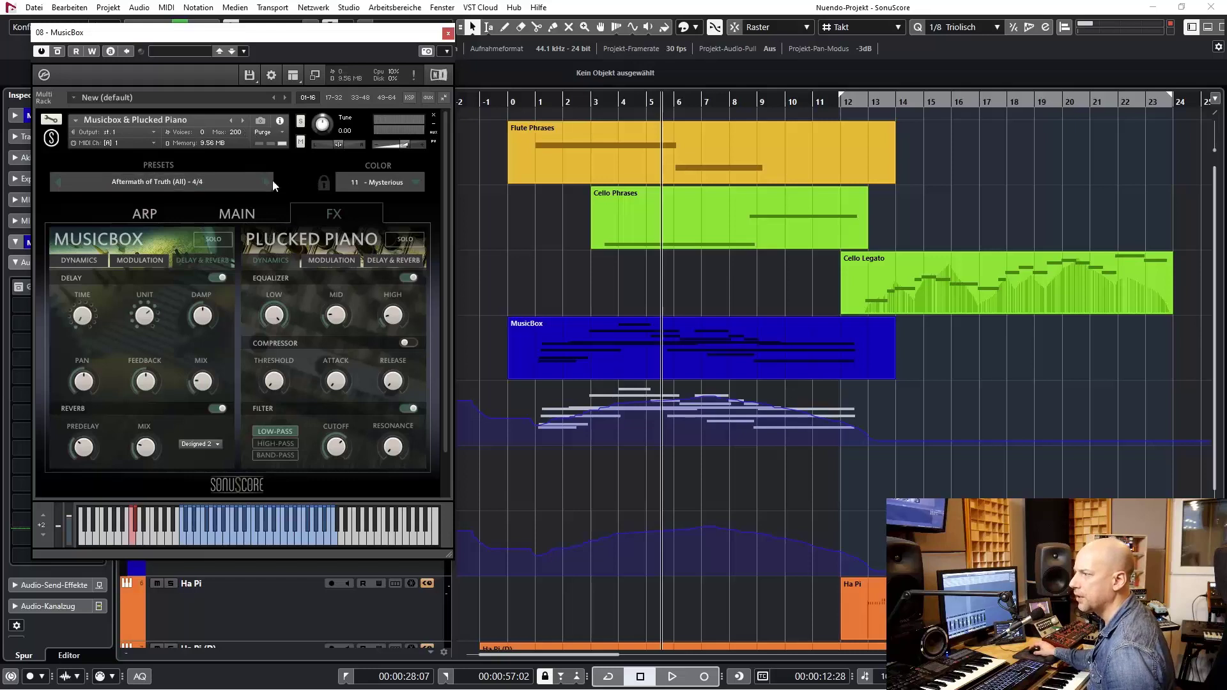
# Step: Try the 05 - Strange colour variation and others, settling on 08 - Crystalline
pyautogui.click(379, 183)
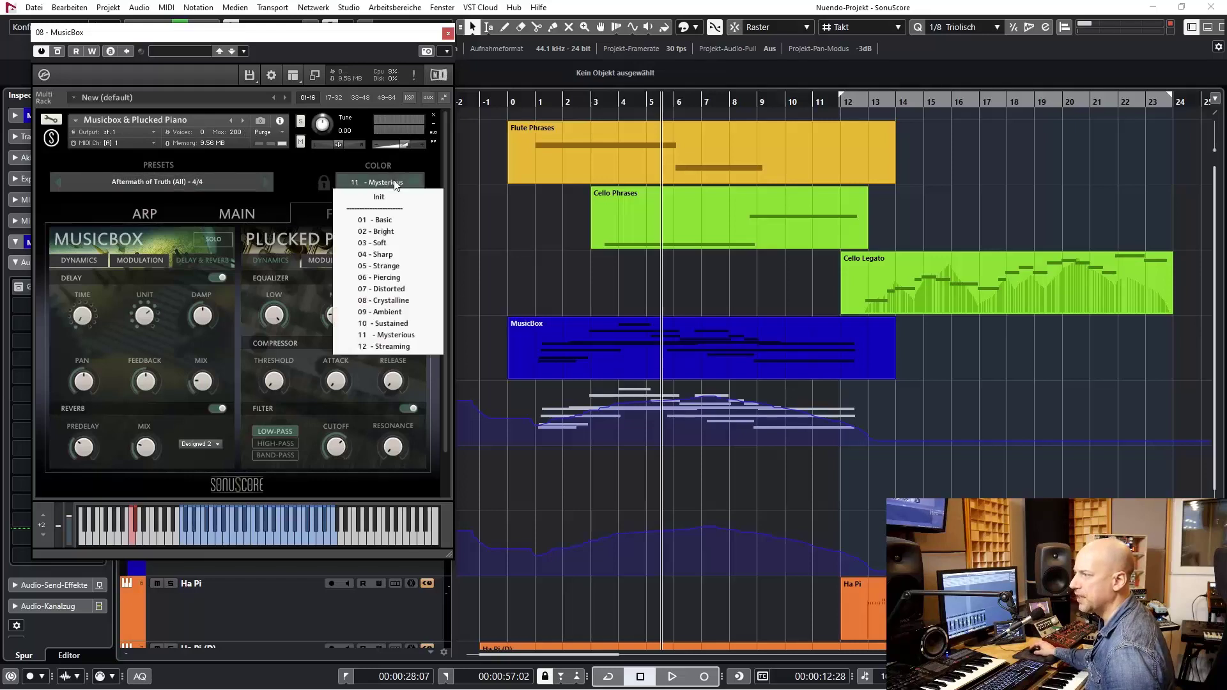
pyautogui.moveTo(379, 242)
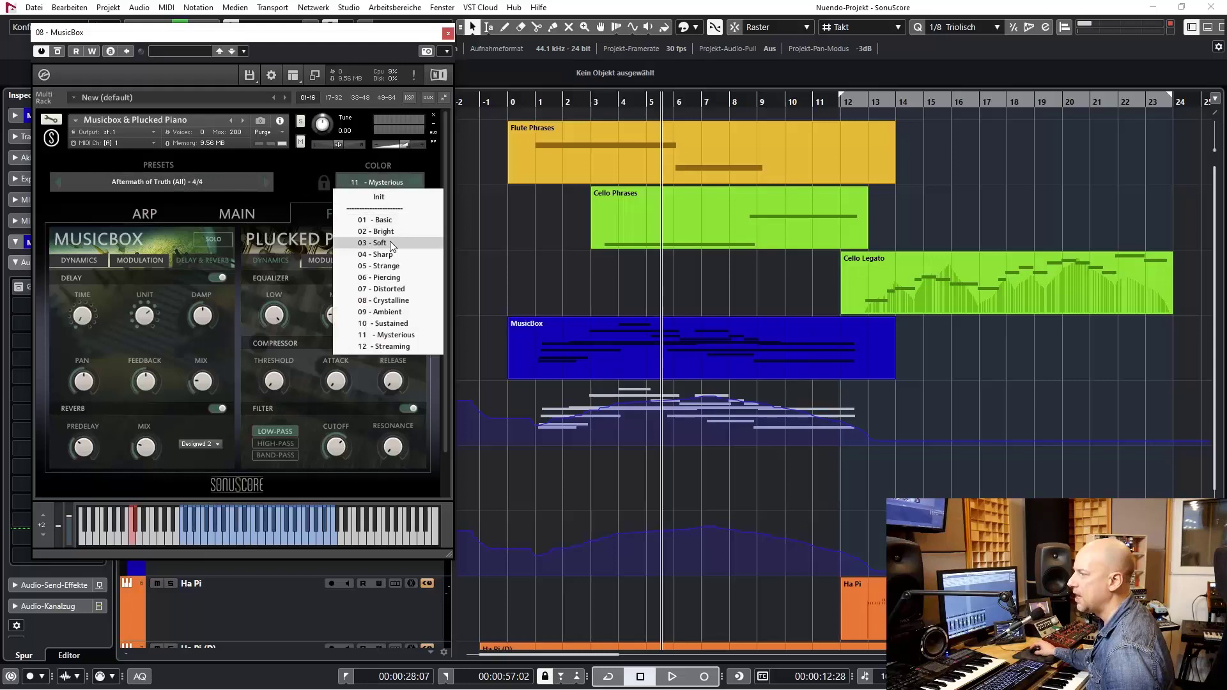
pyautogui.moveTo(272, 207)
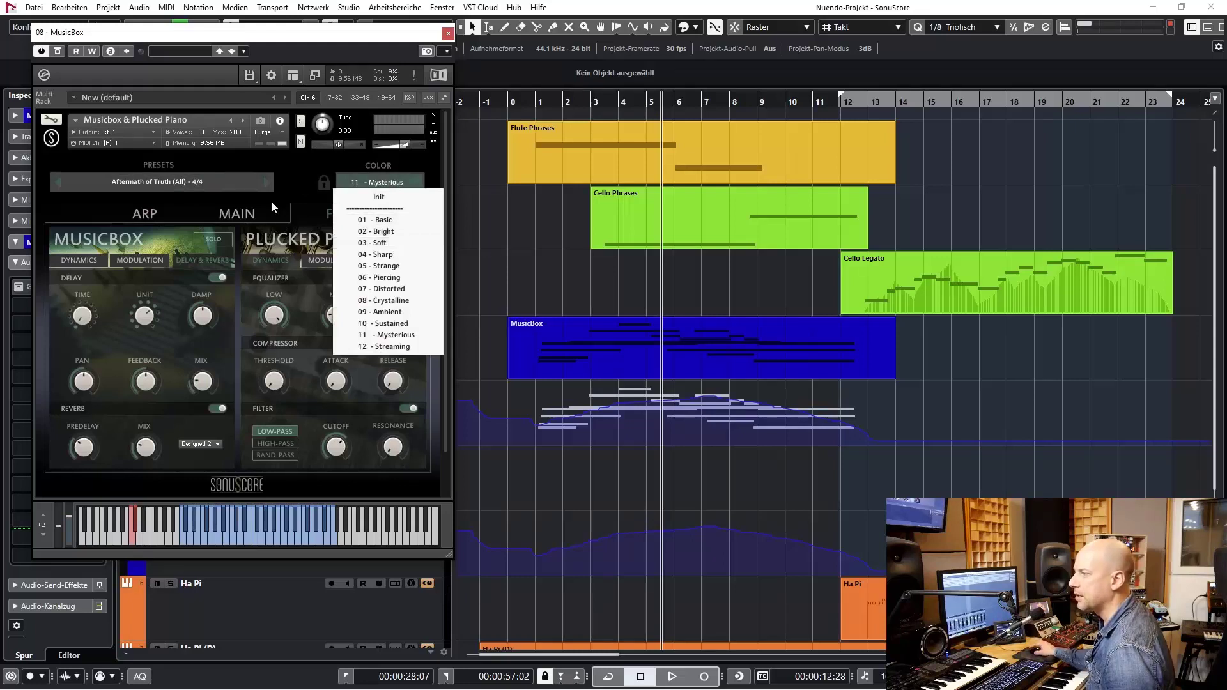
pyautogui.moveTo(332, 302)
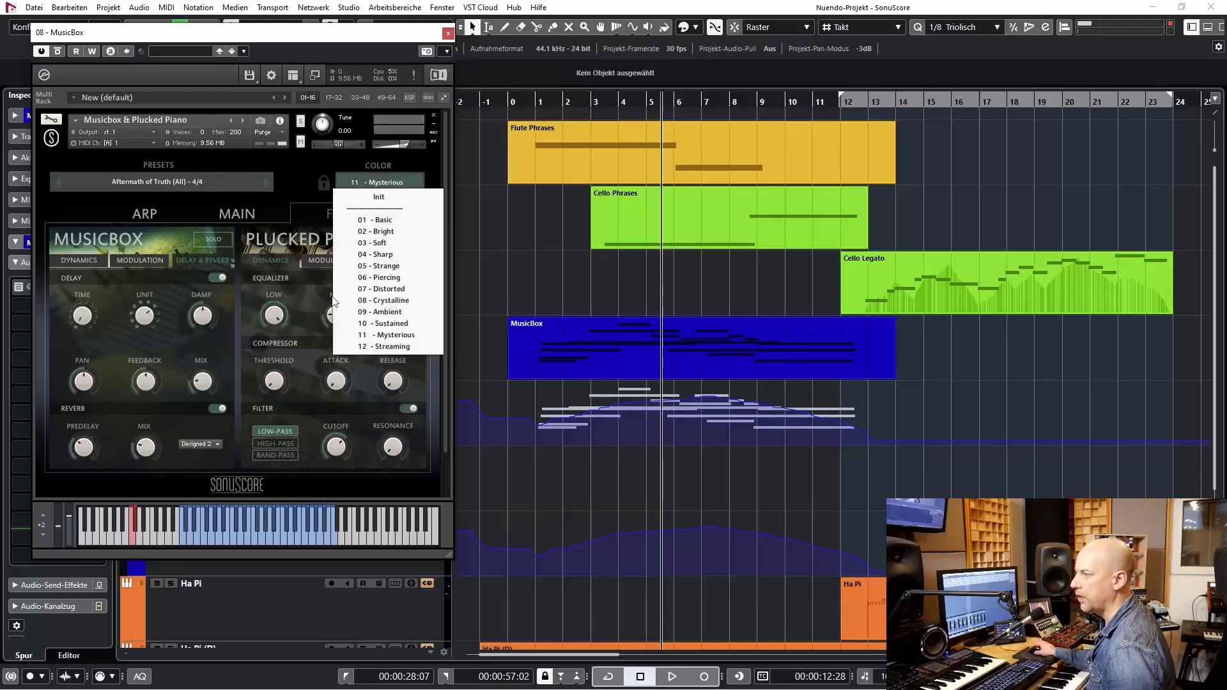
pyautogui.click(378, 266)
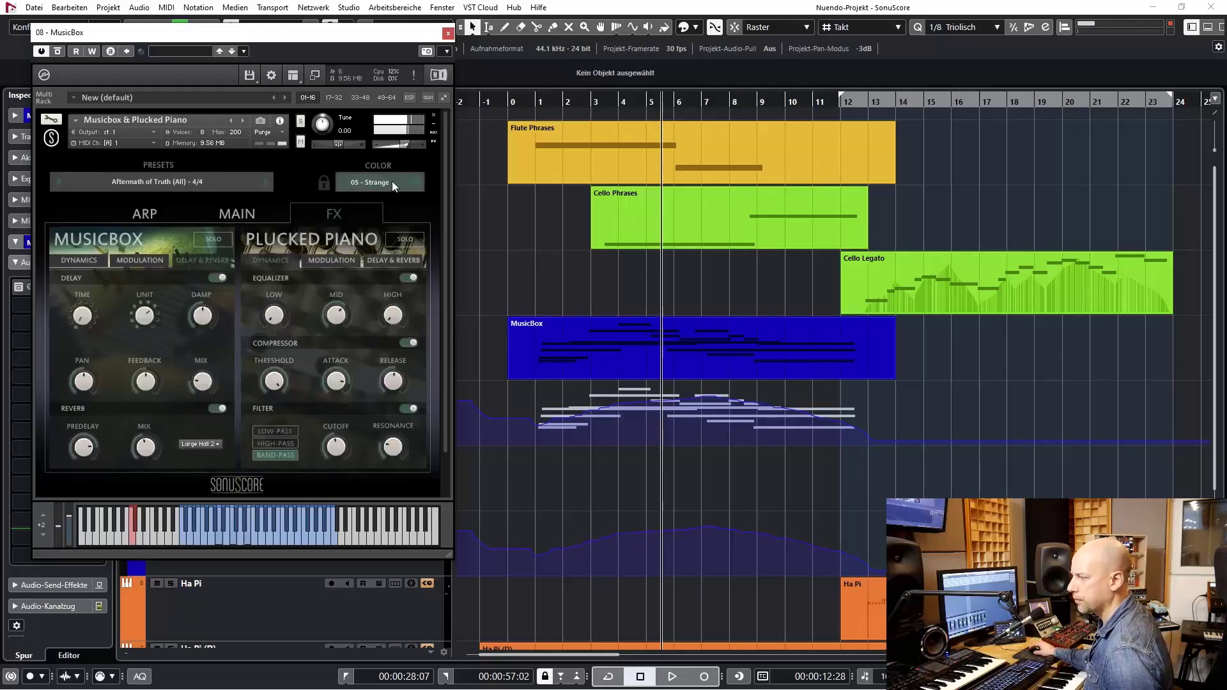
pyautogui.click(379, 181)
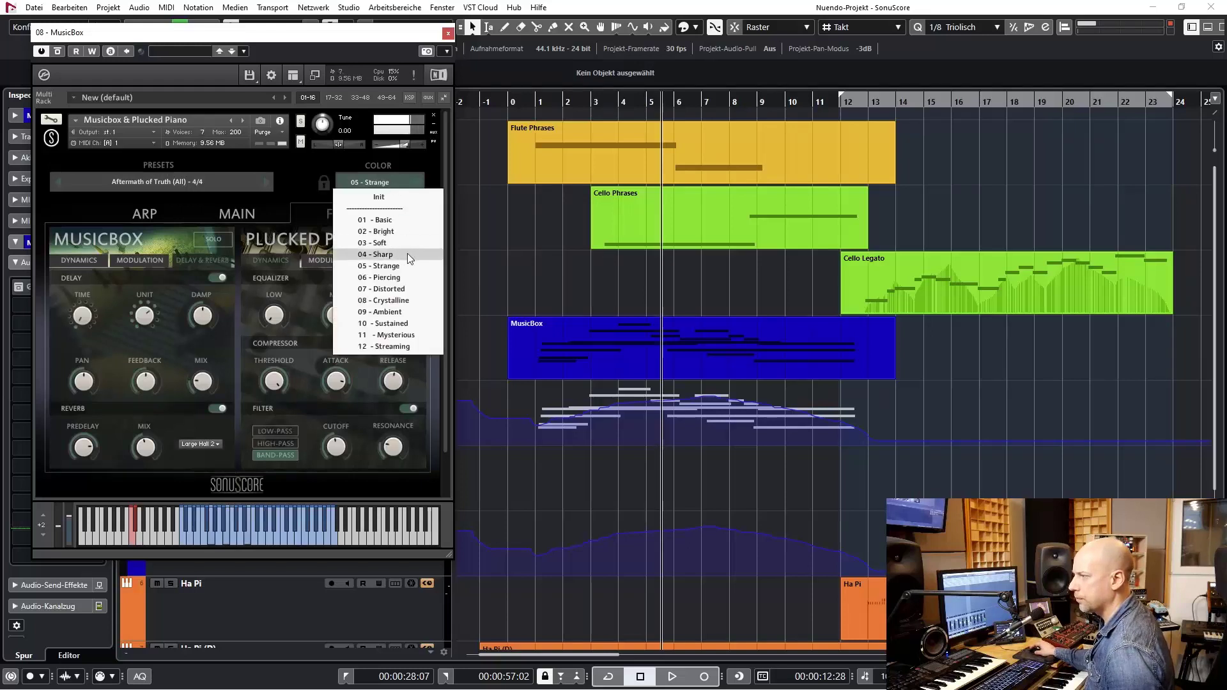
pyautogui.click(386, 301)
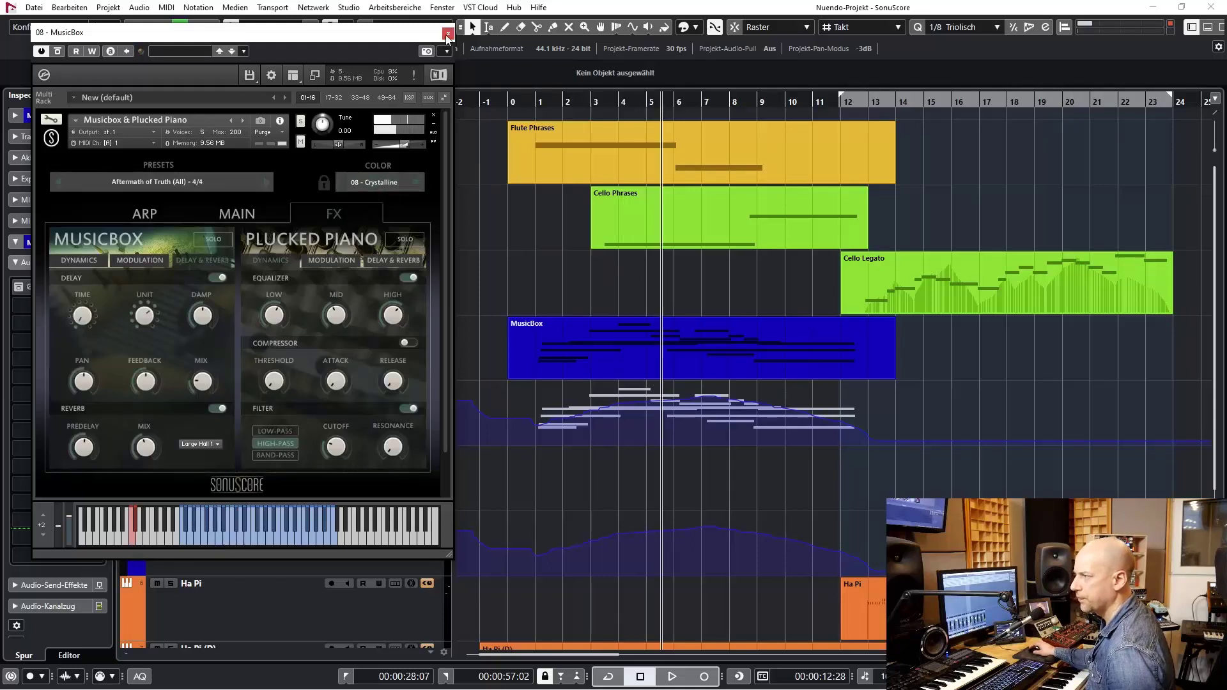
# Step: Close the Musicbox & Plucked Piano instrument window to reveal the full arrangement
pyautogui.click(447, 32)
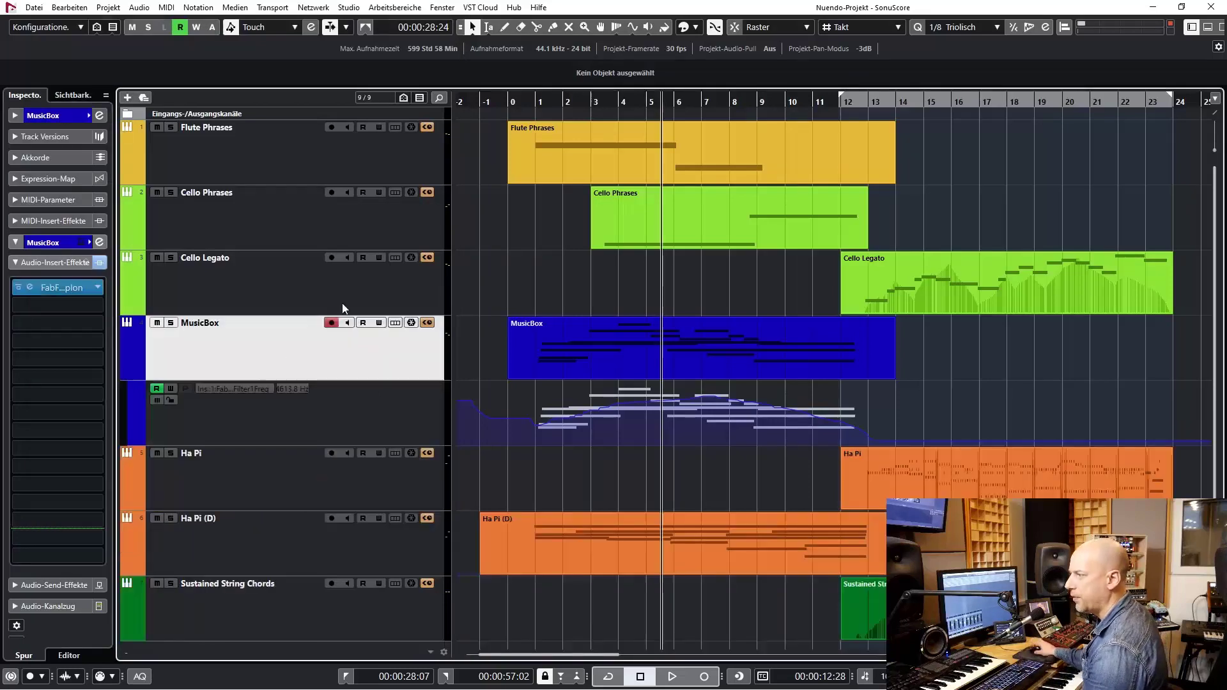
pyautogui.moveTo(285, 222)
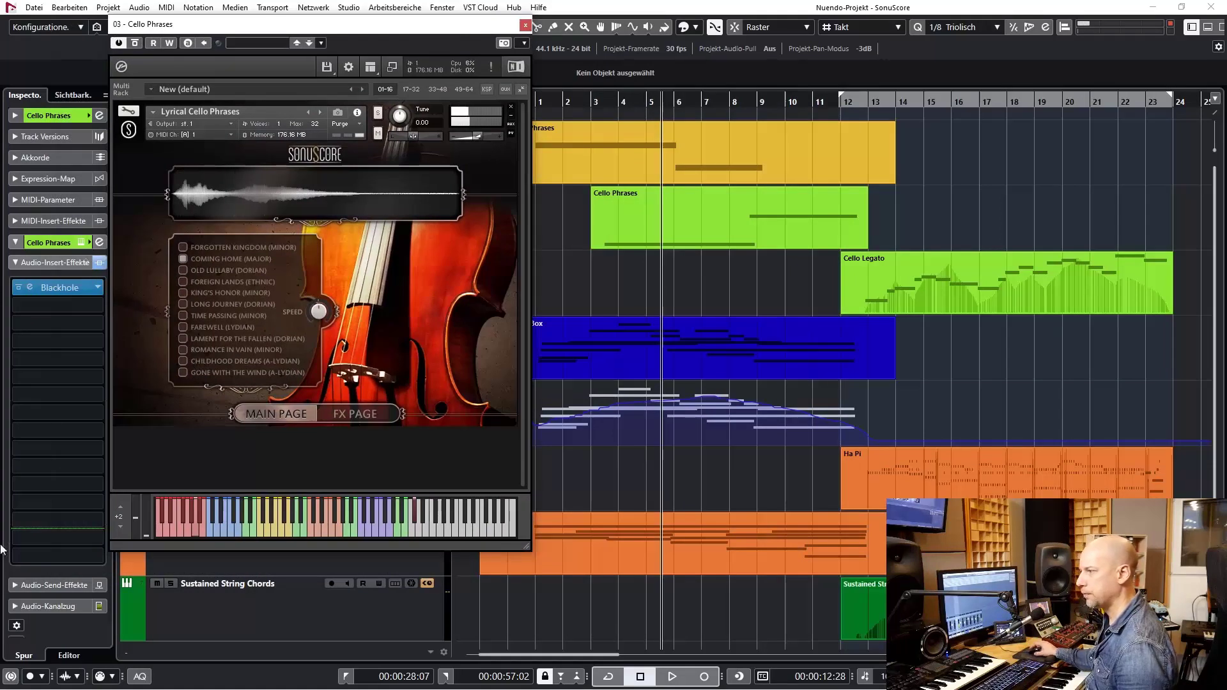
pyautogui.click(19, 288)
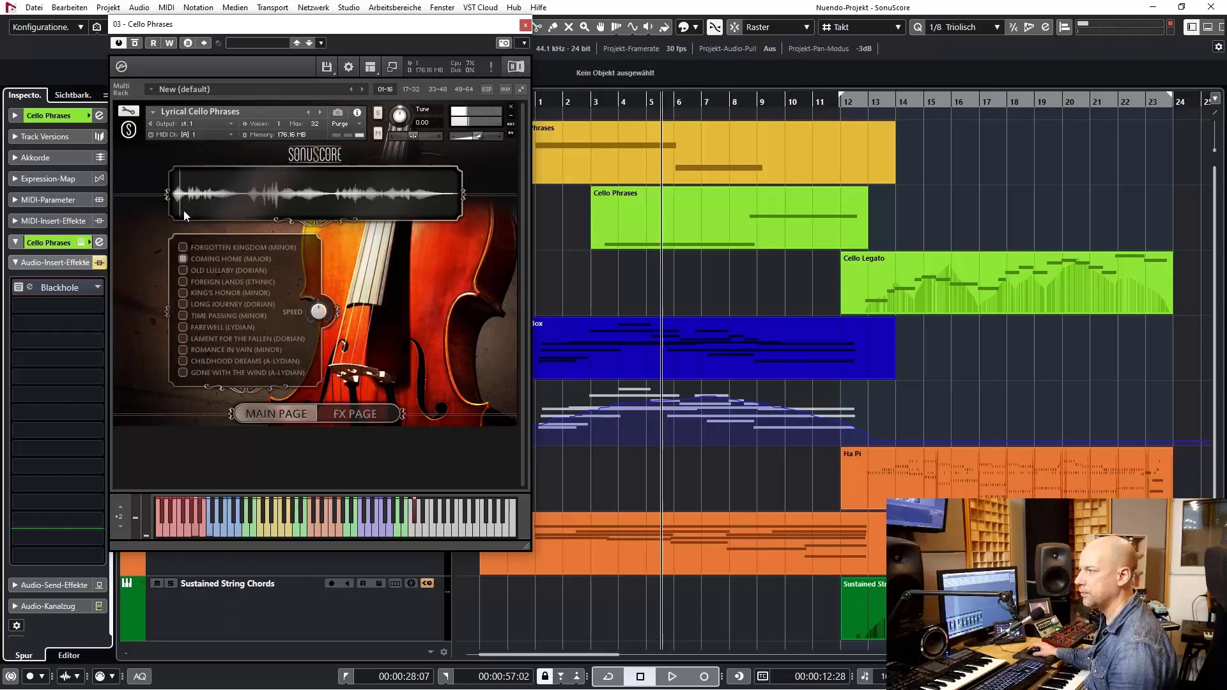
pyautogui.moveTo(239, 207)
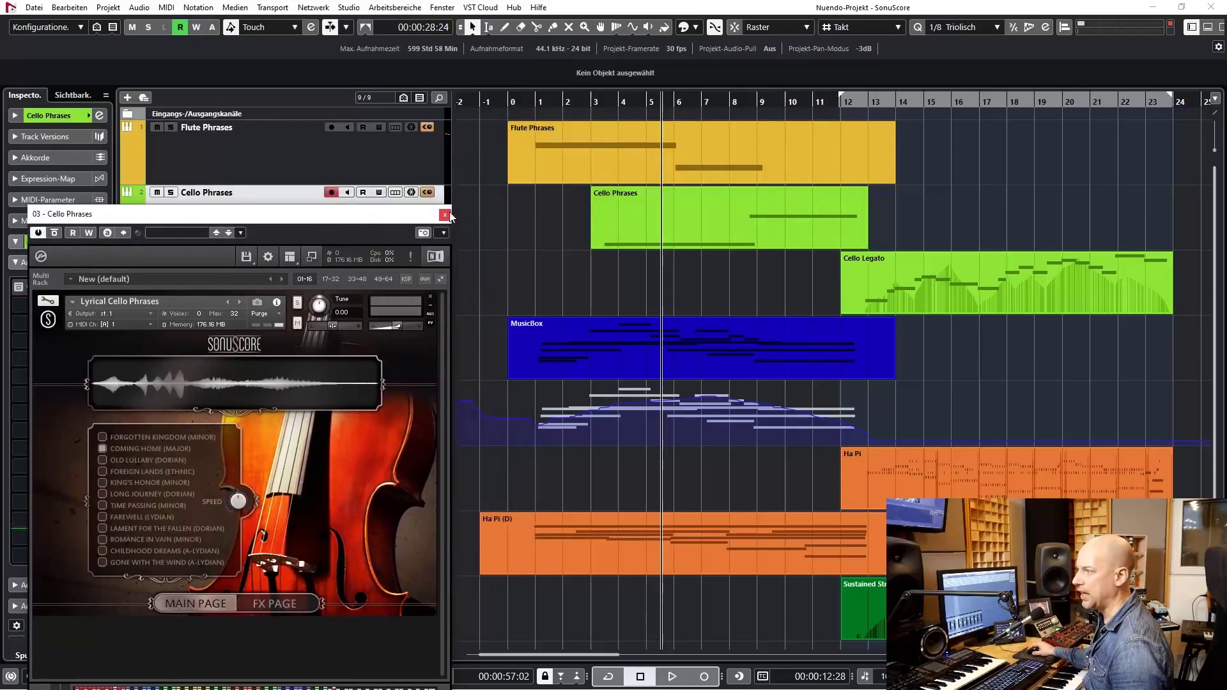
# Step: Close the Lyrical Cello Phrases window and duplicate the Cello Phrases track
pyautogui.click(445, 214)
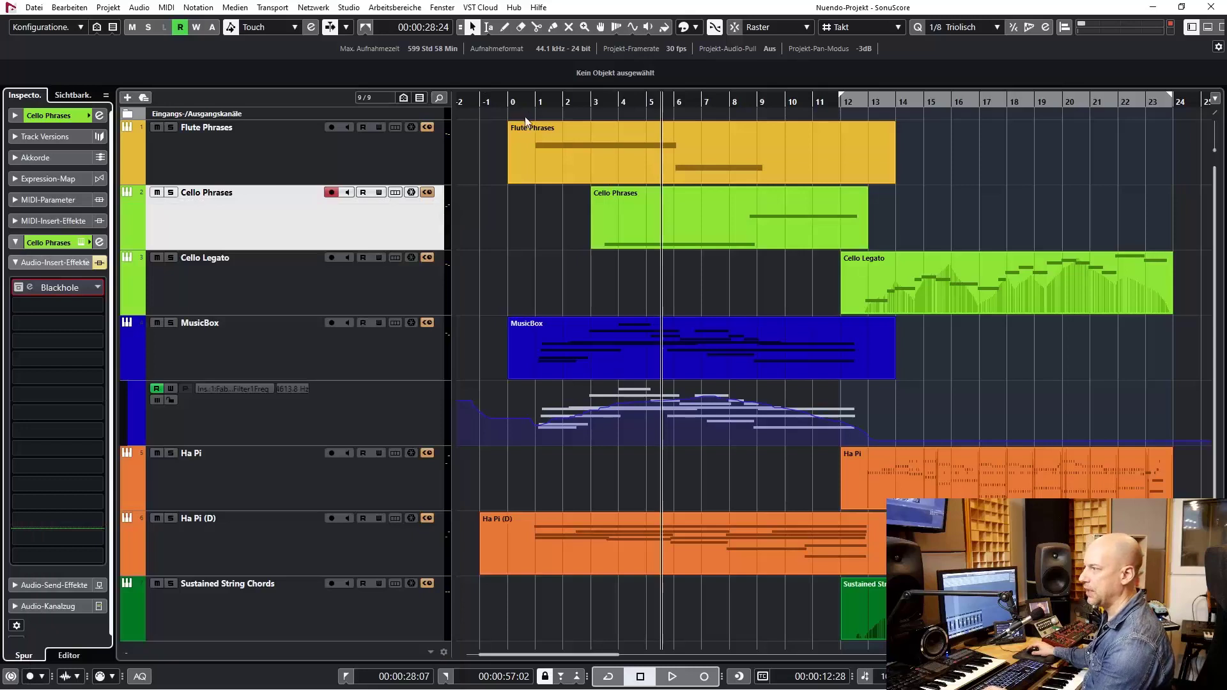
pyautogui.click(668, 677)
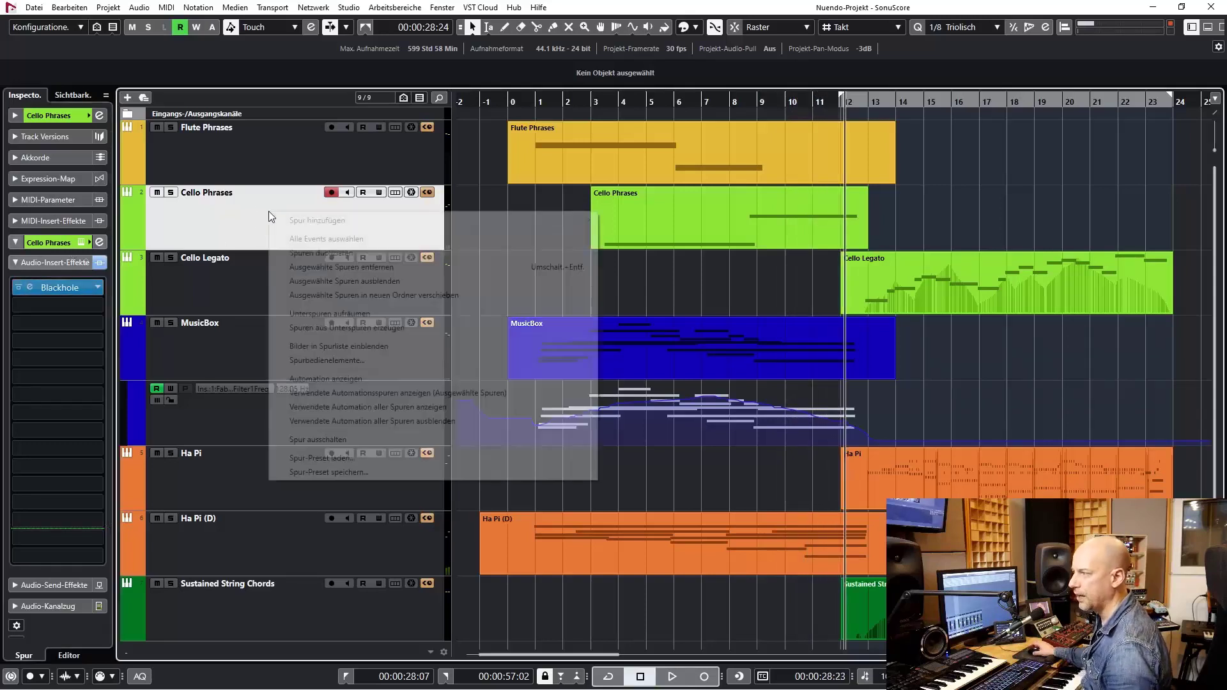
pyautogui.click(732, 252)
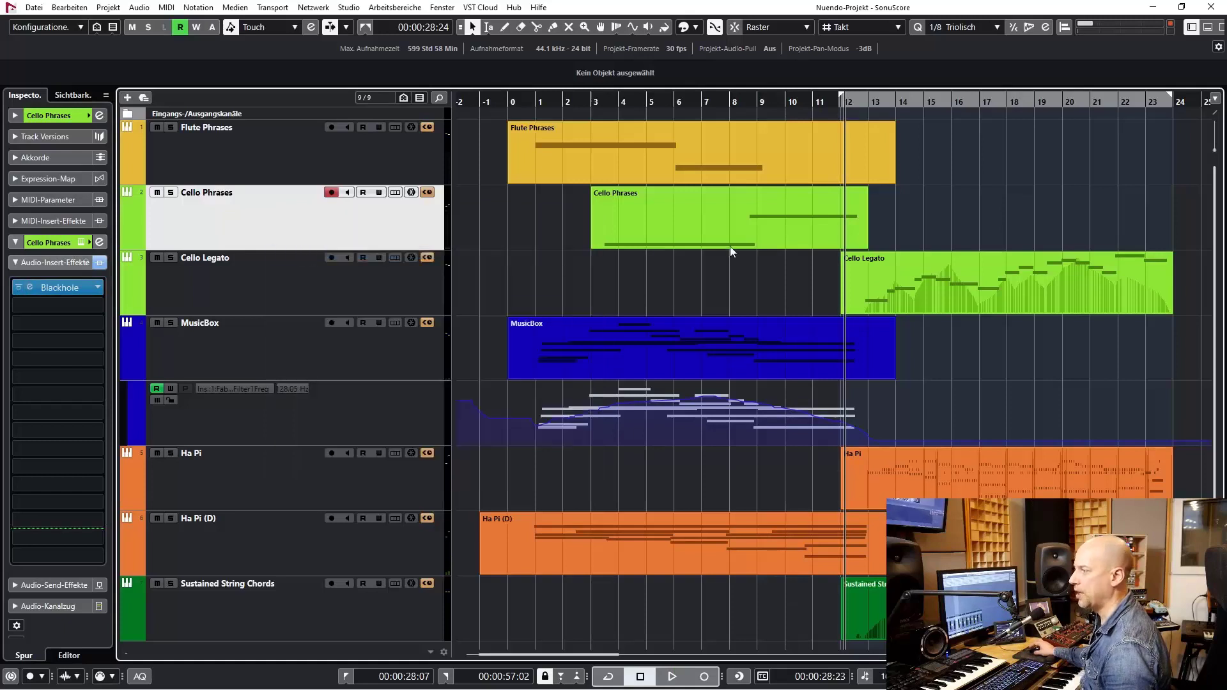
pyautogui.moveTo(568, 276)
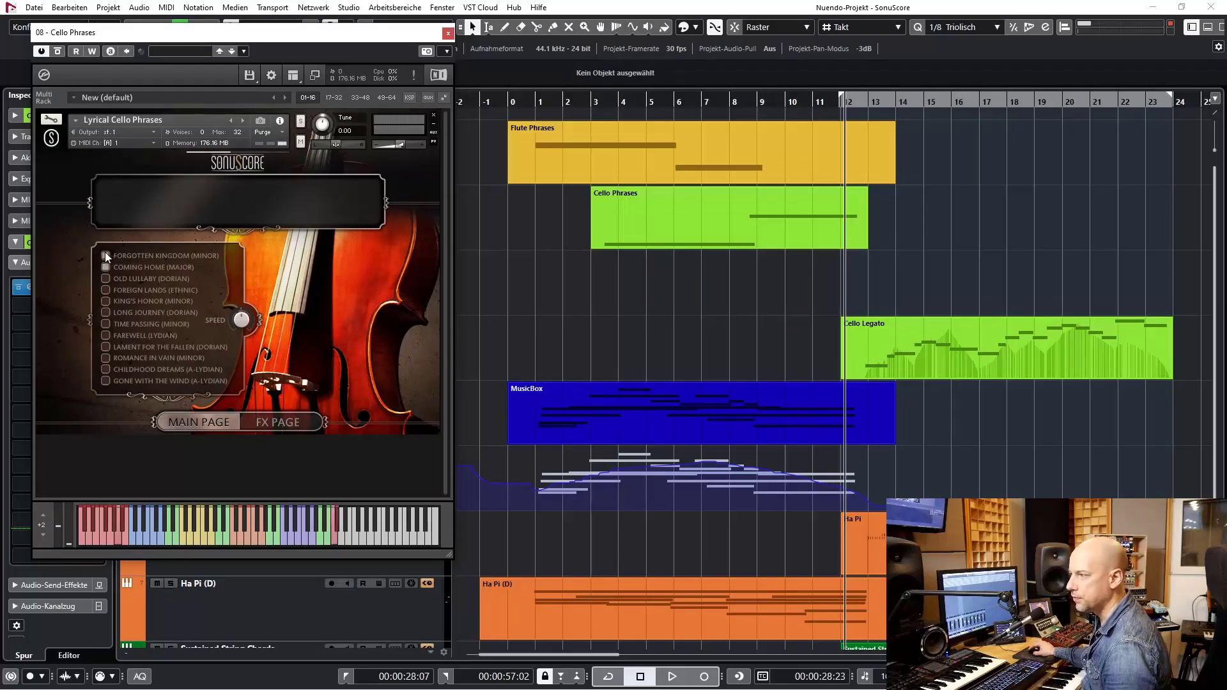
# Step: Load the Forgotten Kingdom (Minor) phrase and move the instrument window over the arrangement
pyautogui.click(106, 255)
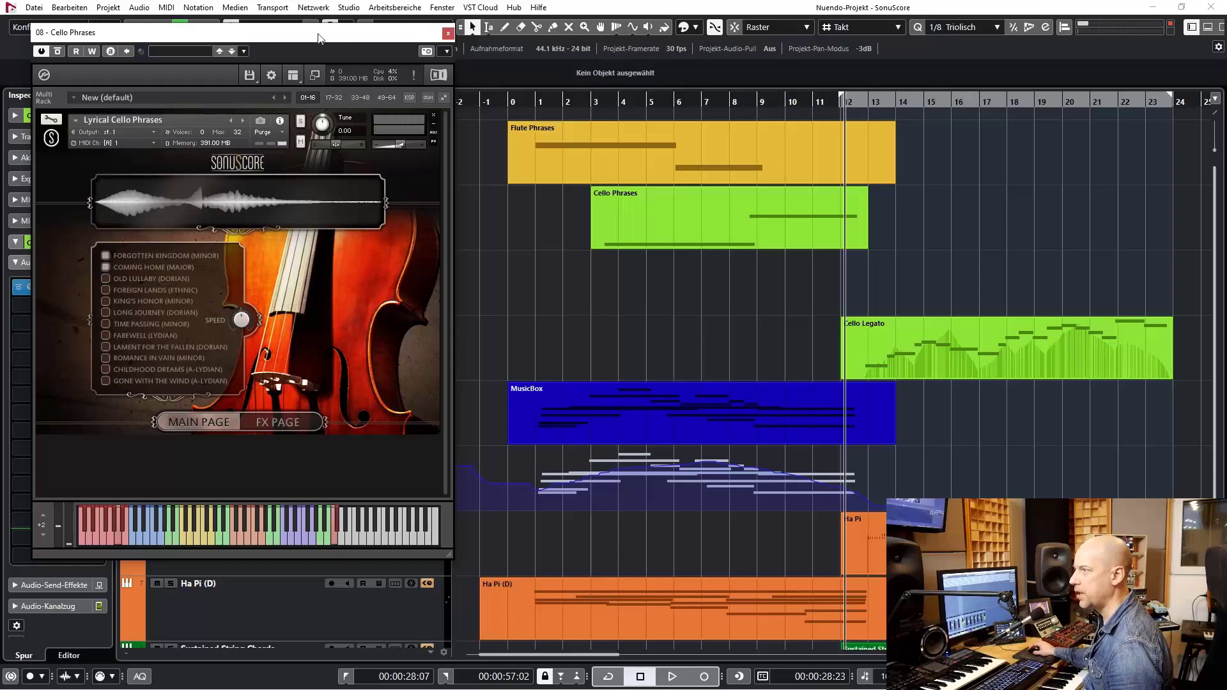
pyautogui.moveTo(235, 32); pyautogui.dragTo(451, 72)
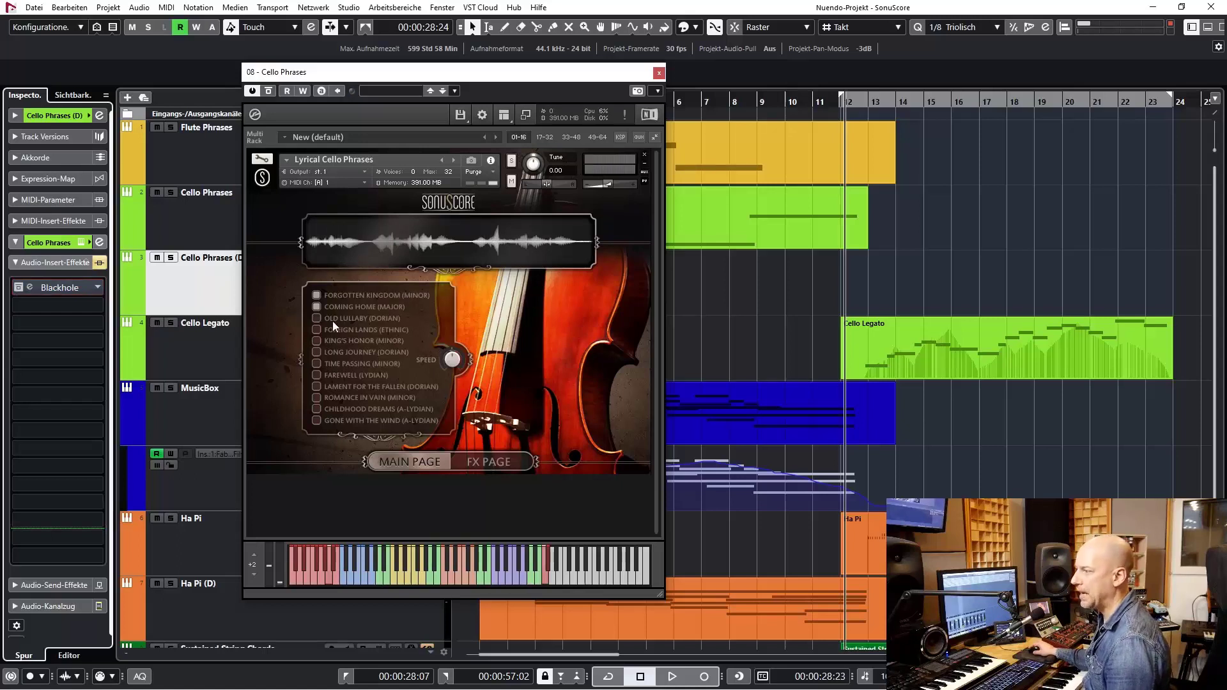
pyautogui.moveTo(362, 327)
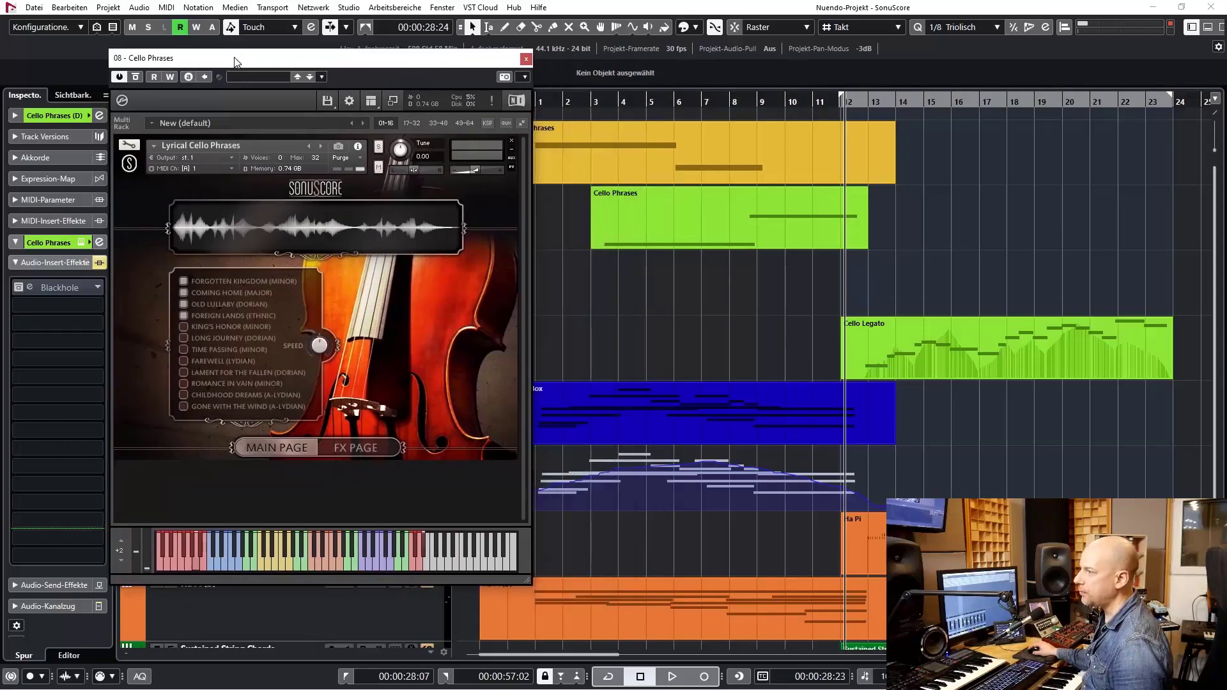
pyautogui.moveTo(166, 270)
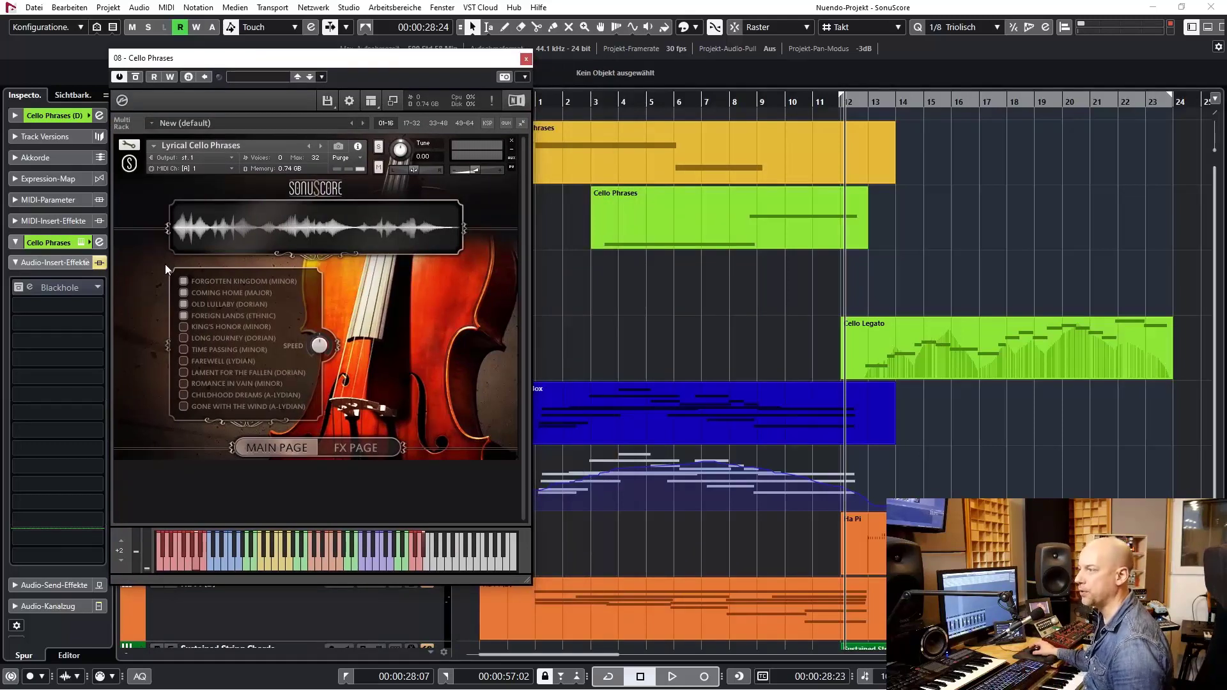
pyautogui.moveTo(208, 322)
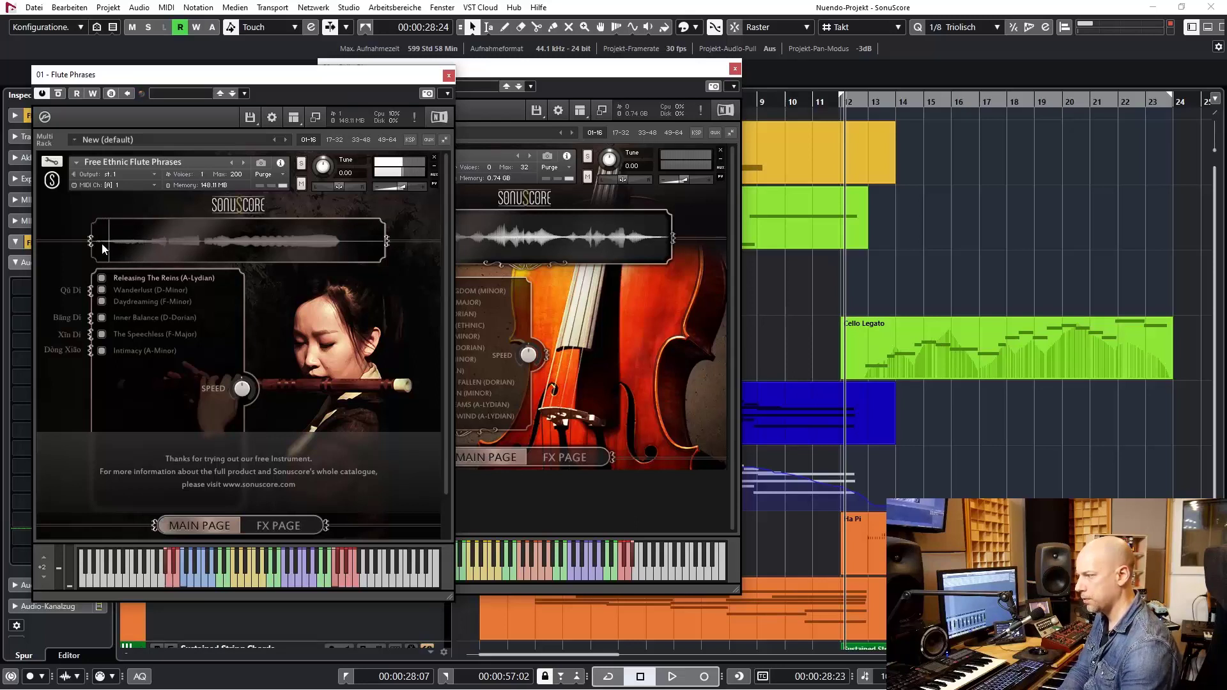
# Step: Close the Free Ethnic Flute Phrases window, leaving Lyrical Cello Phrases open
pyautogui.click(221, 173)
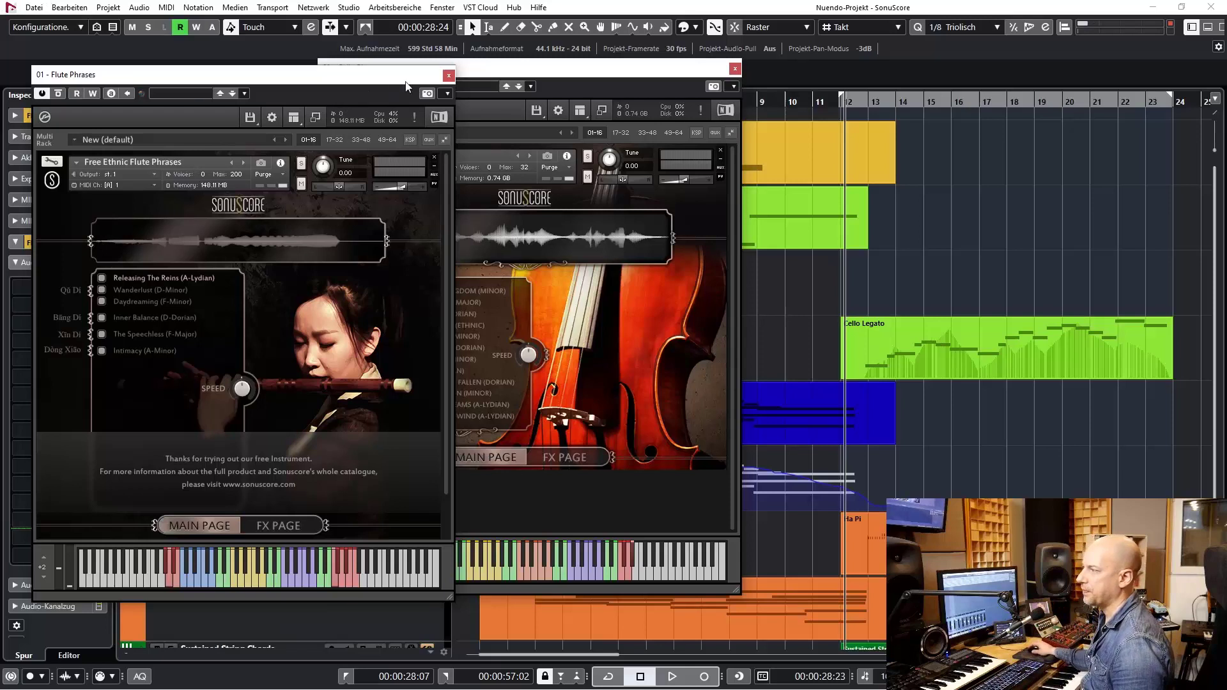
pyautogui.click(447, 76)
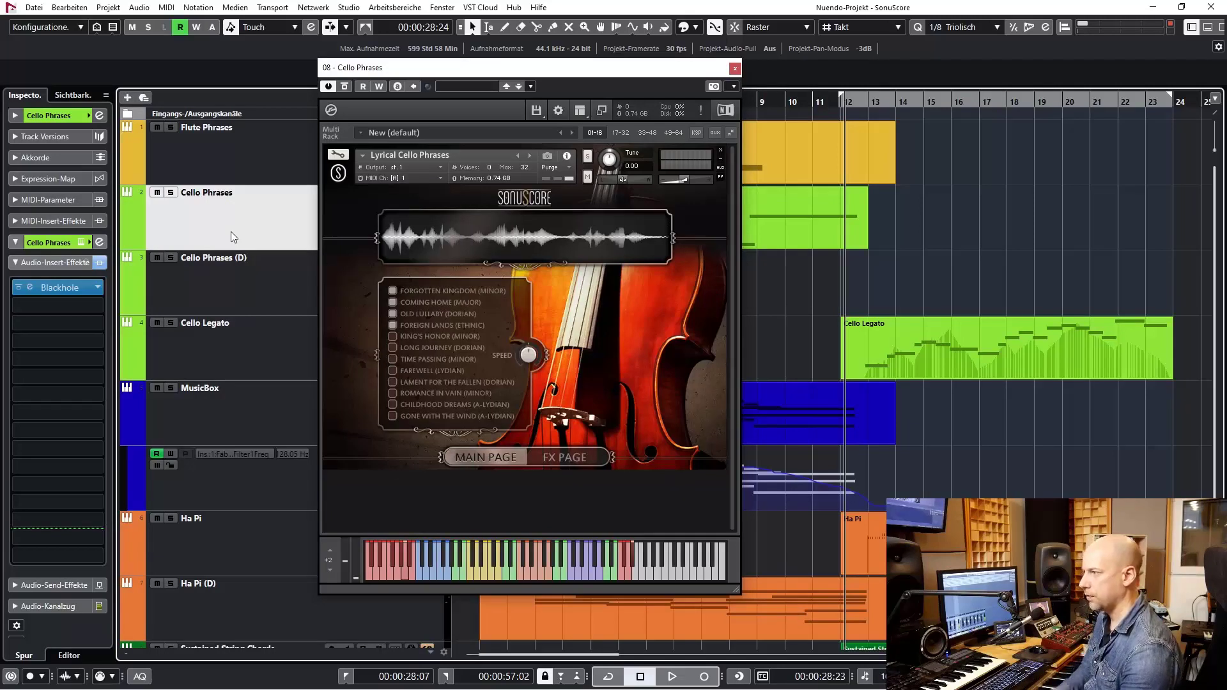
# Step: Select the Cello Phrases (D) track and close its Lyrical Cello Phrases window
pyautogui.click(214, 257)
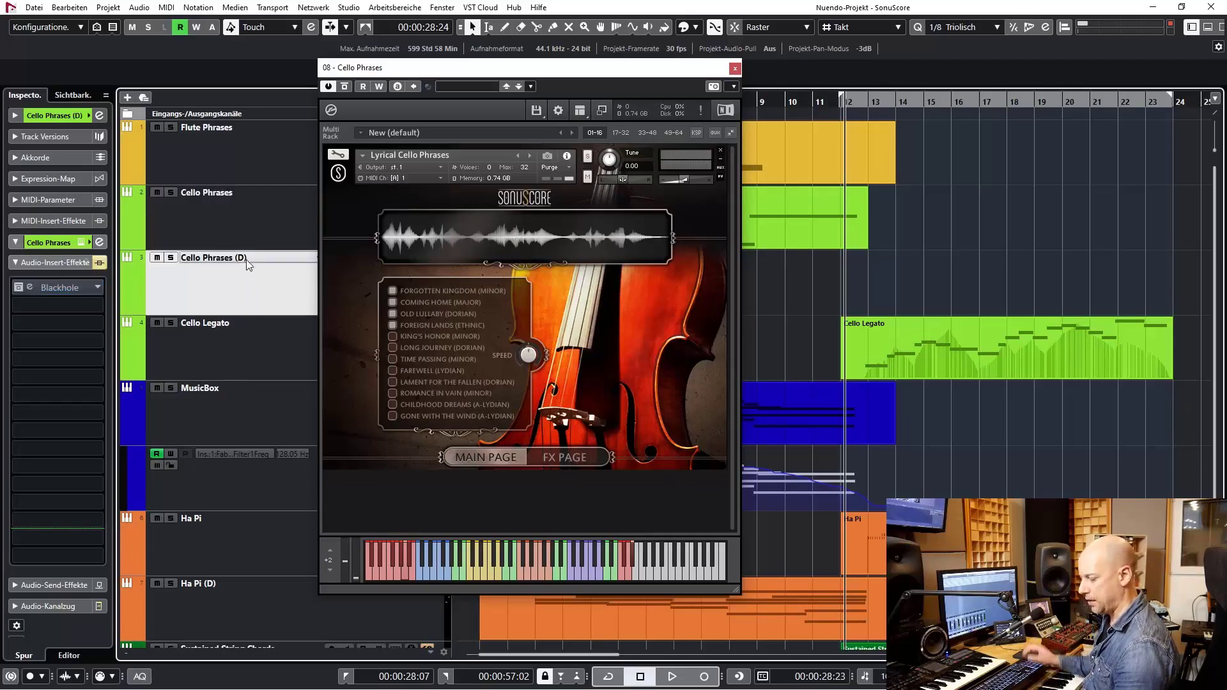
pyautogui.moveTo(247, 264)
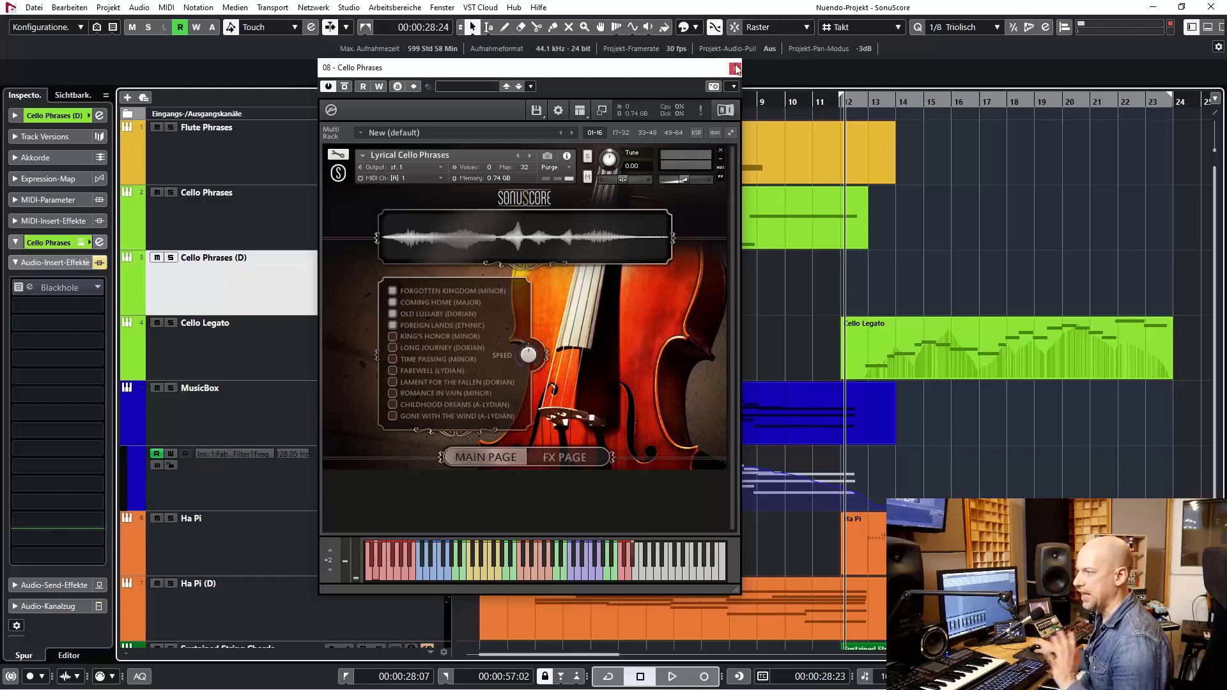
pyautogui.click(734, 67)
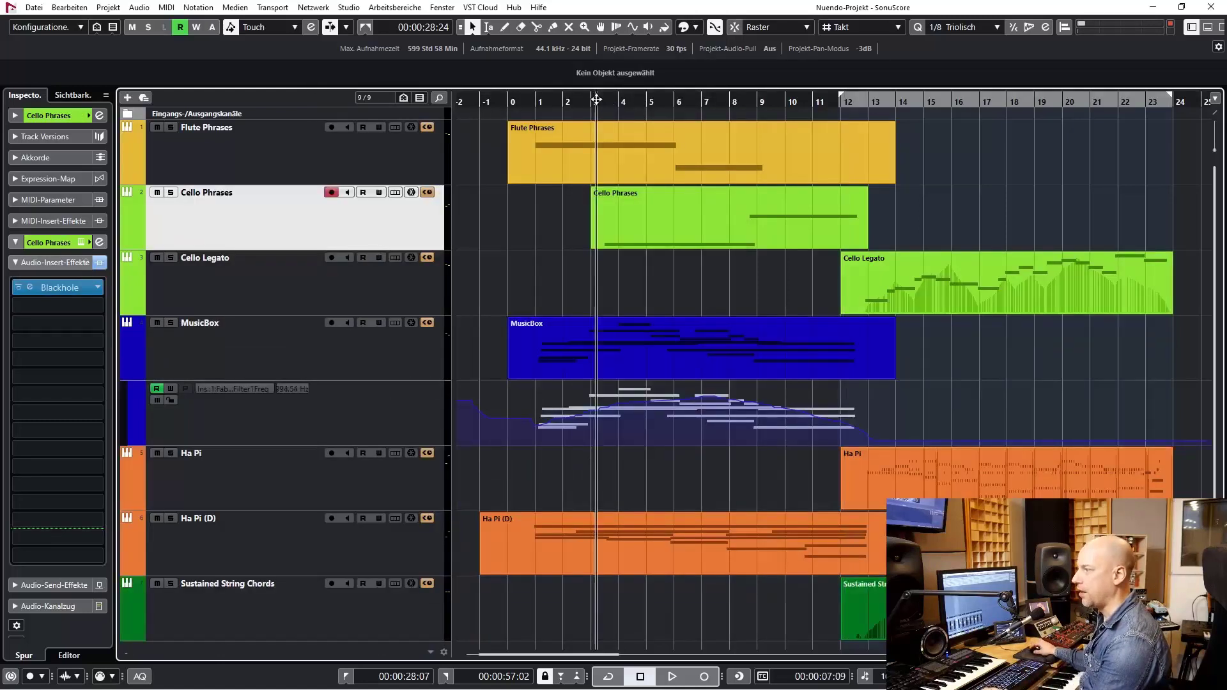
# Step: Select the Cello Legato track and show its Lyrical Cello Legato EQ, delay and reverb settings
pyautogui.click(671, 677)
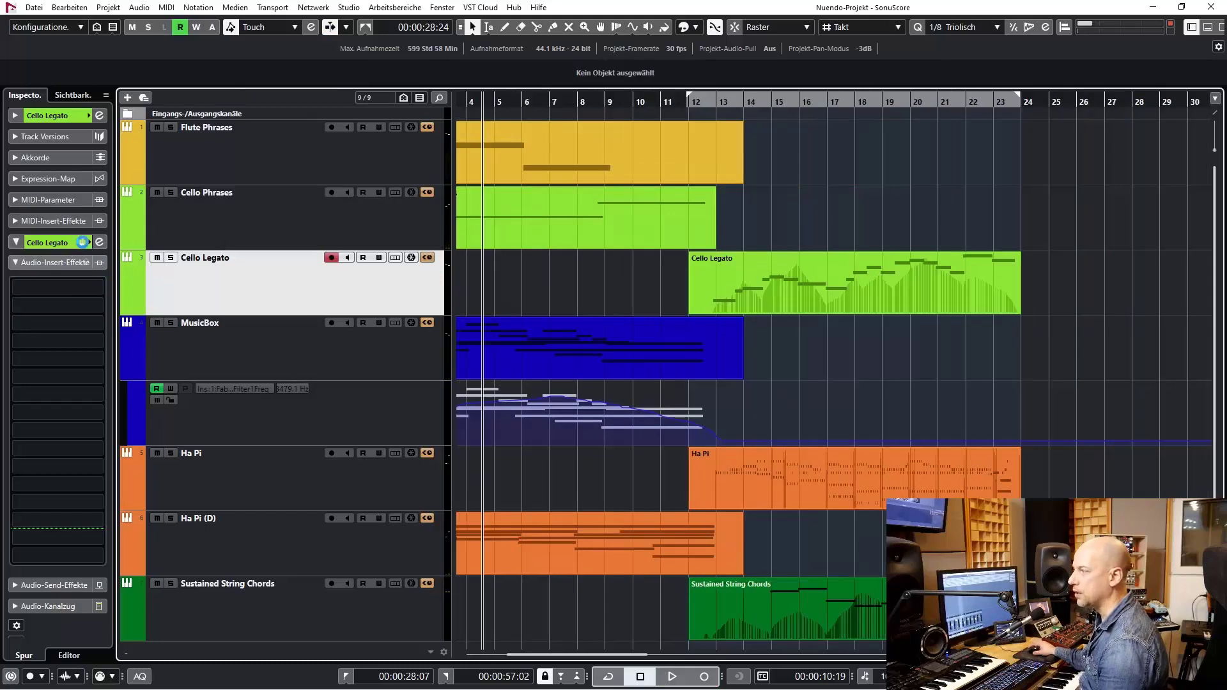
pyautogui.click(84, 242)
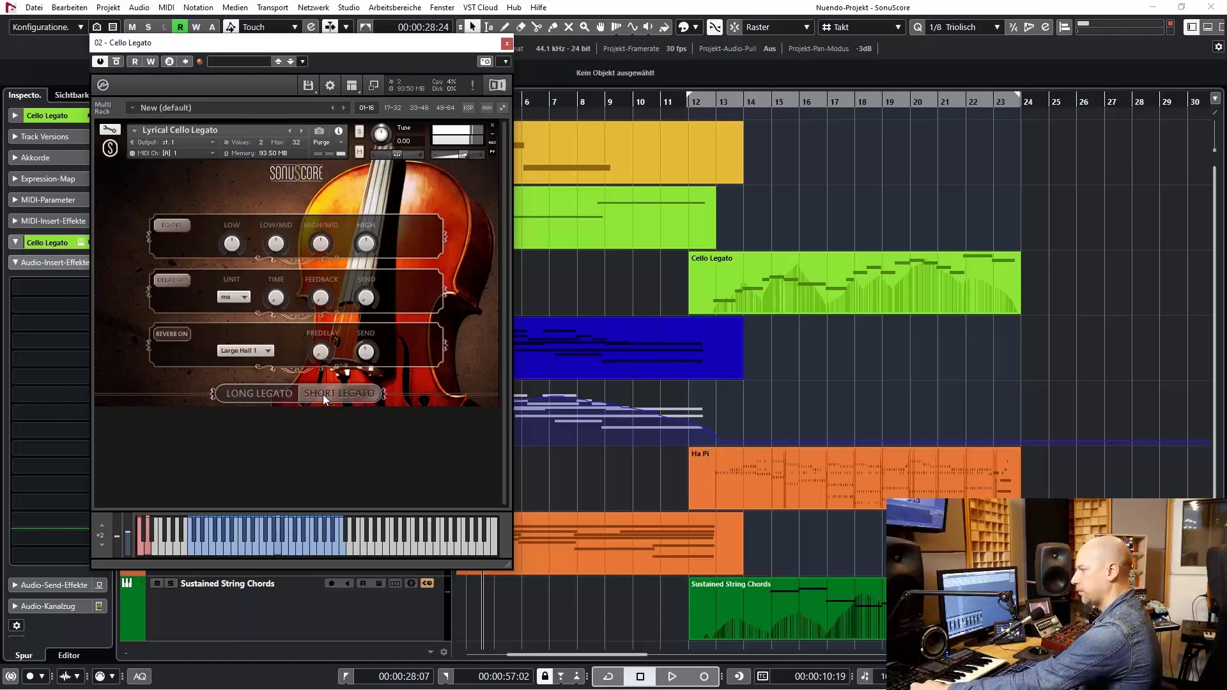
# Step: Try the cello's short and long legato articulations, then close the Cello Legato window
pyautogui.click(257, 392)
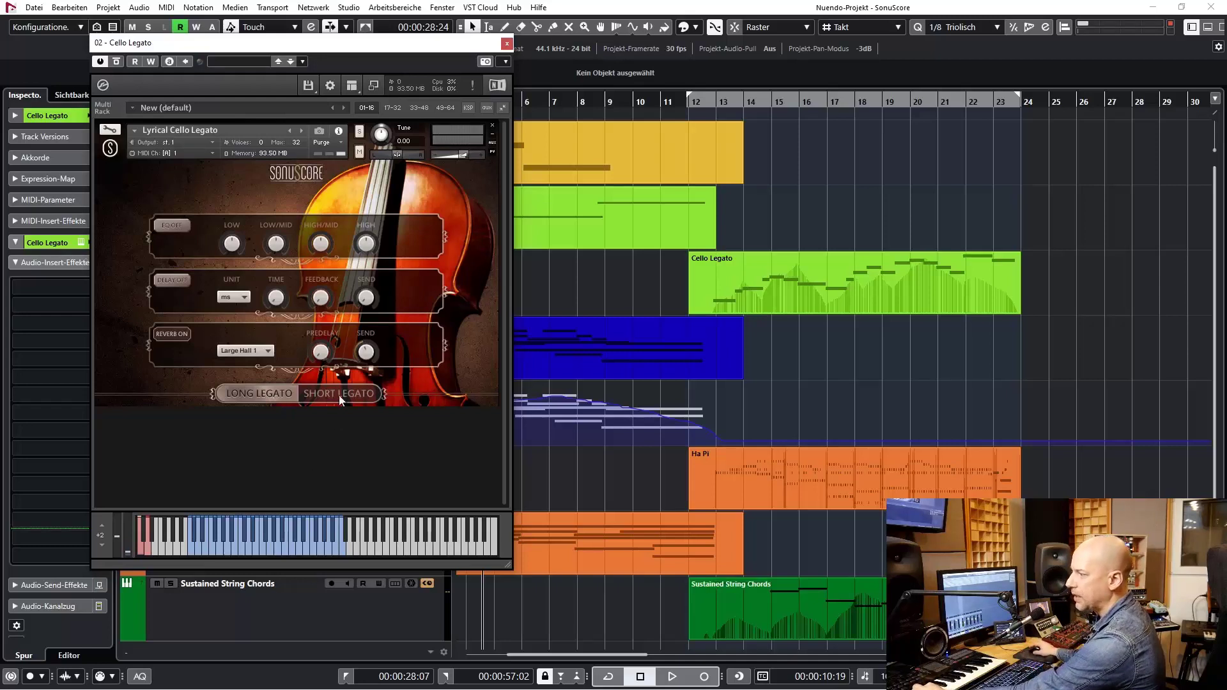
pyautogui.click(506, 43)
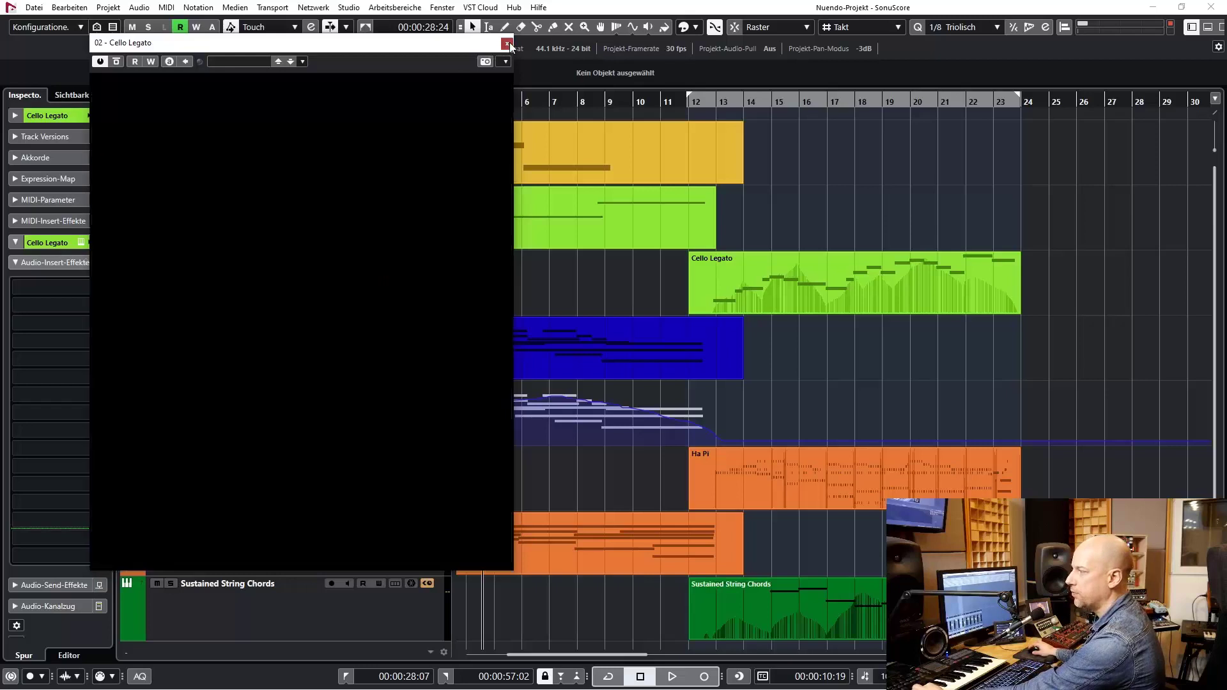
pyautogui.click(508, 41)
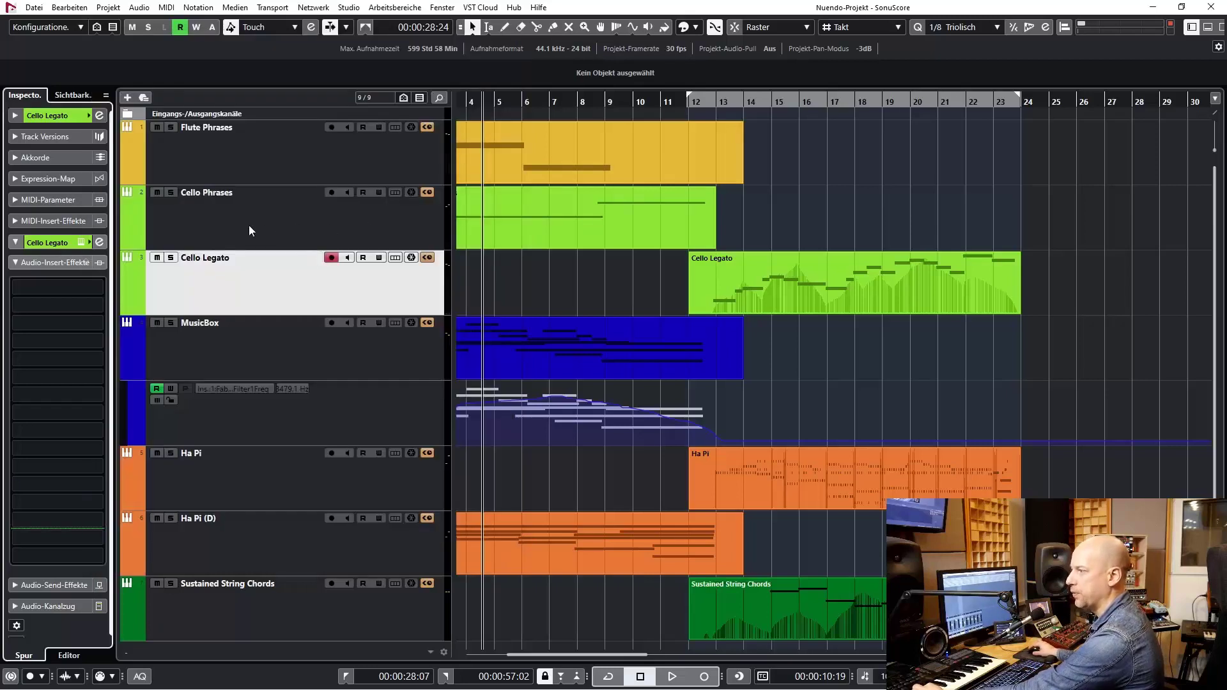
pyautogui.click(207, 192)
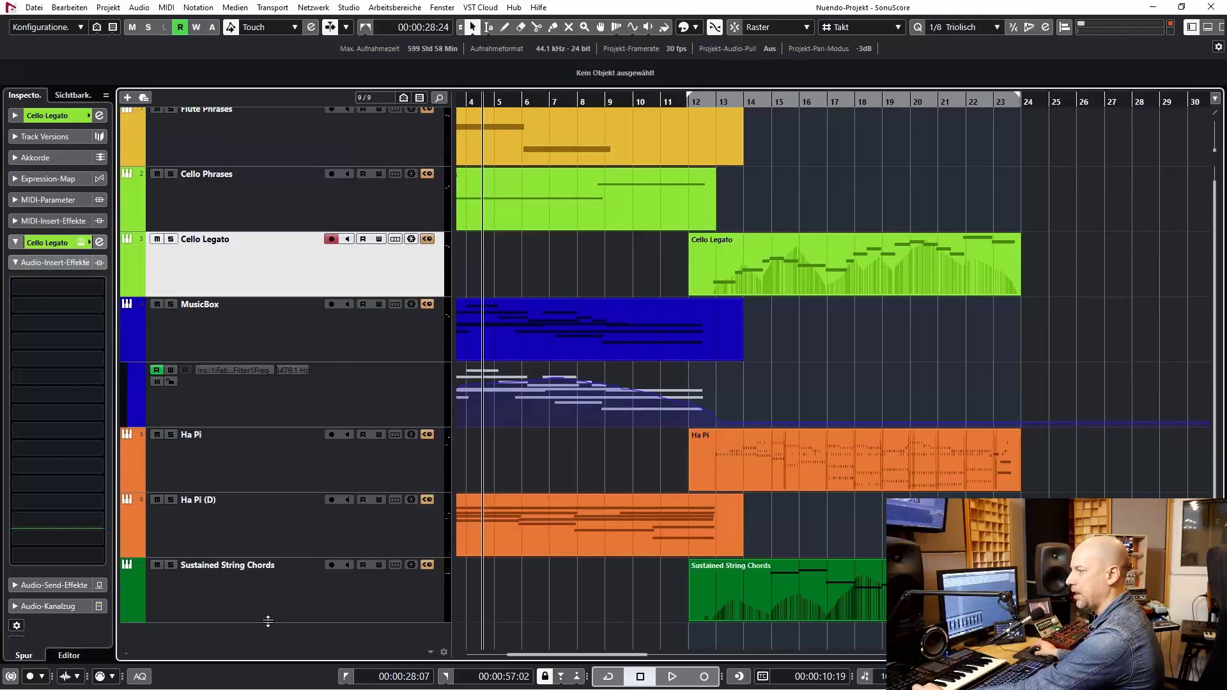
pyautogui.click(227, 564)
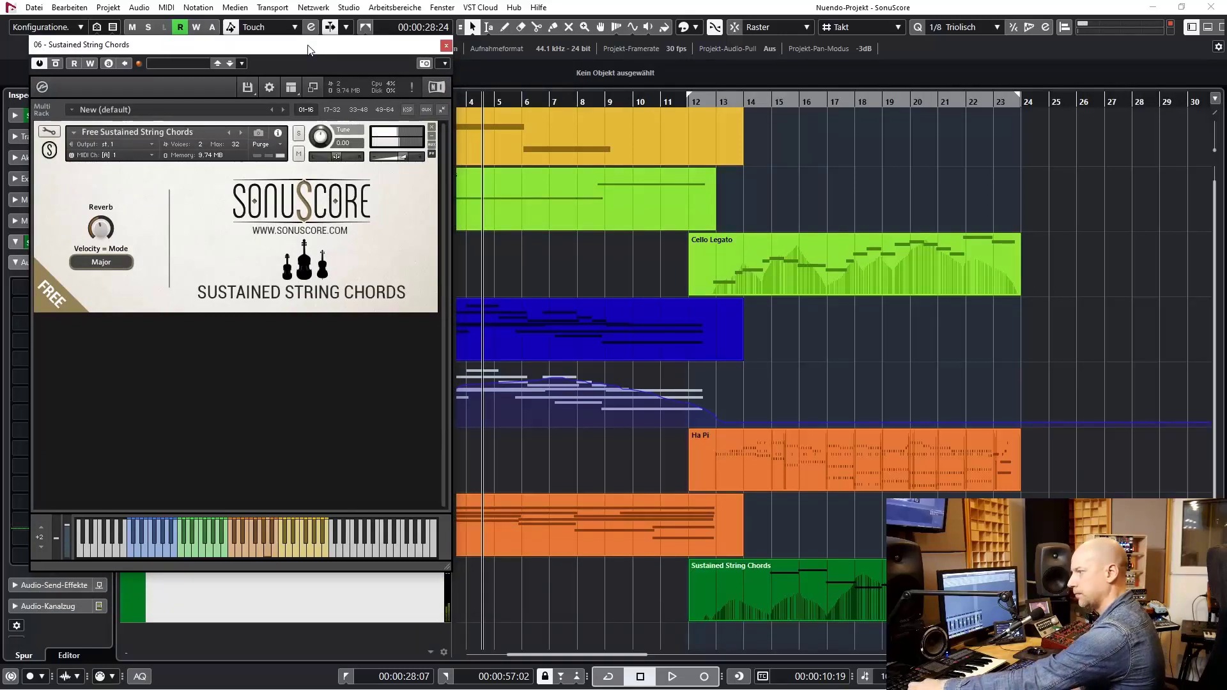
pyautogui.click(101, 263)
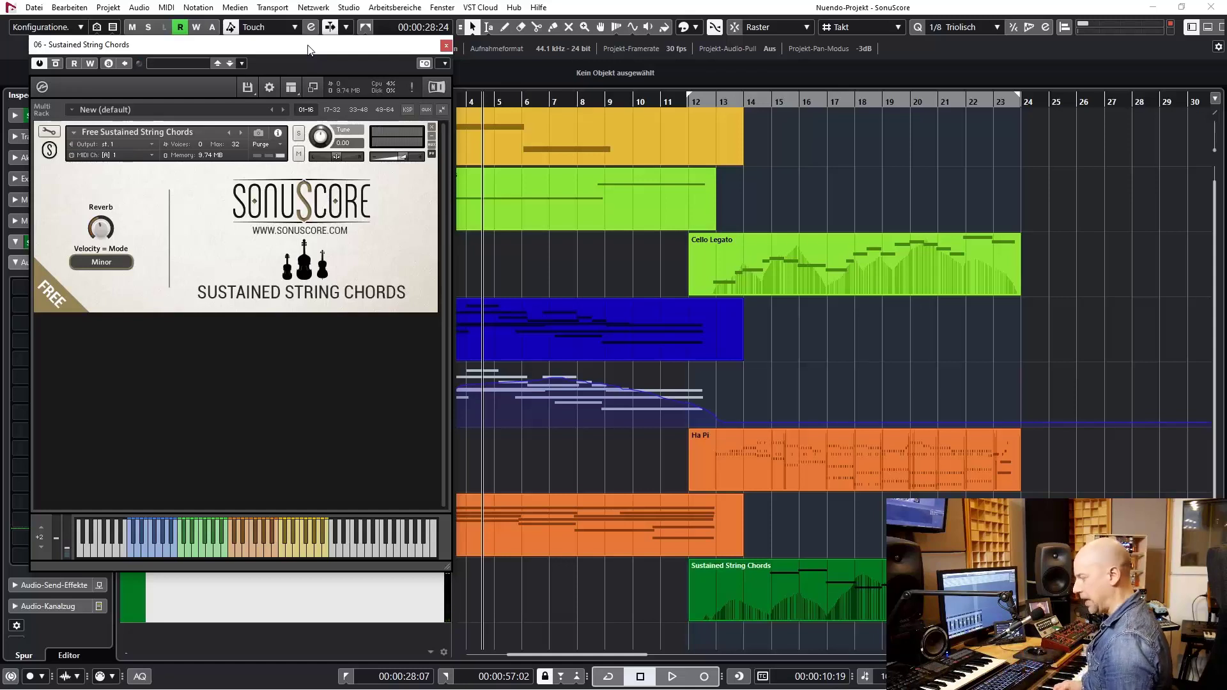
pyautogui.moveTo(30, 274)
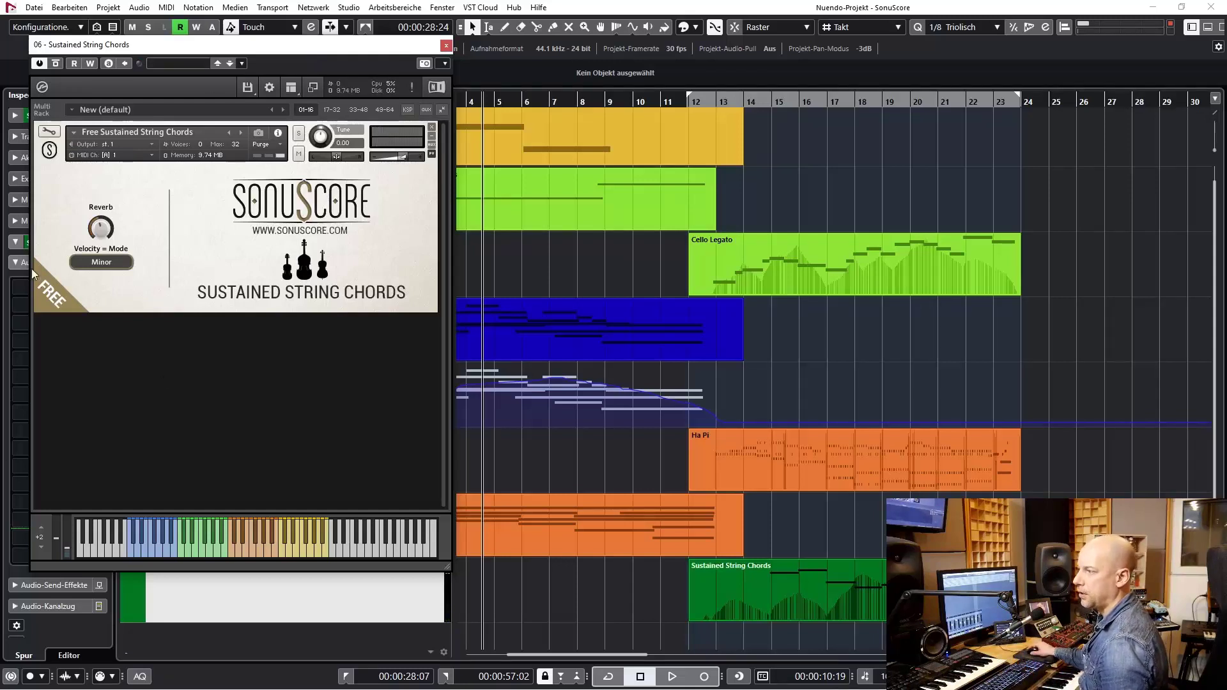
pyautogui.click(101, 262)
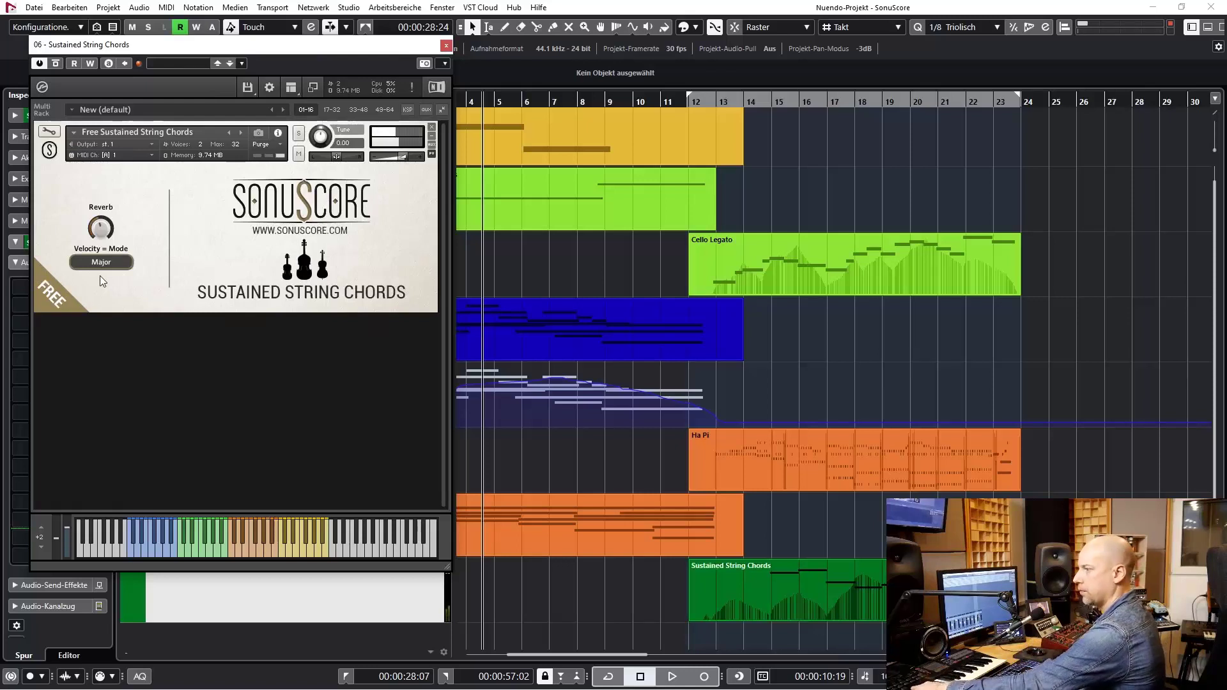
pyautogui.click(100, 262)
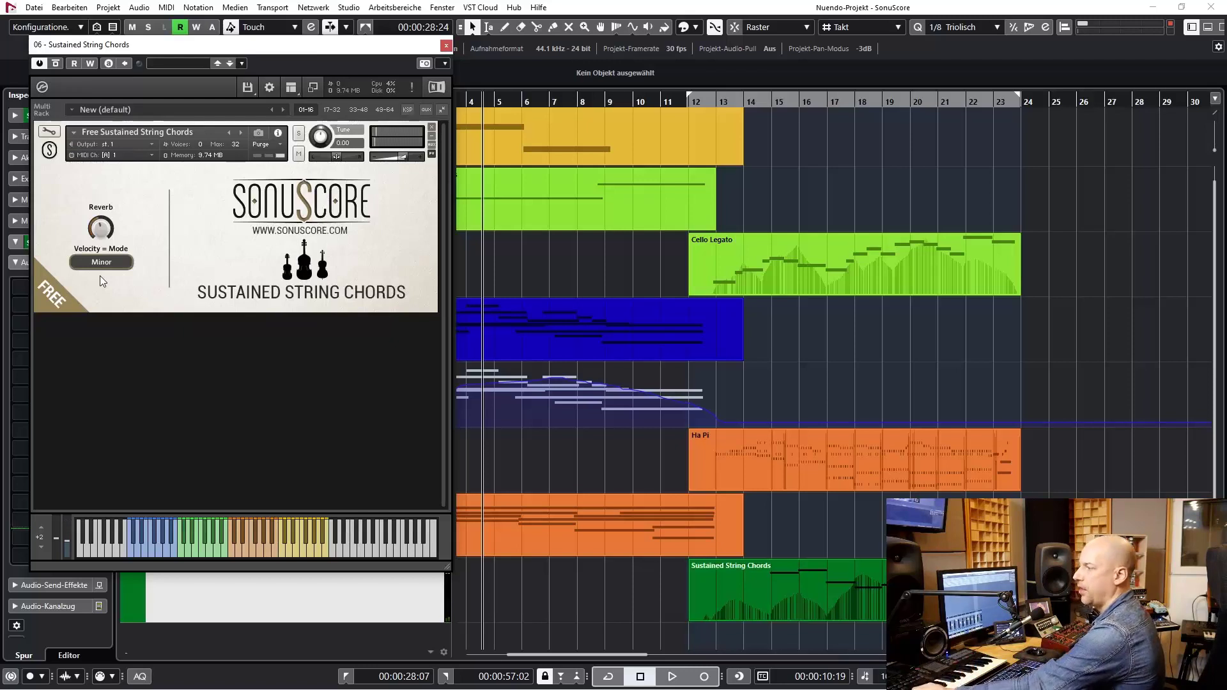
pyautogui.click(101, 261)
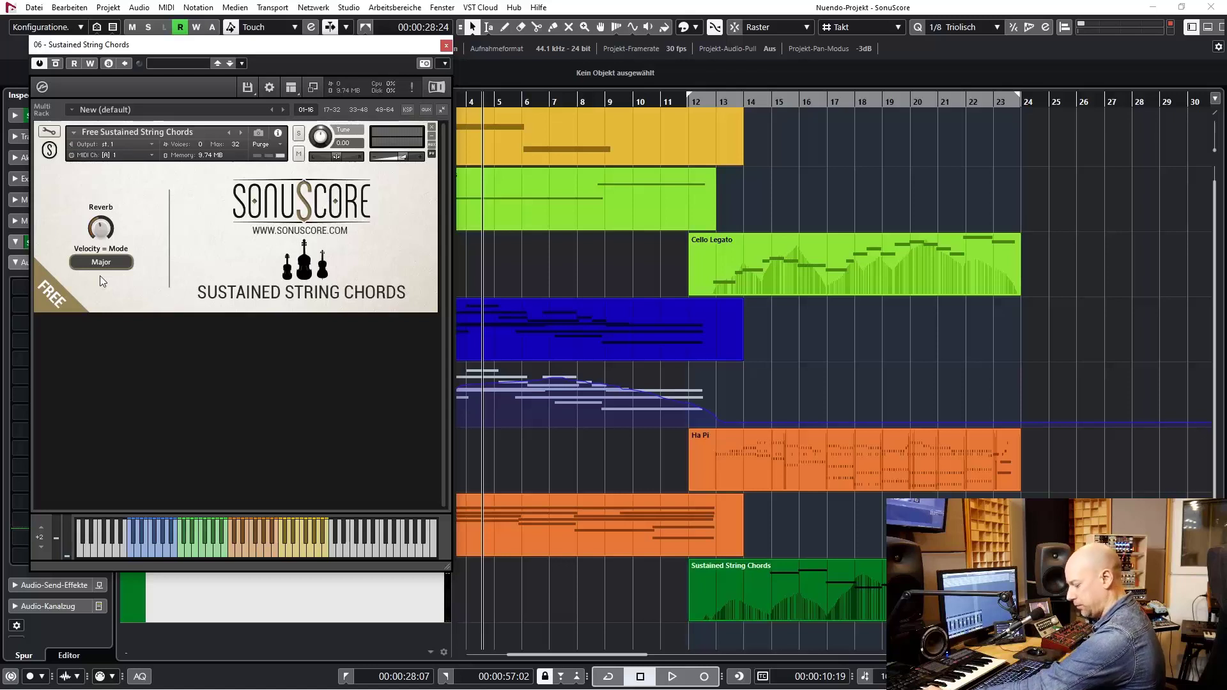
pyautogui.click(101, 262)
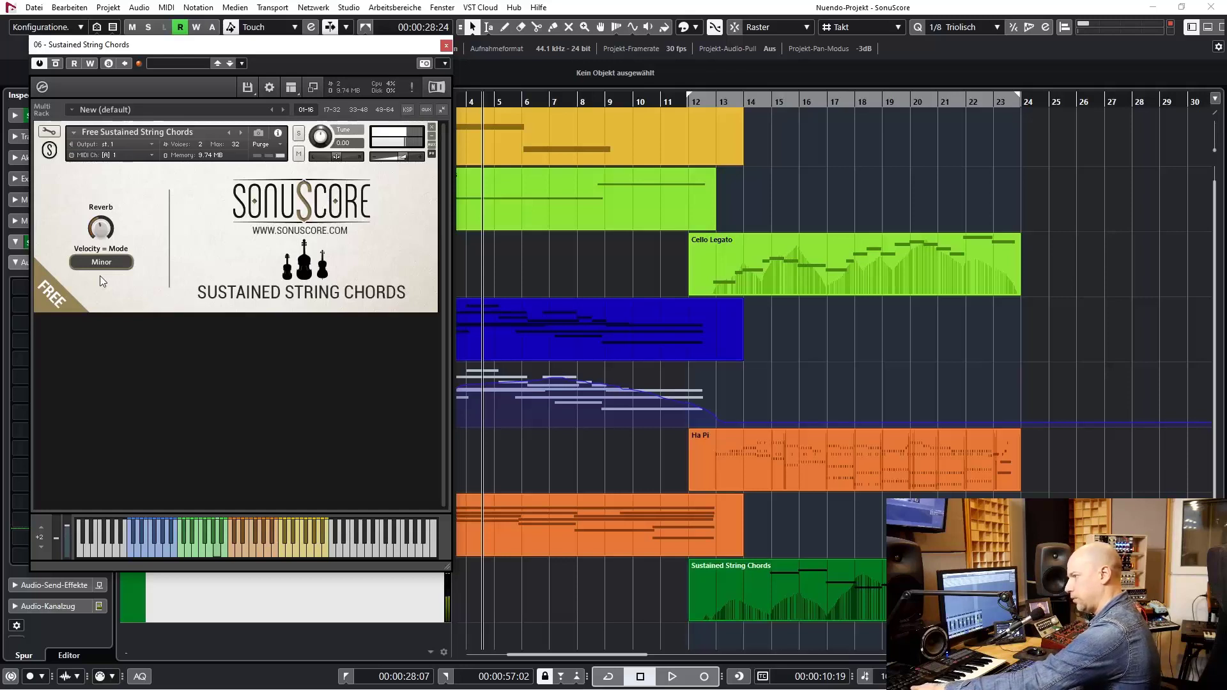
pyautogui.click(101, 261)
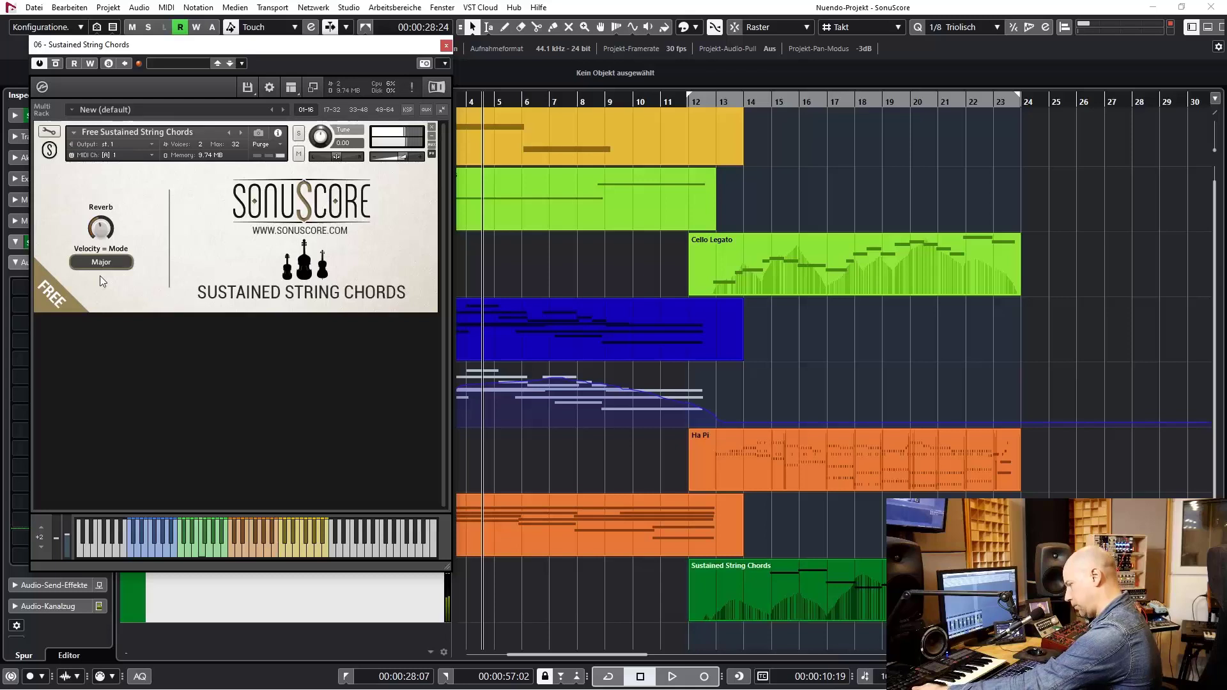
pyautogui.click(101, 261)
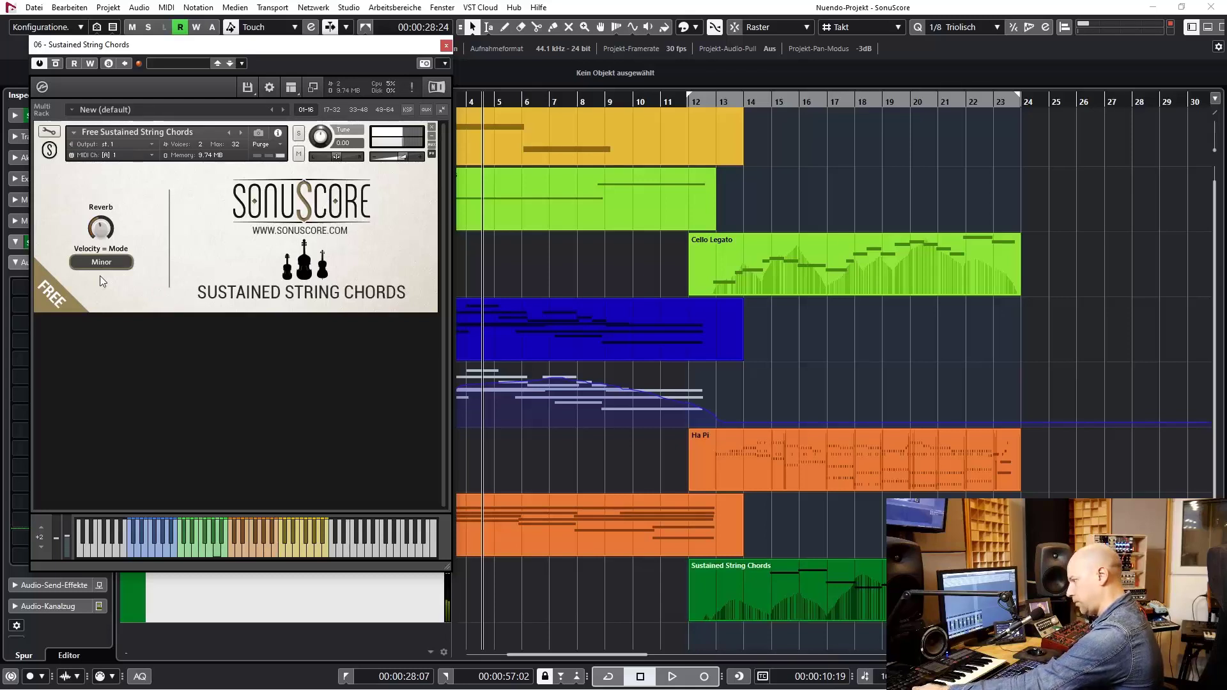
pyautogui.click(101, 261)
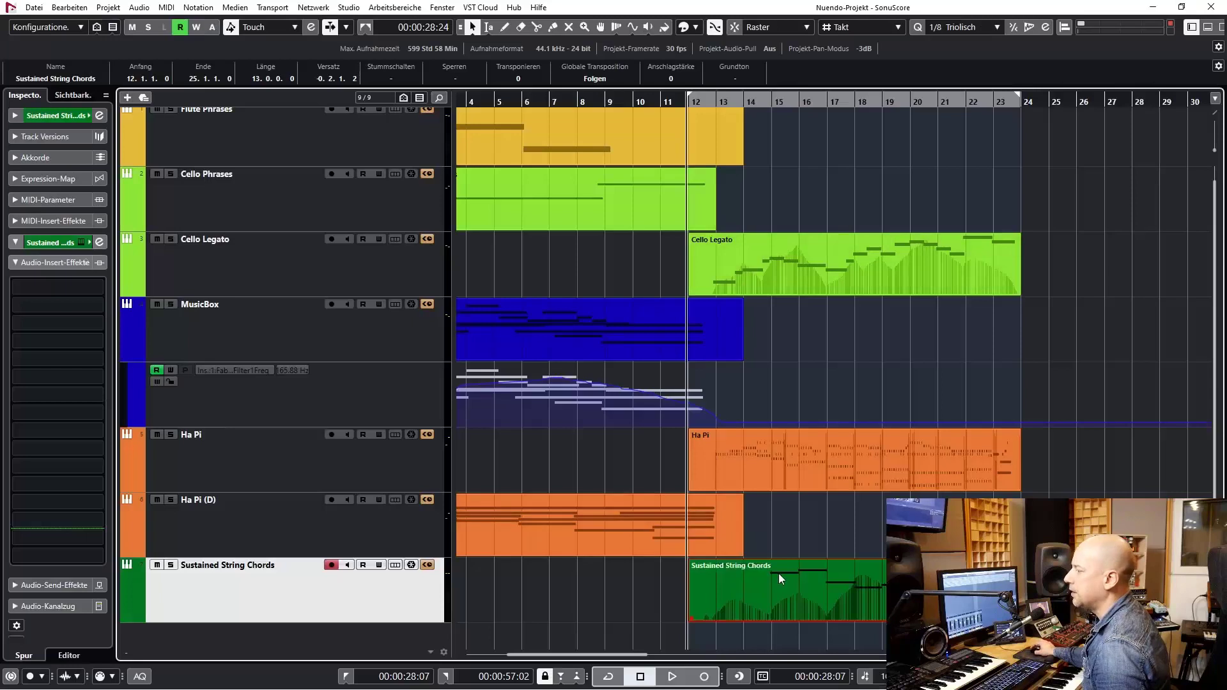
# Step: View the Sustained String Chords part's notes, velocities and modulation curve in the Key Editor
pyautogui.doubleClick(786, 591)
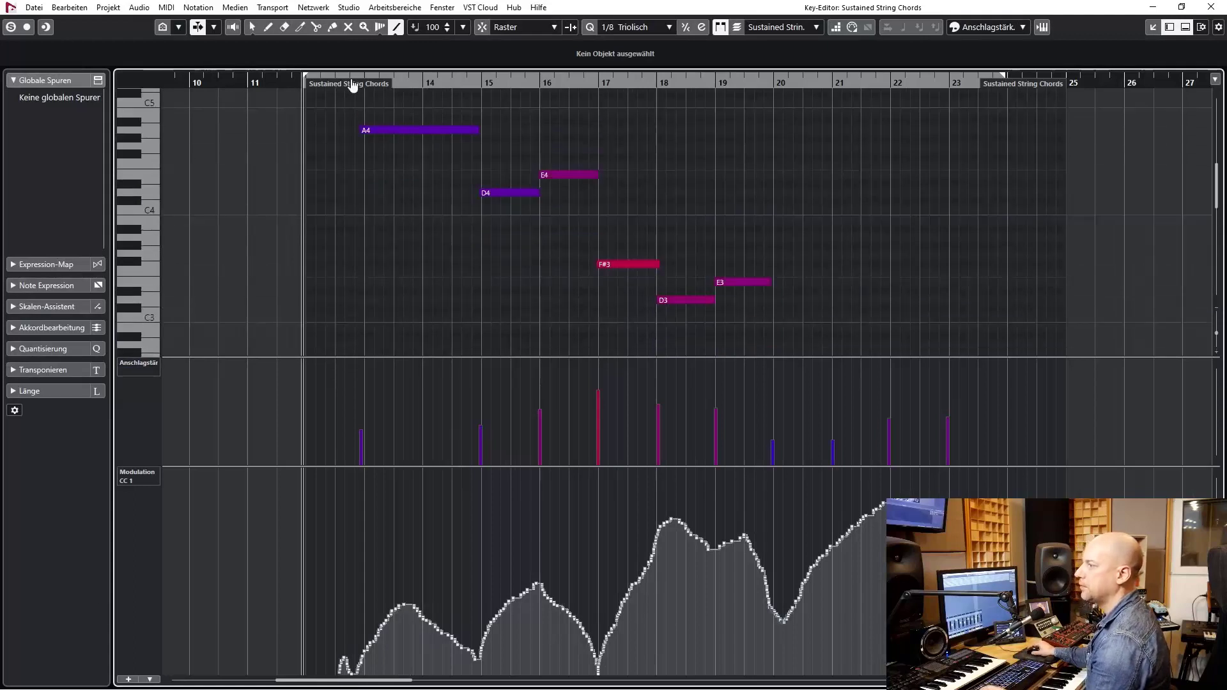
pyautogui.click(24, 26)
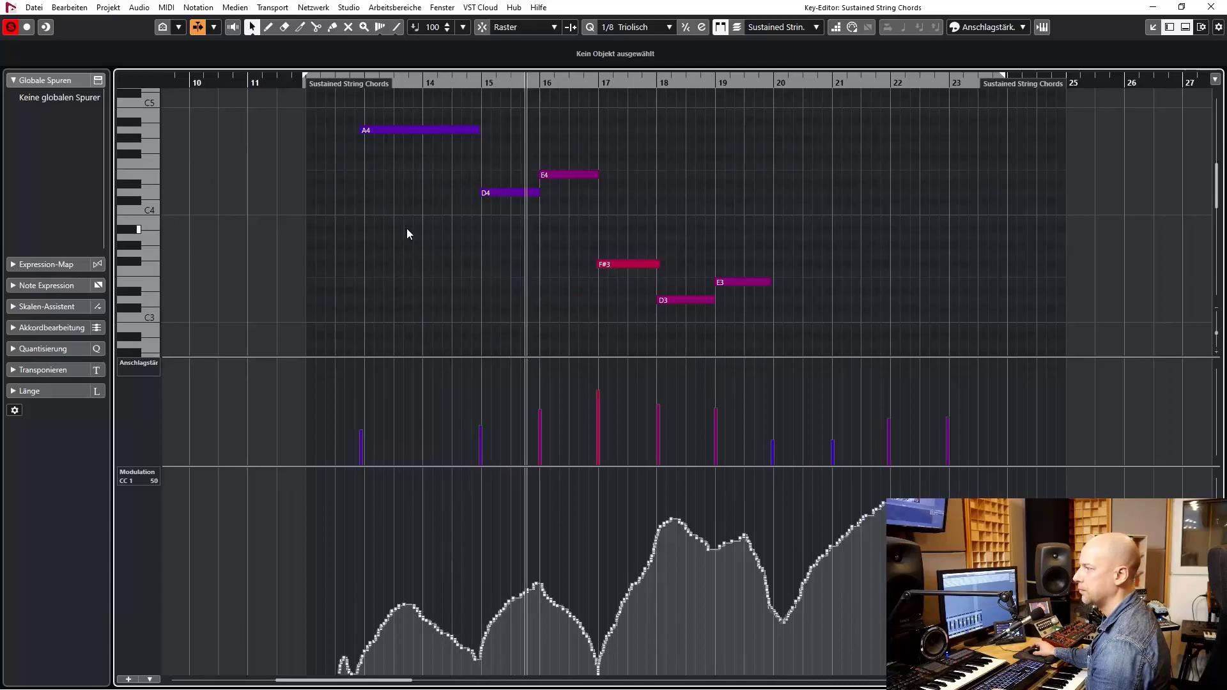
pyautogui.hscroll(3)
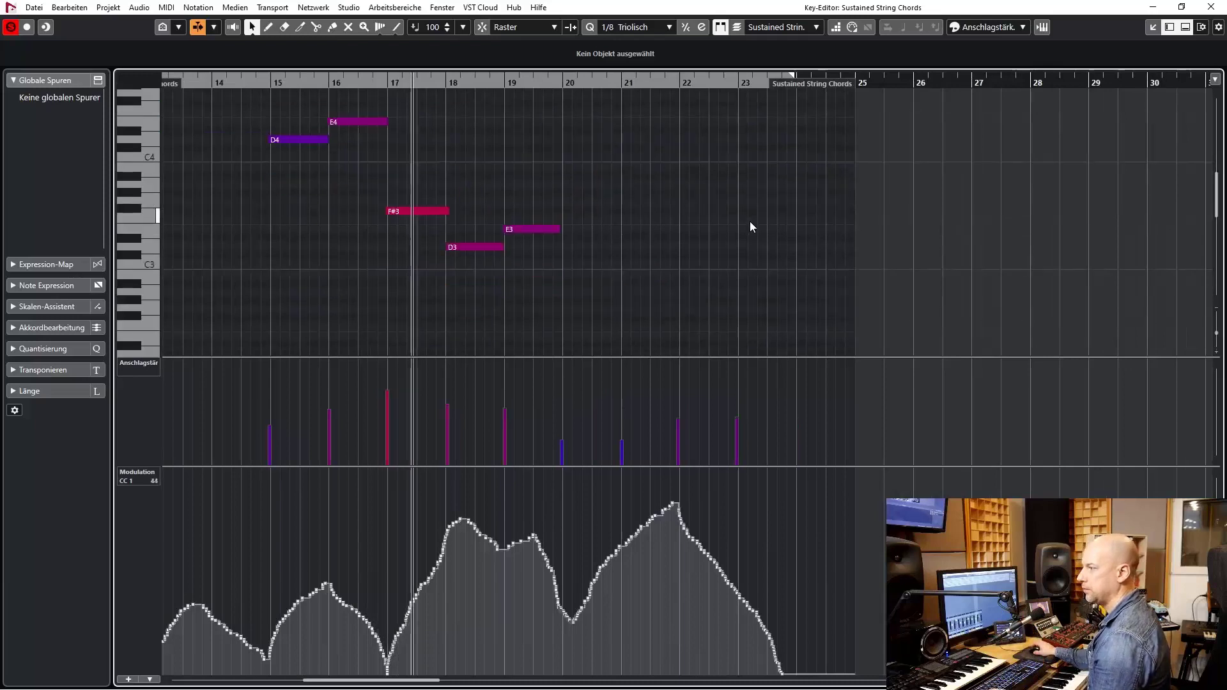
pyautogui.scroll(-3)
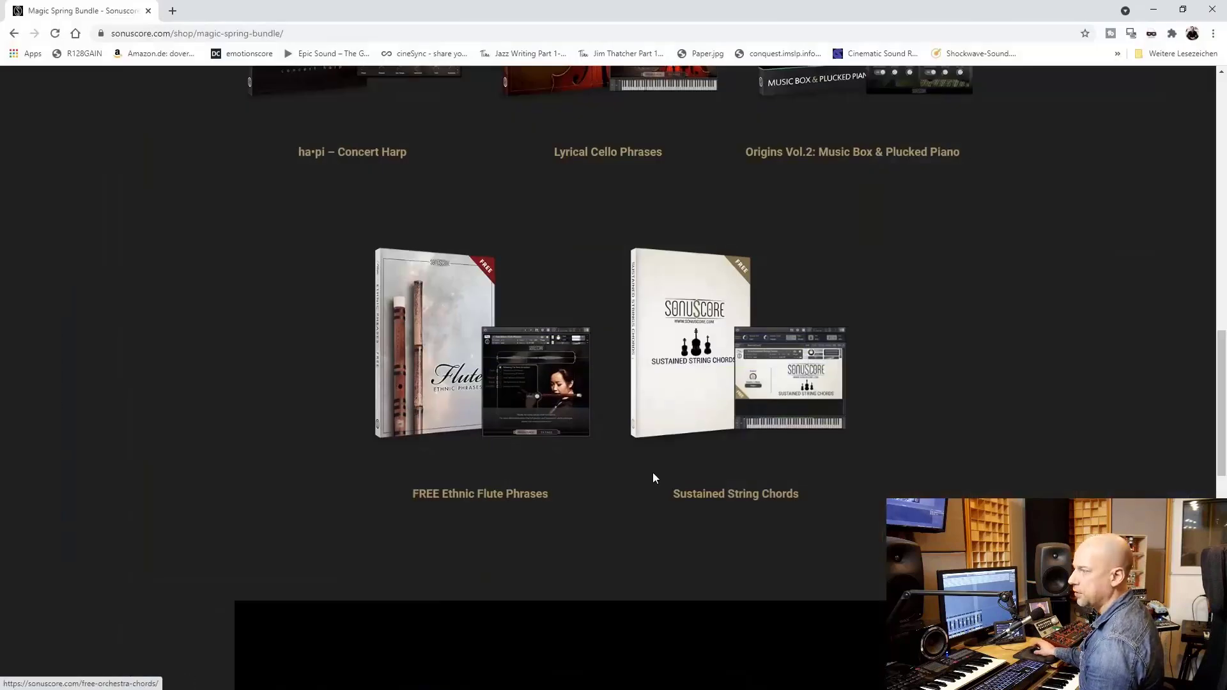
pyautogui.scroll(3)
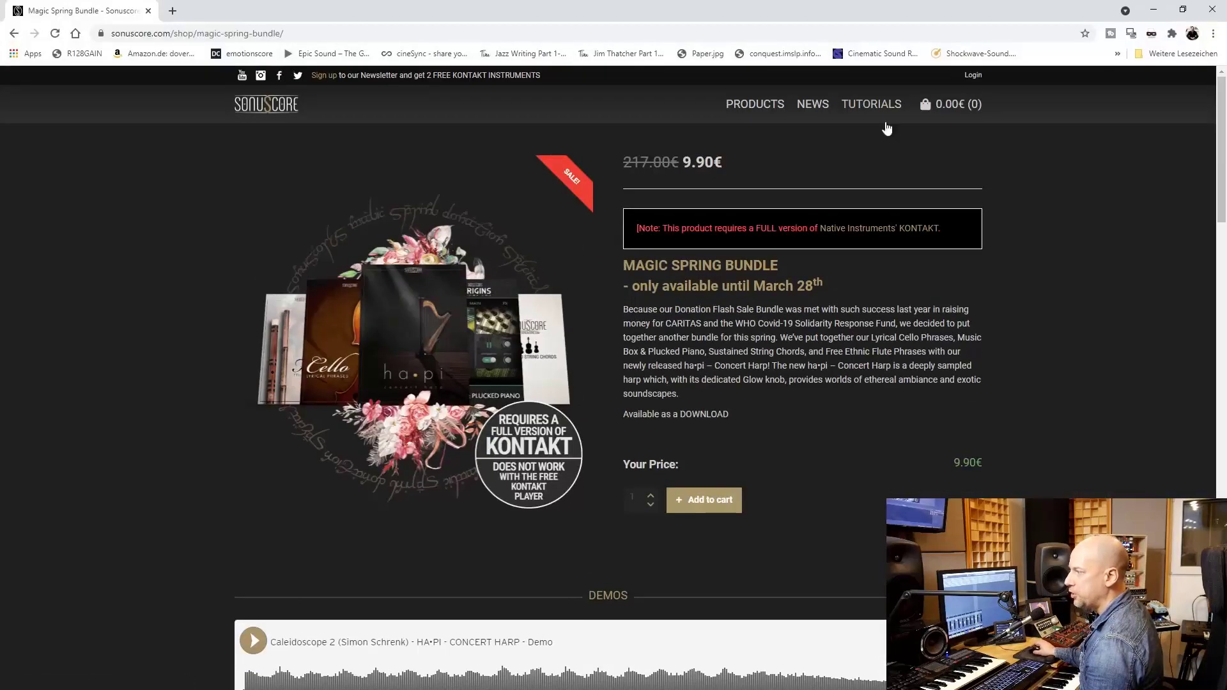